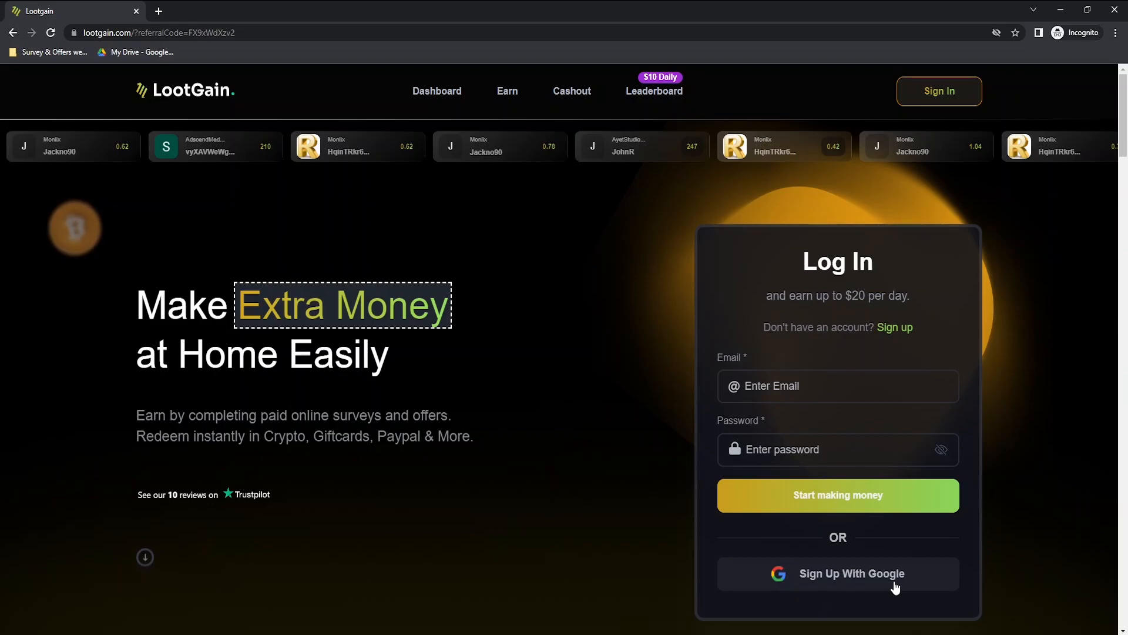
Sign up with a Google account and load the dashboard showing 1020 available Loots.
left_click(838, 574)
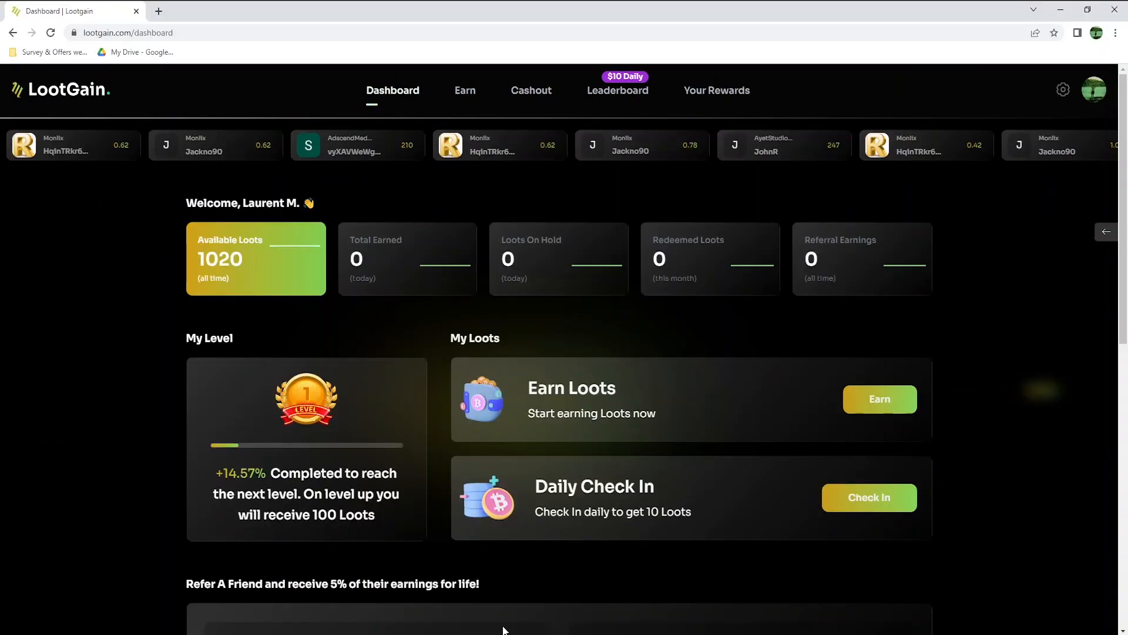
mouse_move(465, 521)
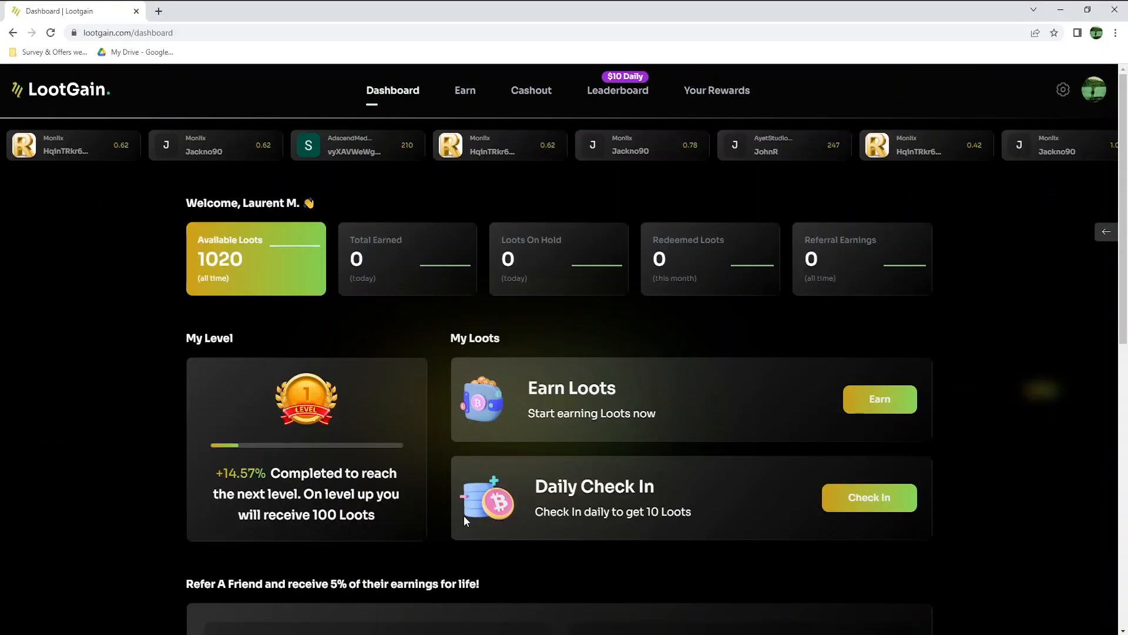
mouse_move(379, 107)
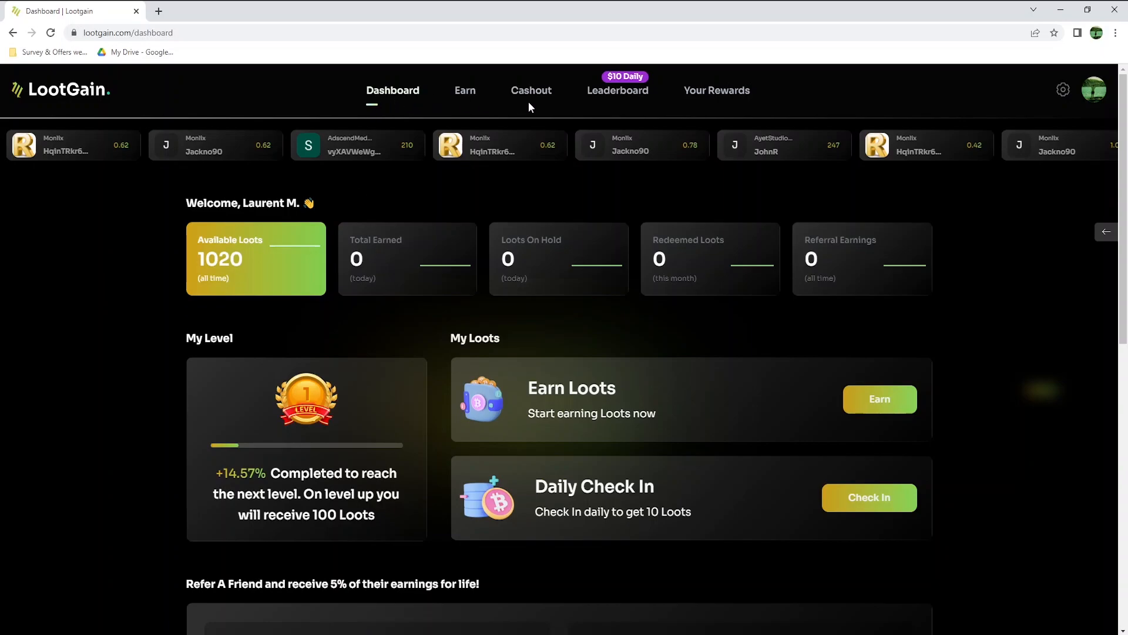
mouse_move(638, 106)
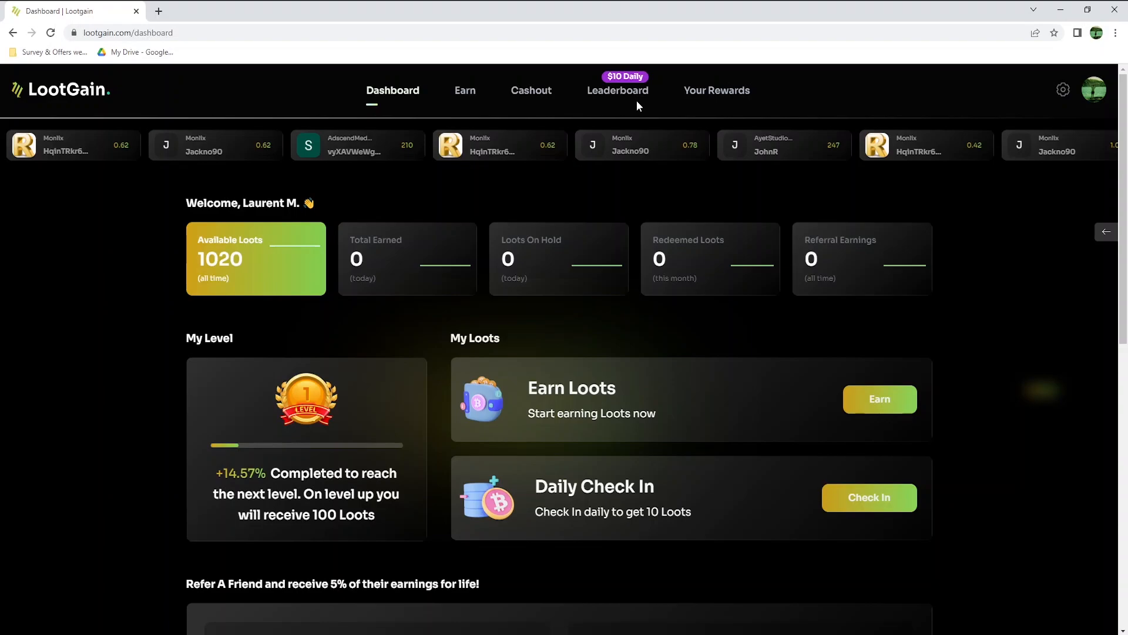
mouse_move(746, 107)
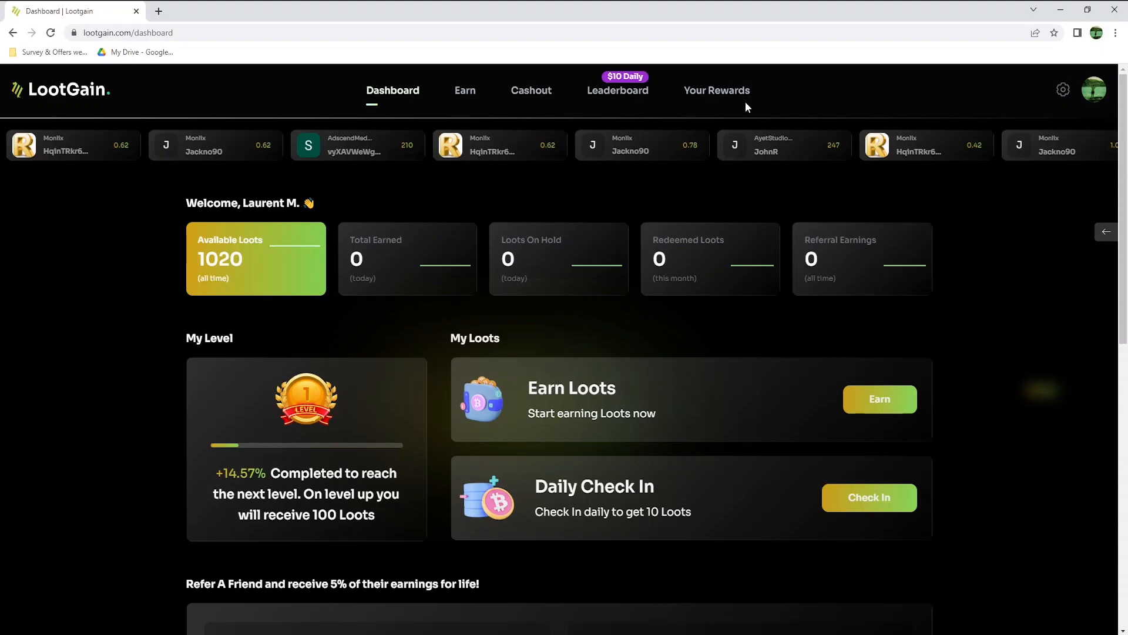
mouse_move(346, 177)
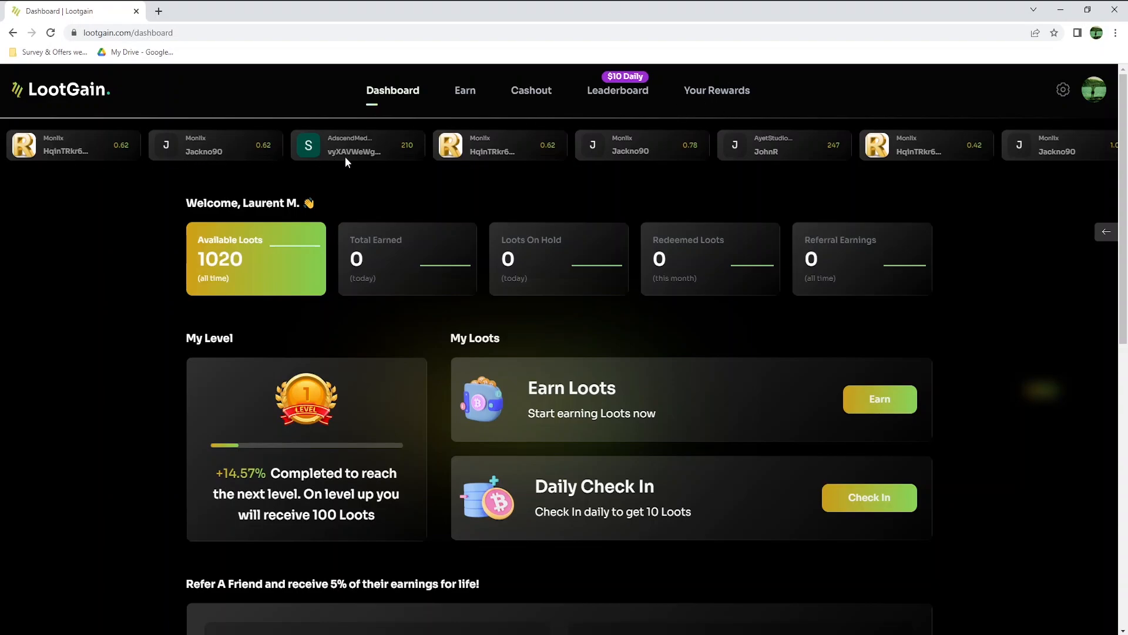
mouse_move(1025, 172)
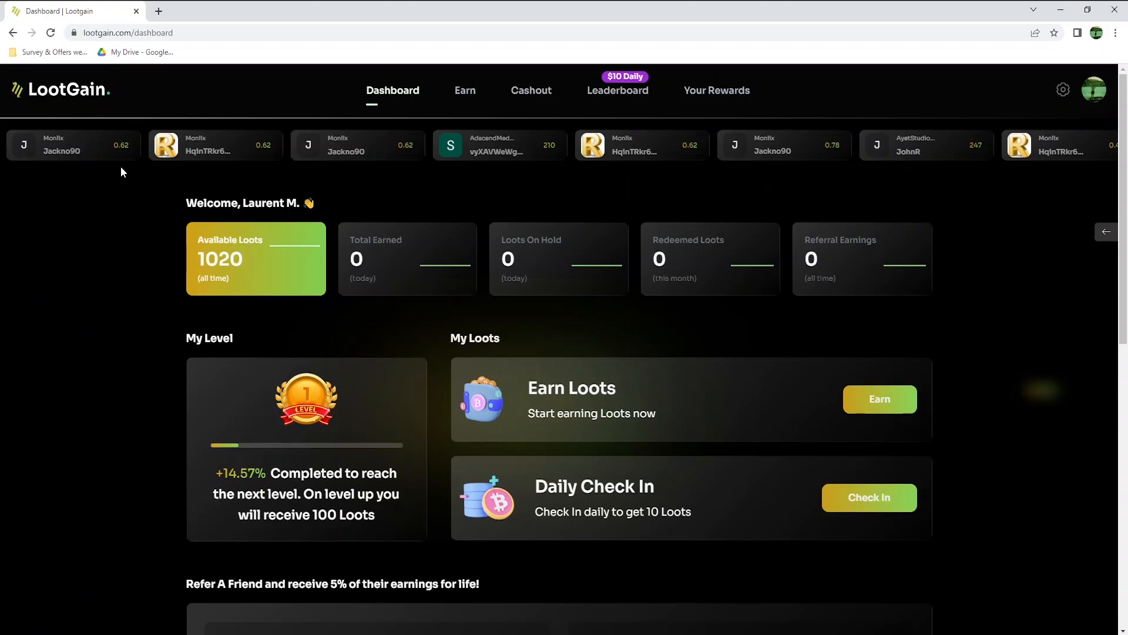
mouse_move(209, 252)
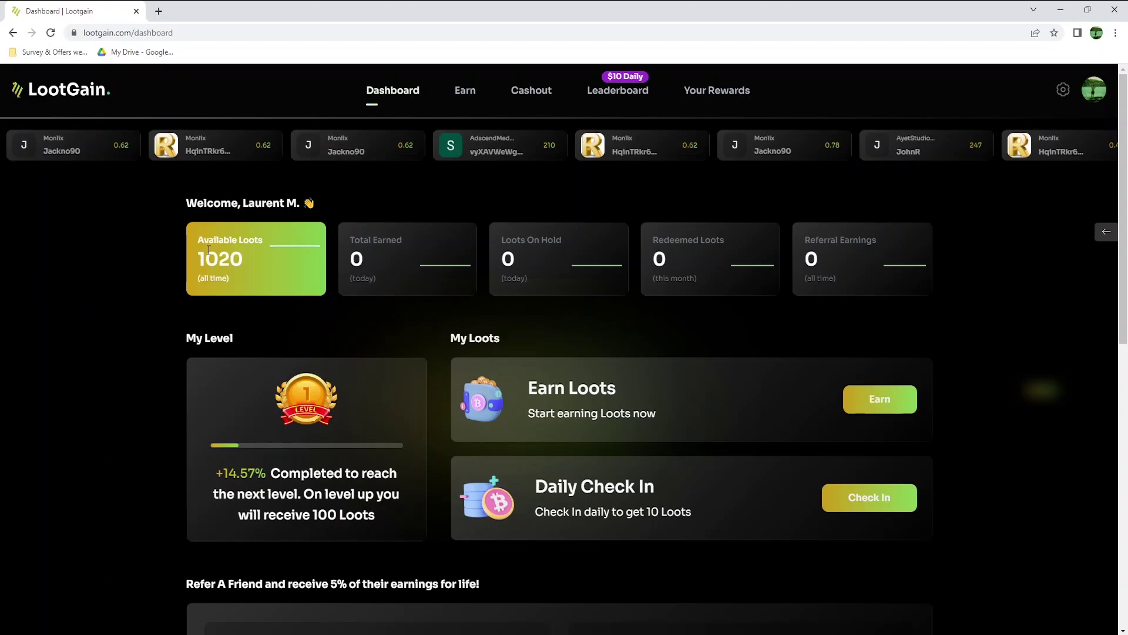
double_click(220, 259)
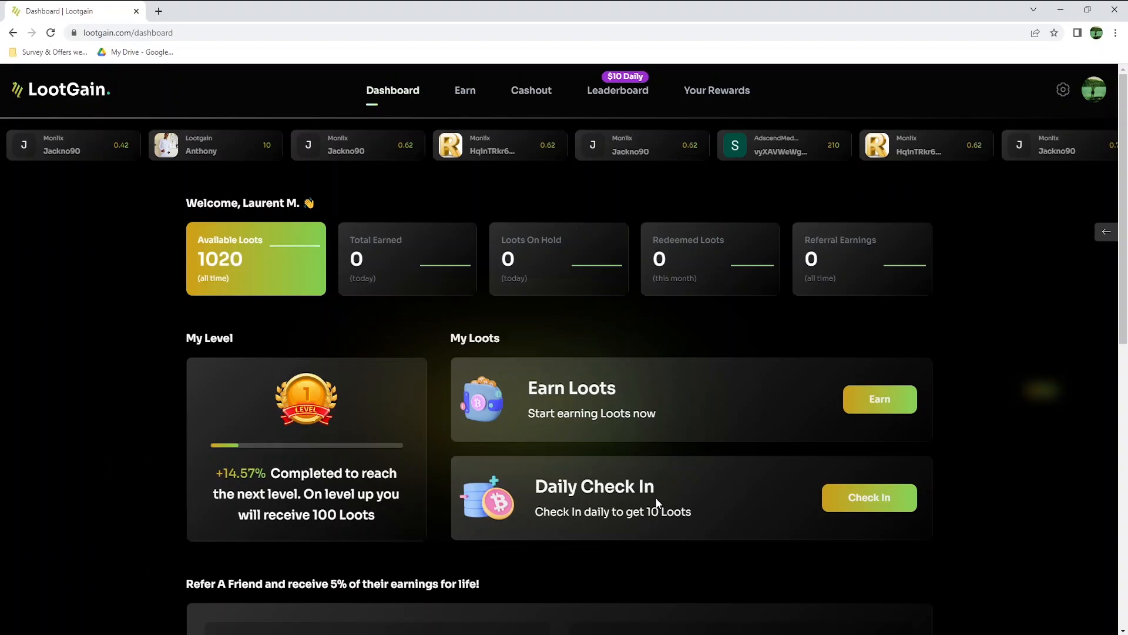
mouse_move(875, 531)
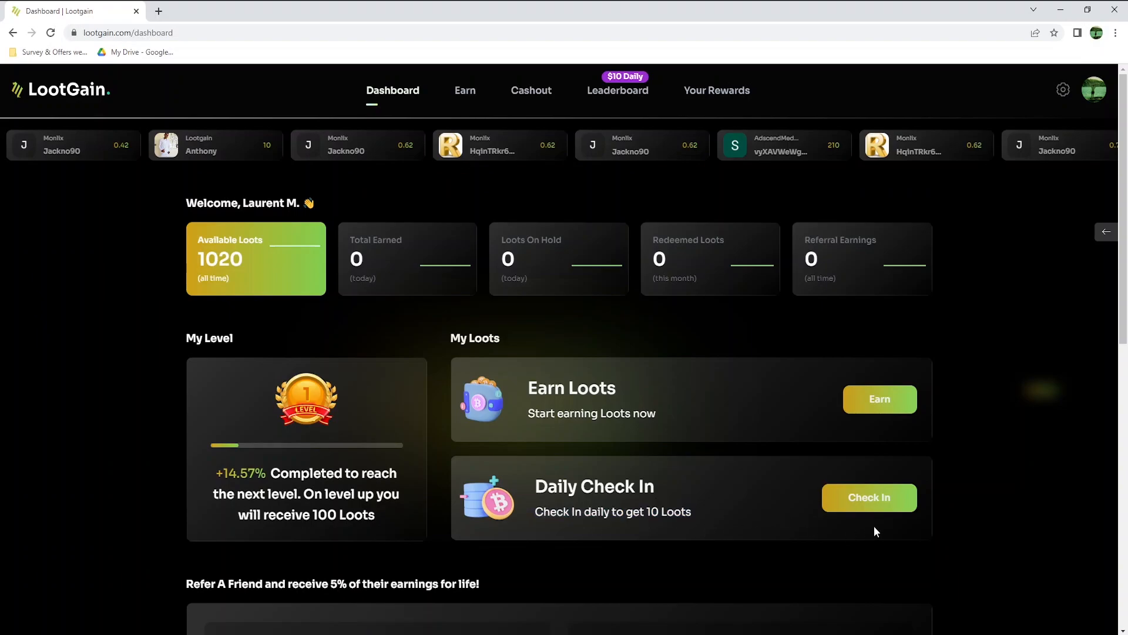
Check in and collect the 10-Loot daily bonus, bringing the balance to 1030.
left_click(869, 498)
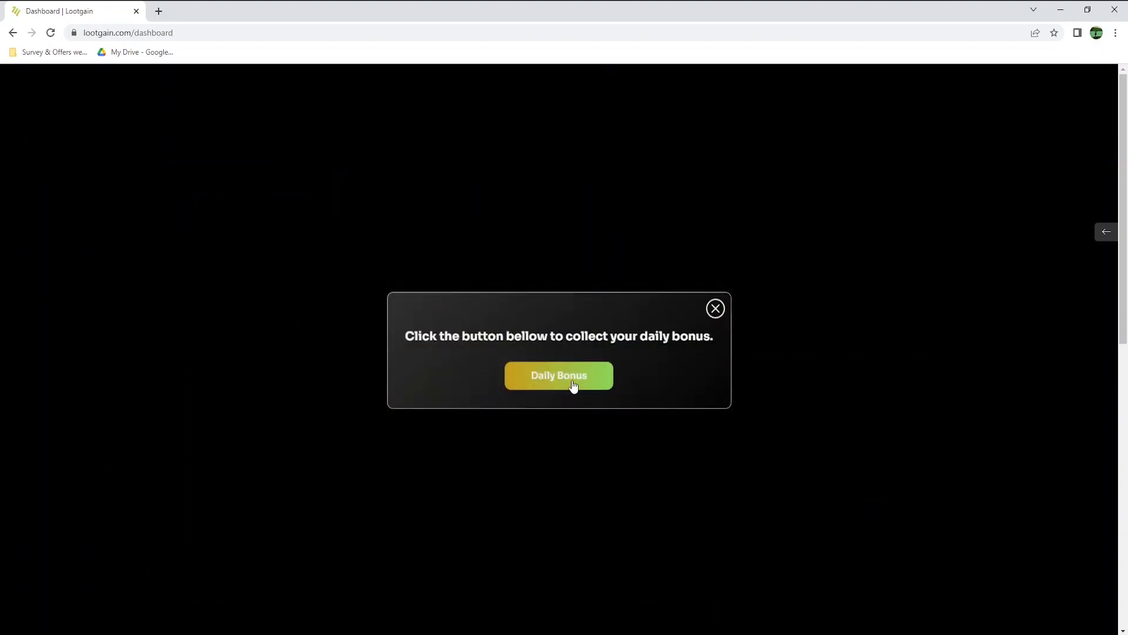
left_click(559, 375)
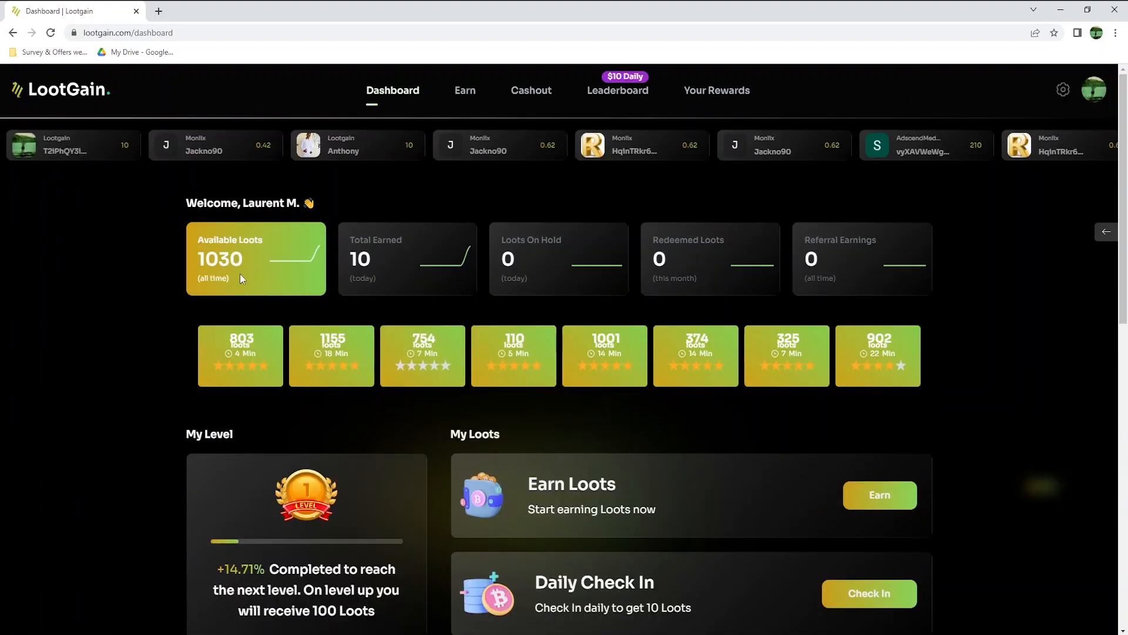
scroll("down", 3)
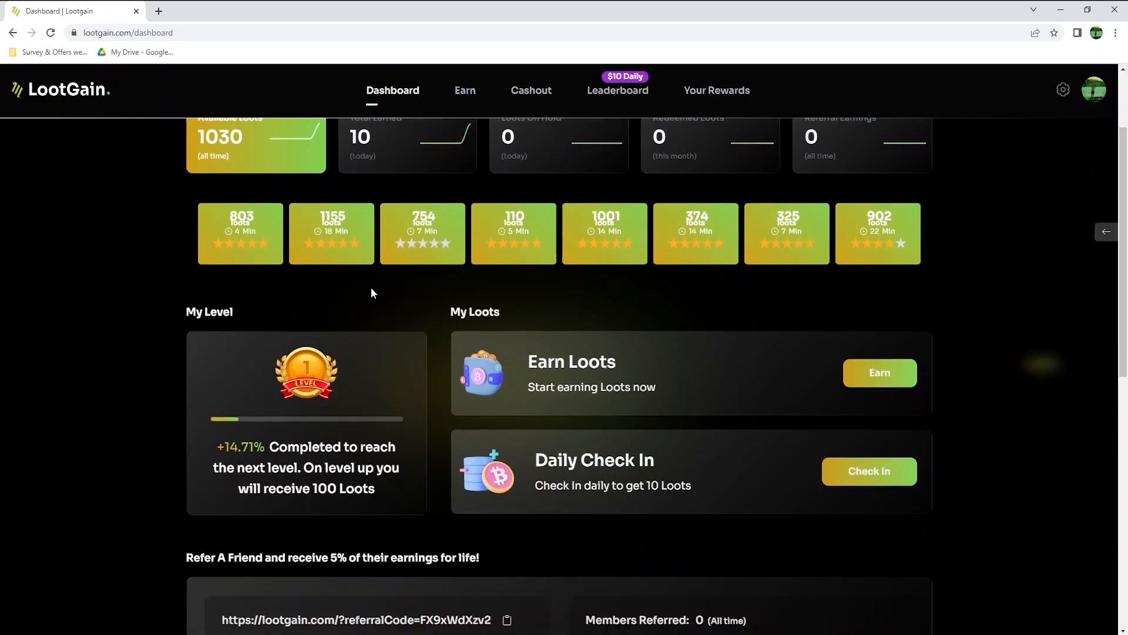
mouse_move(232, 329)
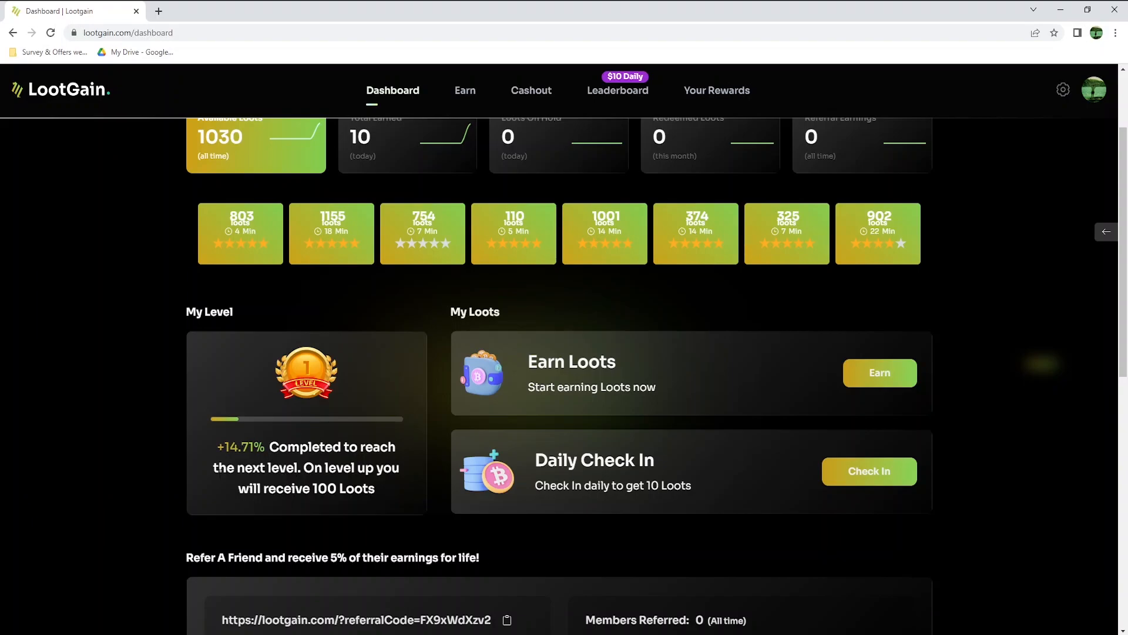
mouse_move(391, 486)
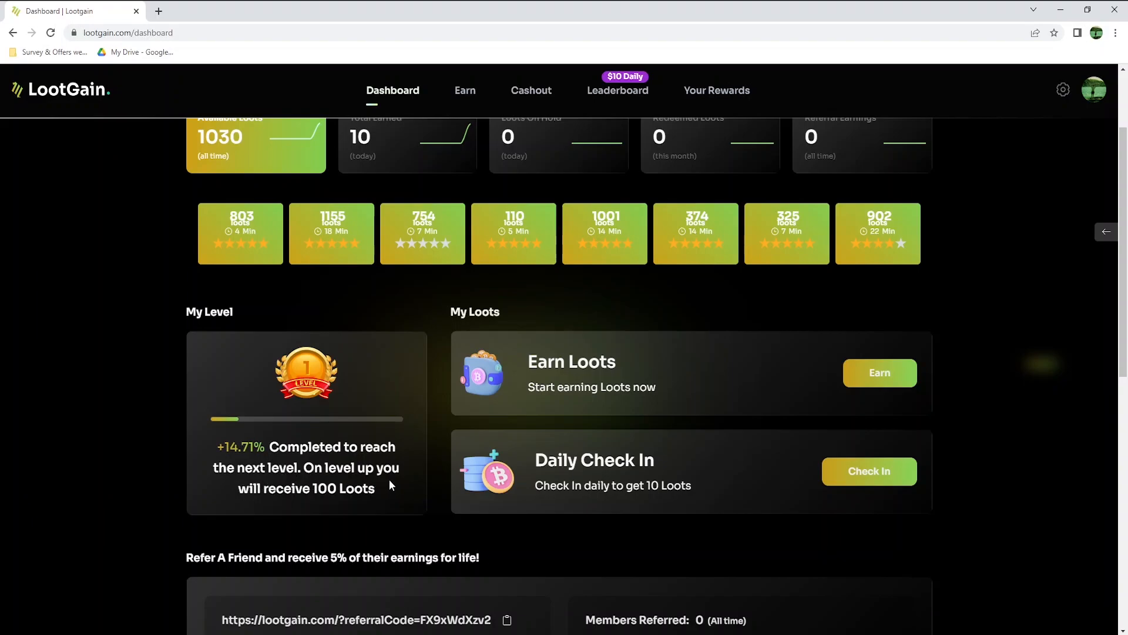
mouse_move(382, 501)
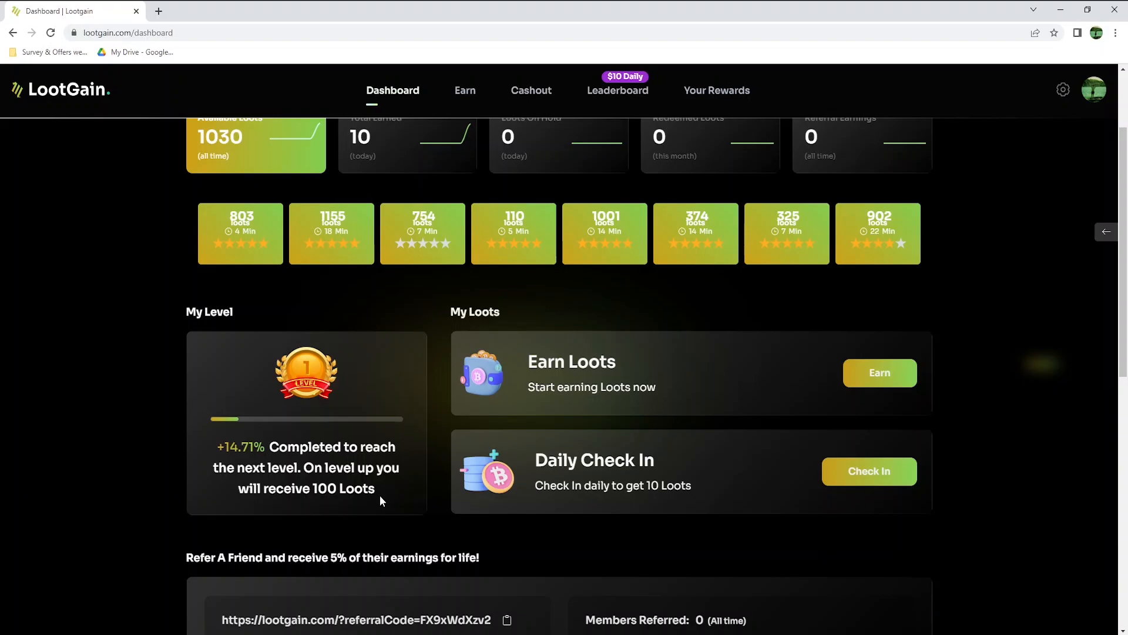
scroll("down", 3)
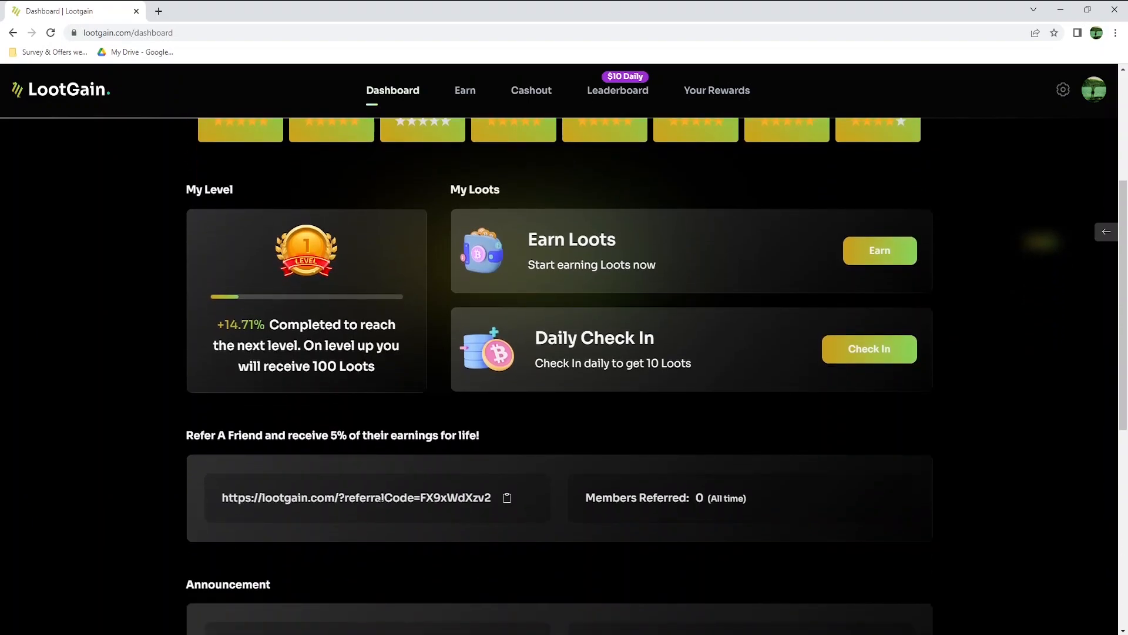
mouse_move(267, 454)
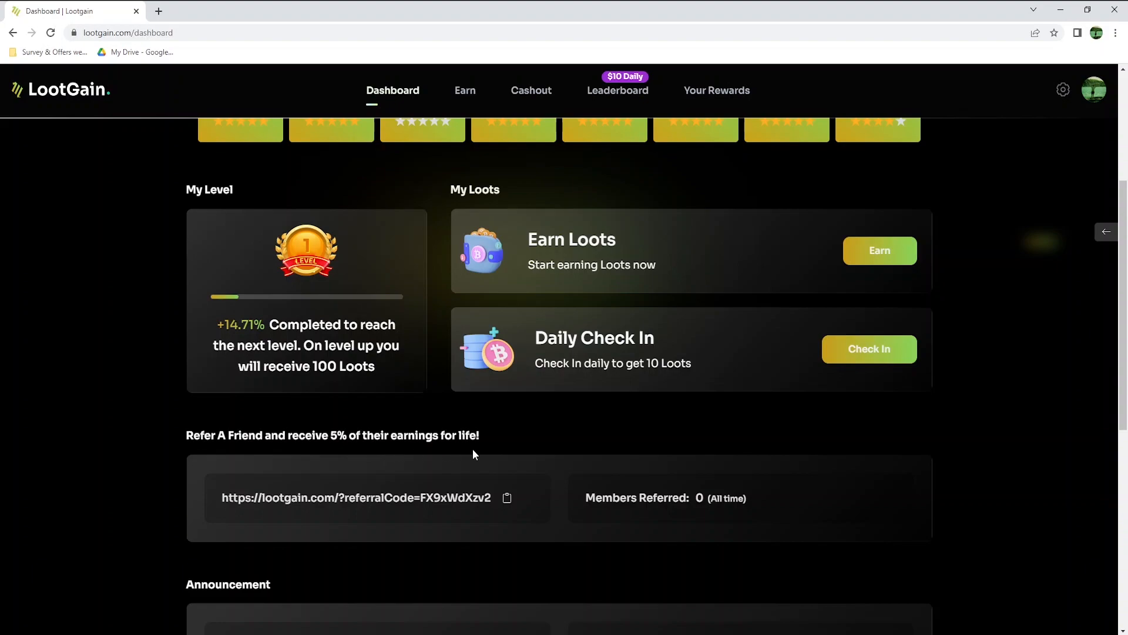
mouse_move(340, 516)
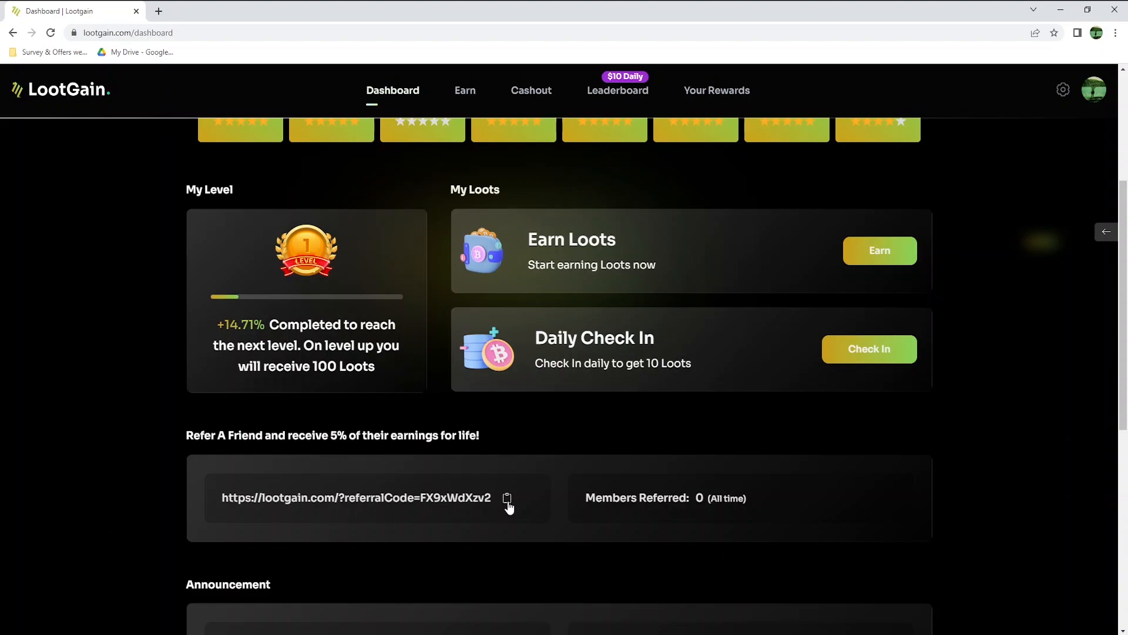
left_click(506, 498)
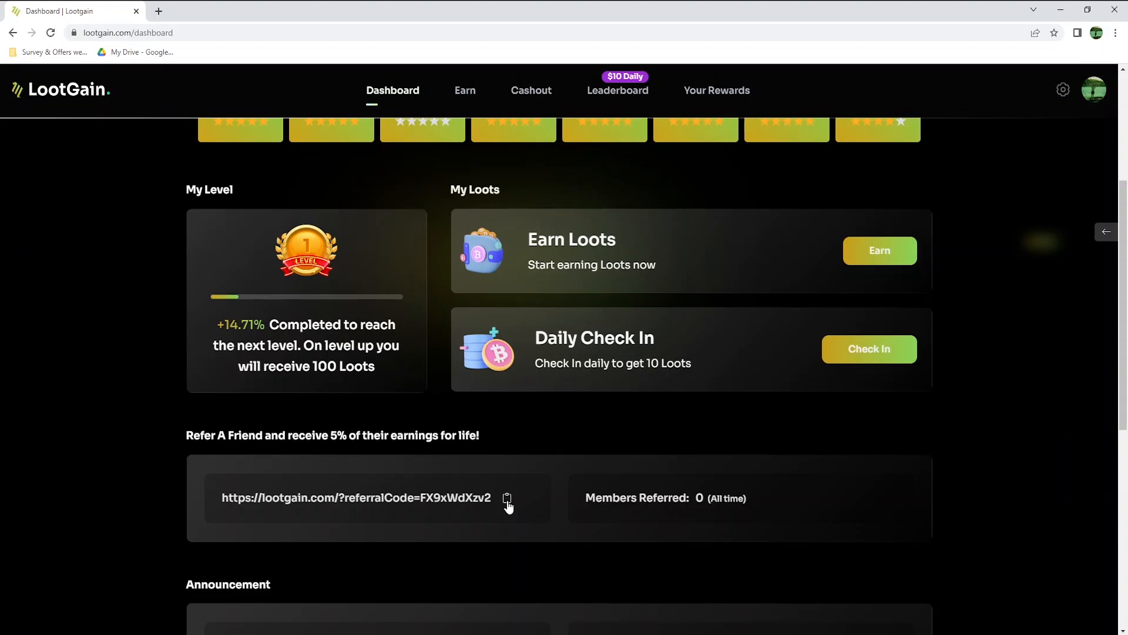
scroll("down", 3)
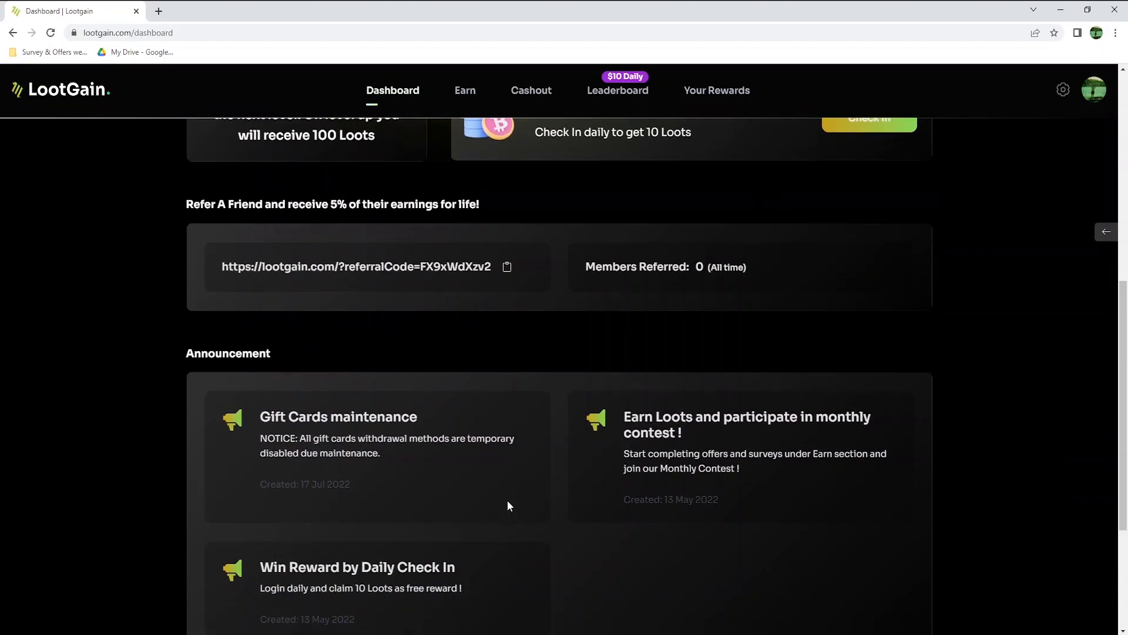
Scroll down to see all three announcements, including the monthly contest and check-in reward.
scroll("down", 3)
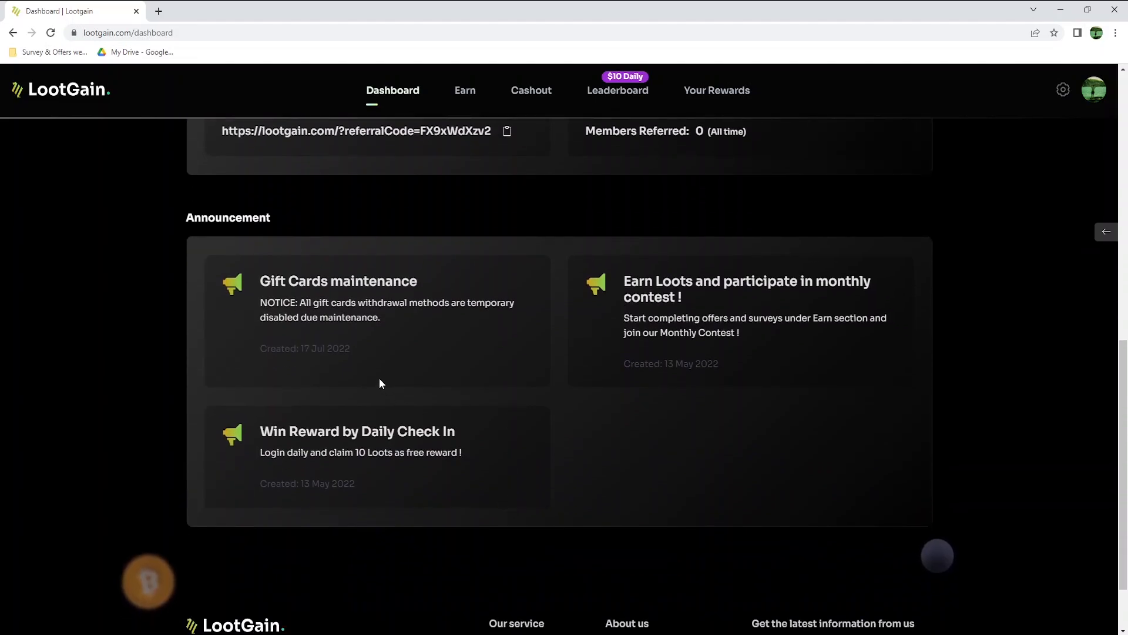
mouse_move(333, 302)
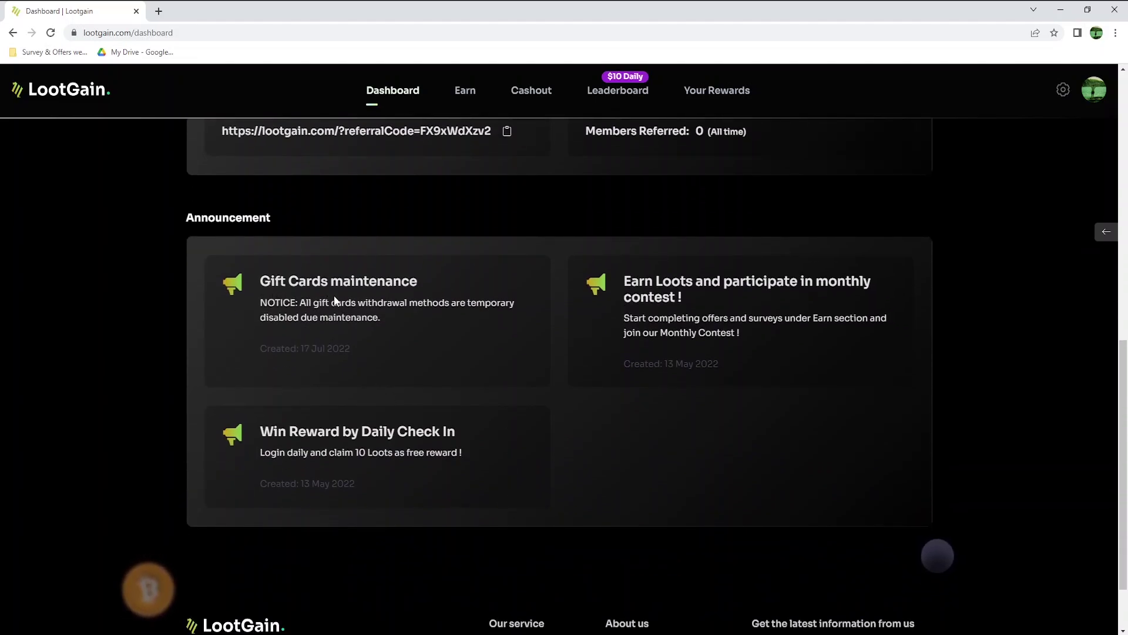
mouse_move(310, 312)
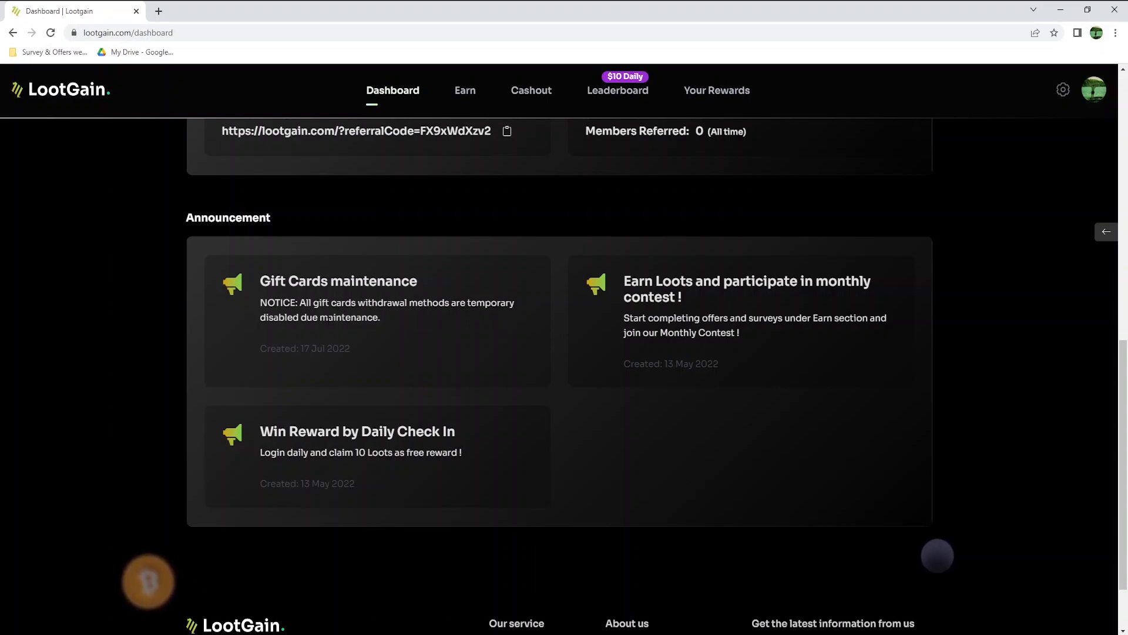
mouse_move(370, 332)
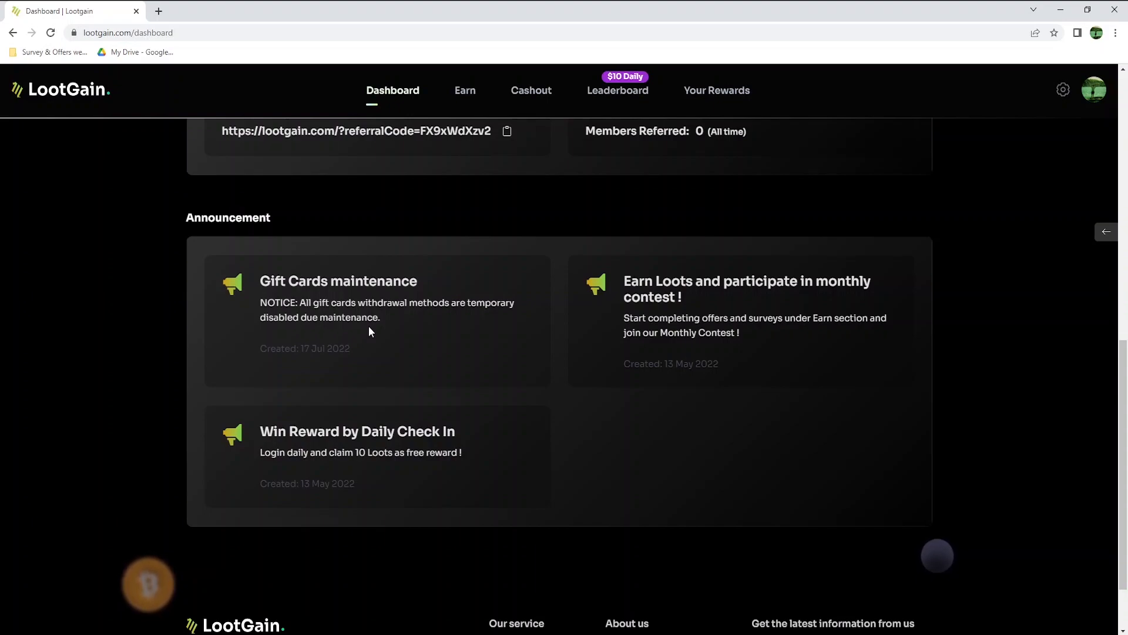
mouse_move(357, 373)
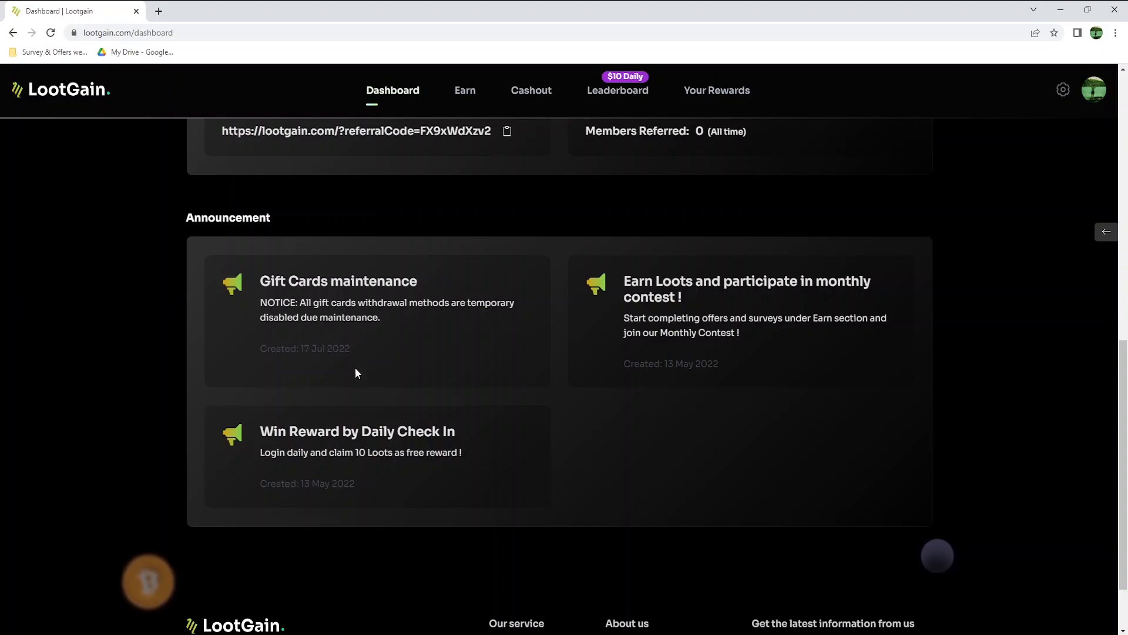
mouse_move(442, 452)
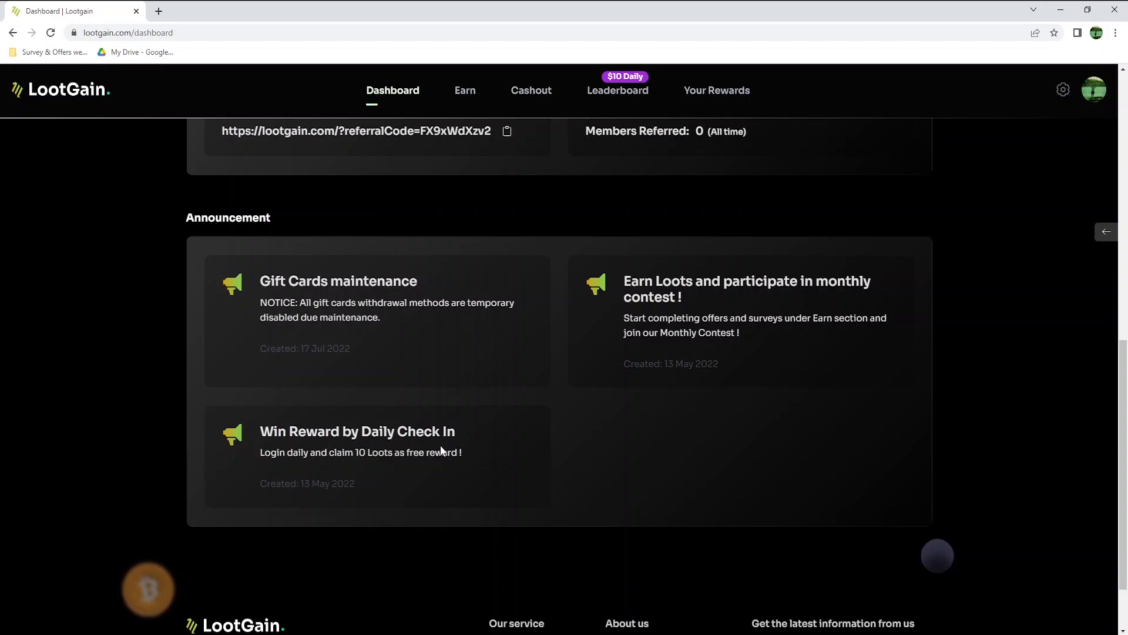
mouse_move(397, 480)
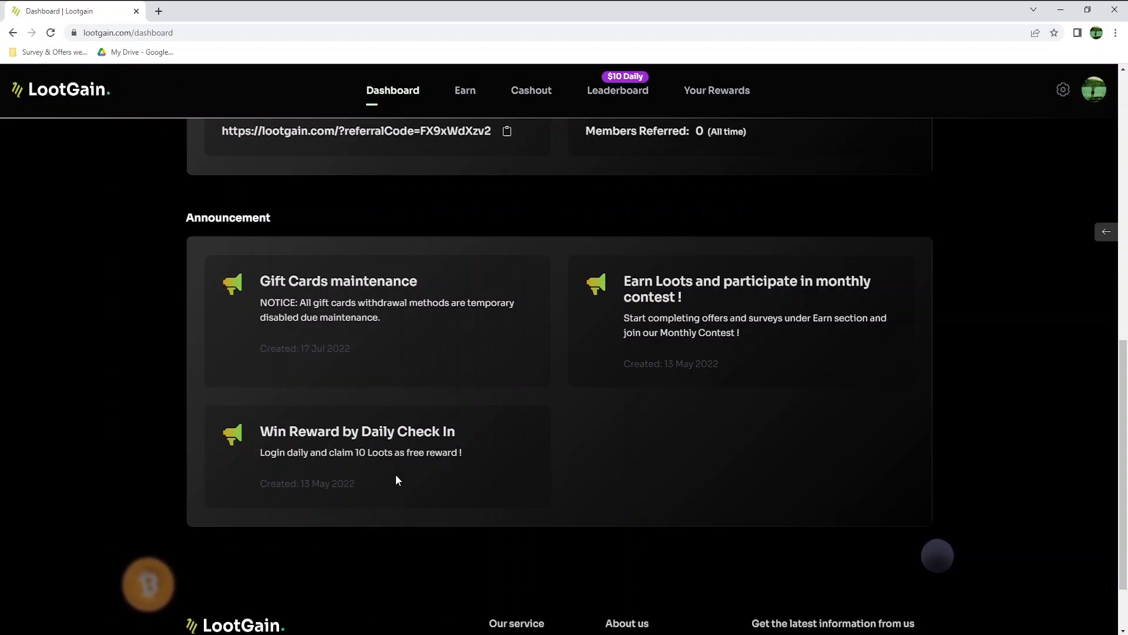
mouse_move(346, 499)
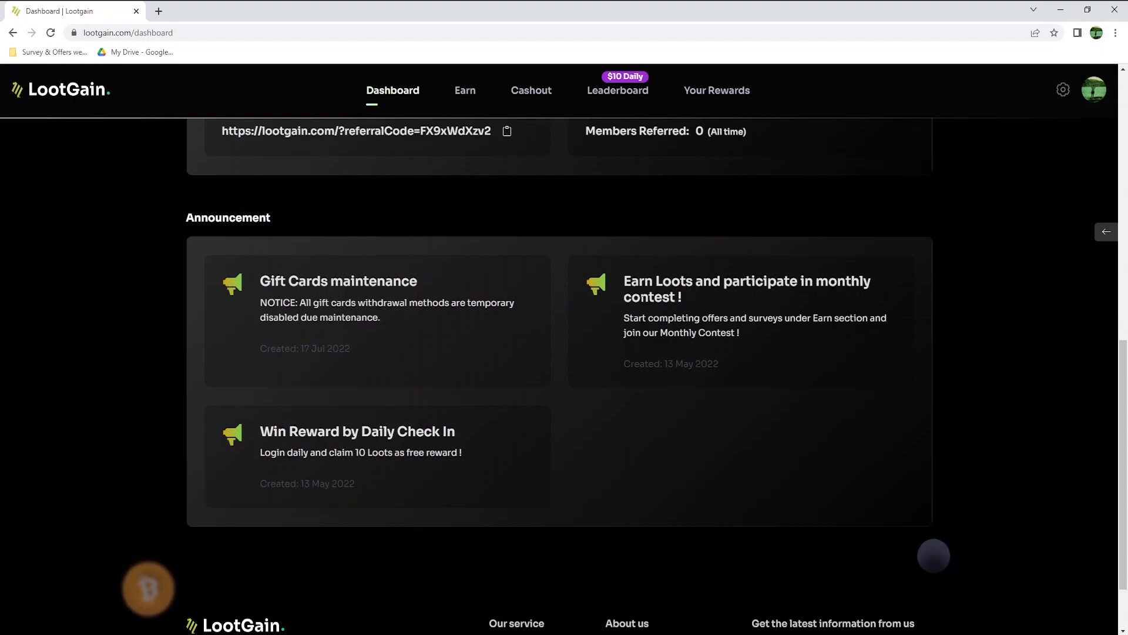
mouse_move(659, 315)
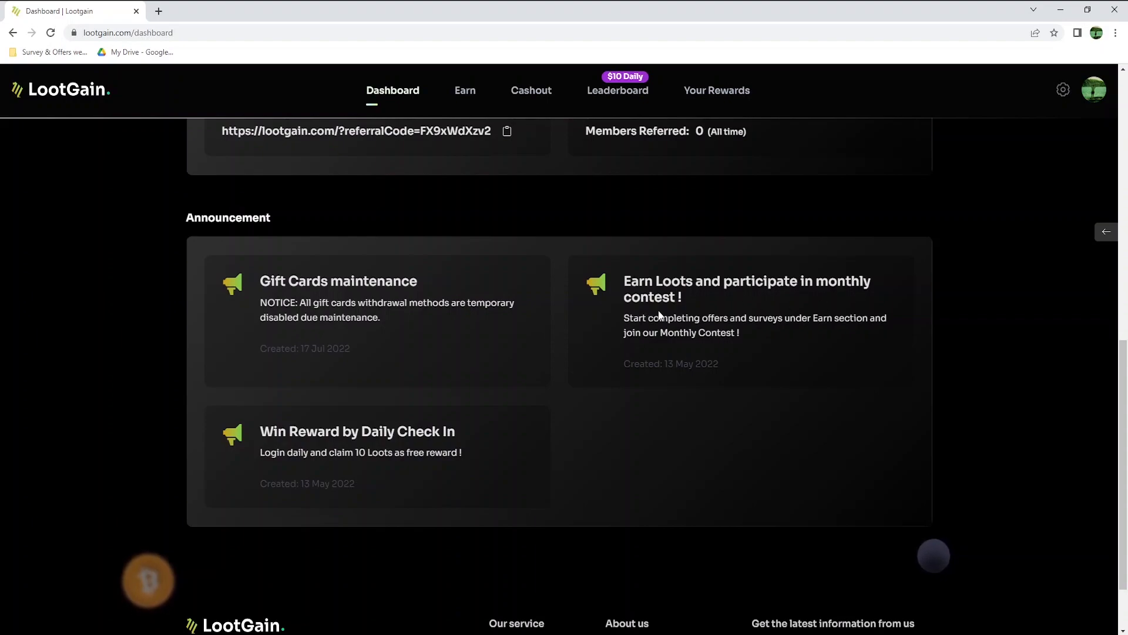
mouse_move(832, 335)
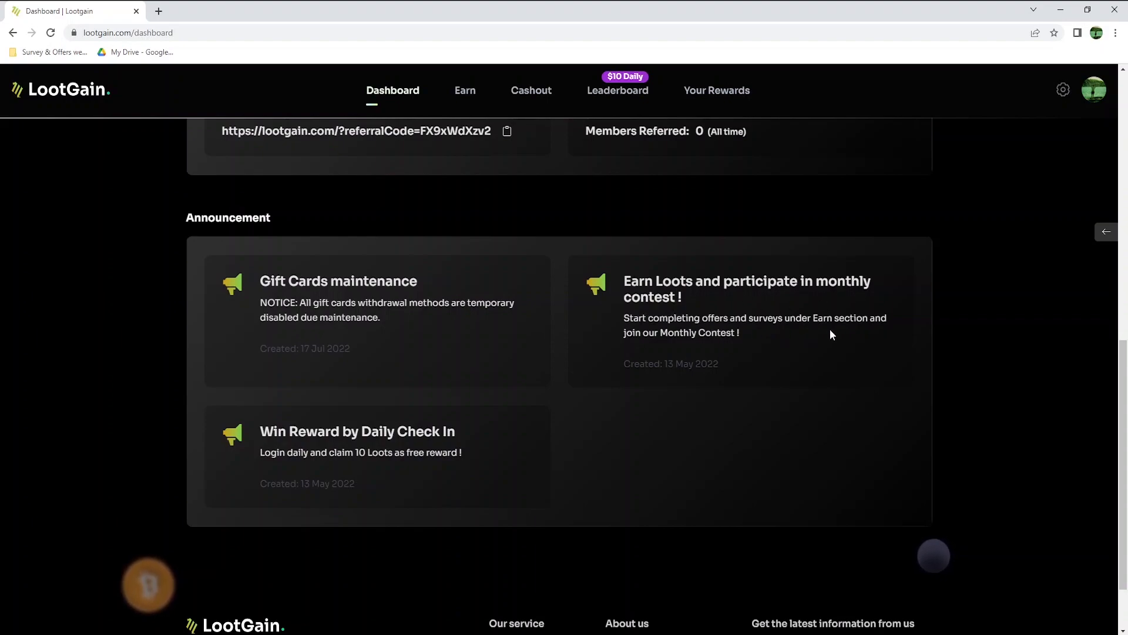
mouse_move(736, 350)
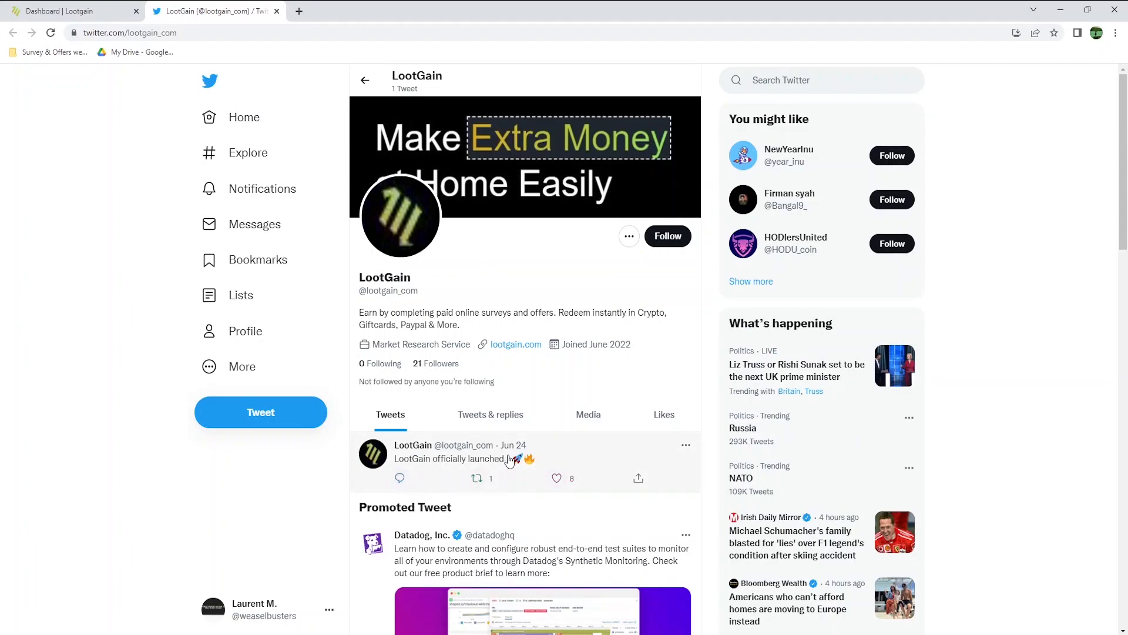
Scroll through LootGain's Twitter profile and launch tweet, then leave the Twitter page.
scroll("down", 3)
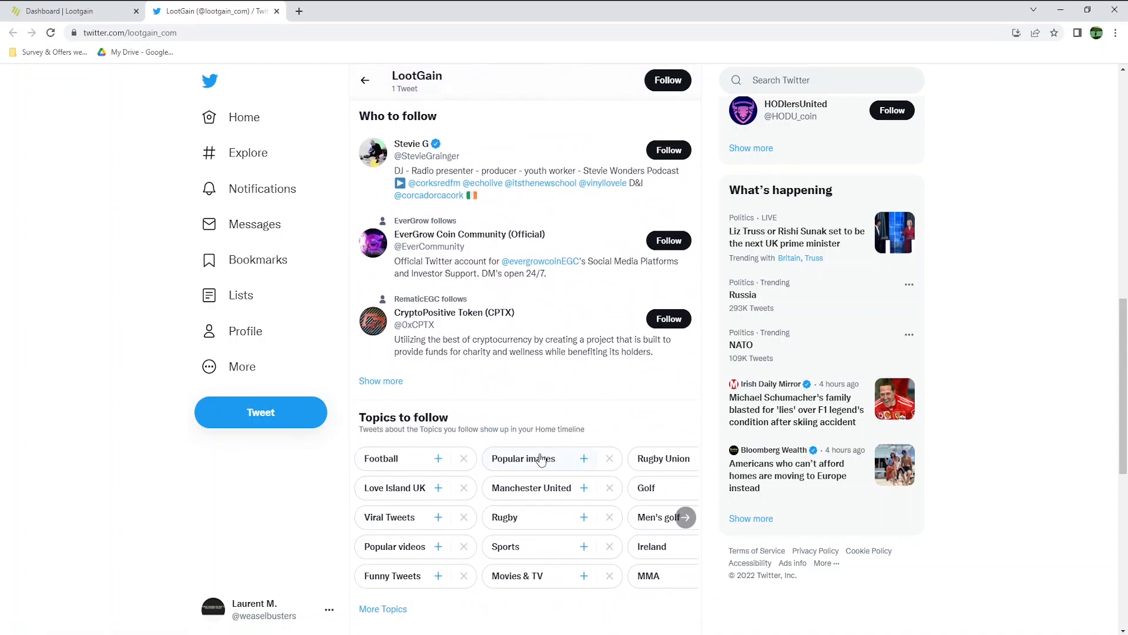
left_click(70, 10)
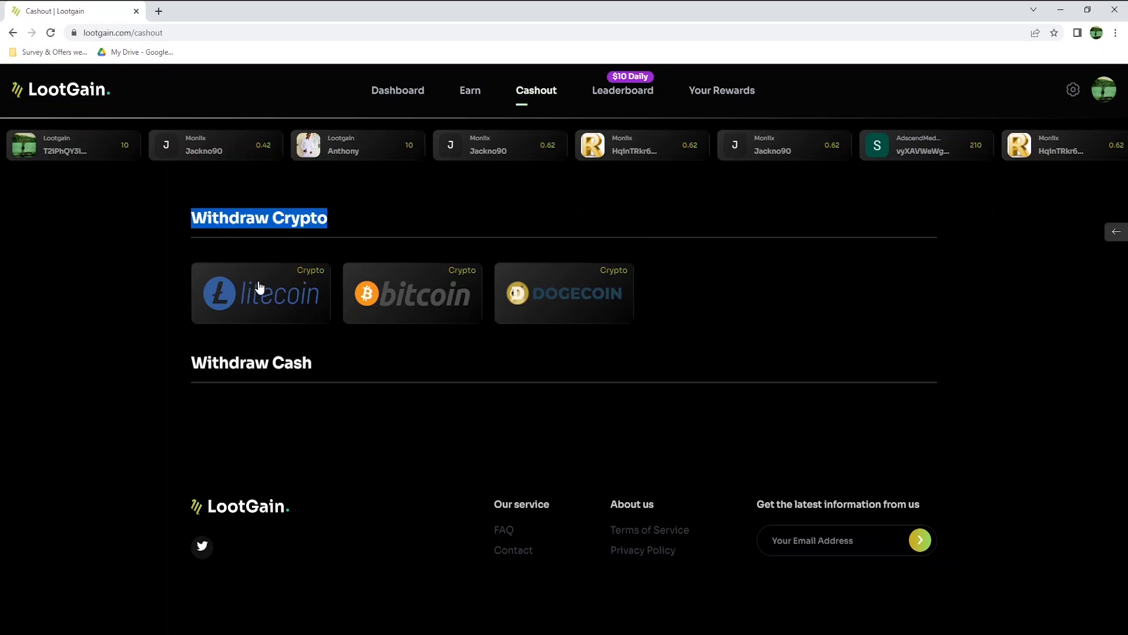
mouse_move(589, 304)
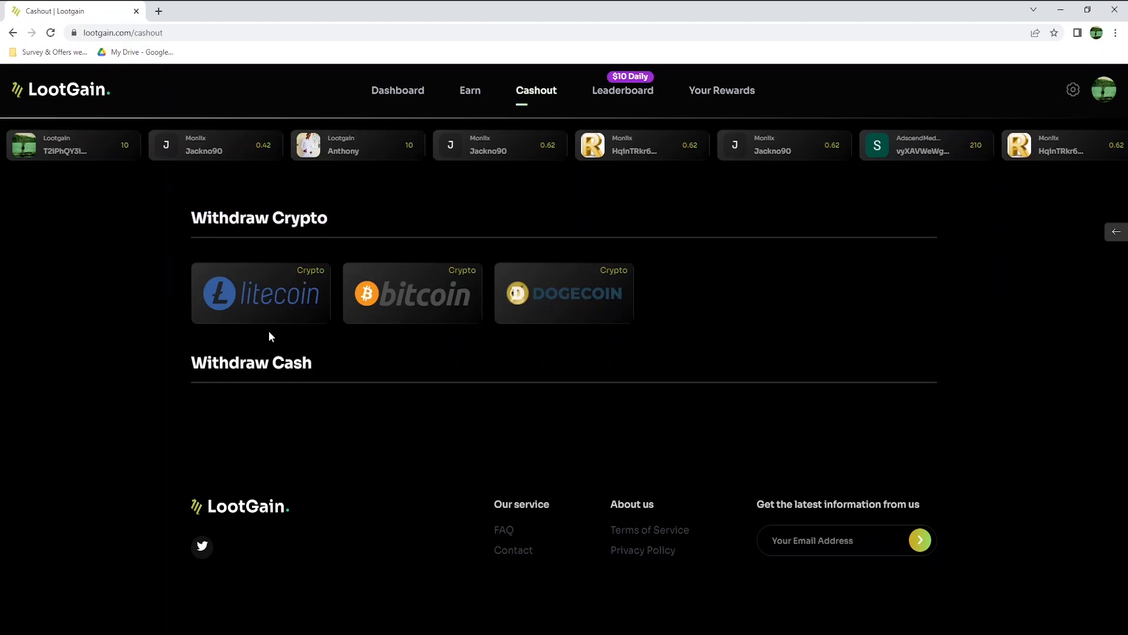
Pick Litecoin on Cashout and select the $1 option costing 1000 Loots.
left_click(260, 292)
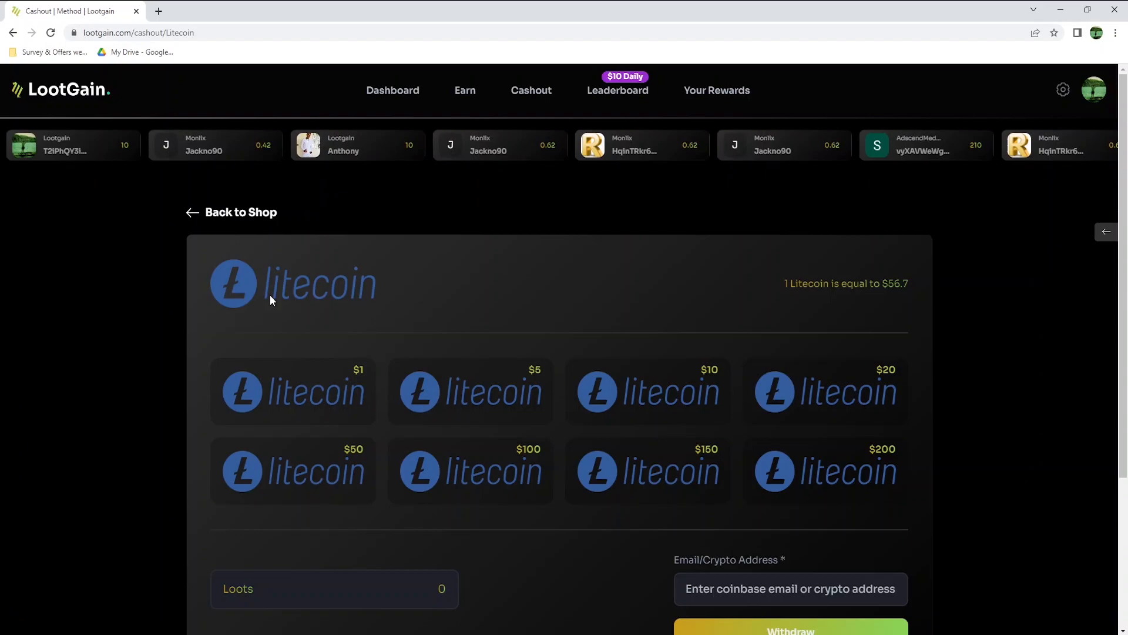
mouse_move(266, 289)
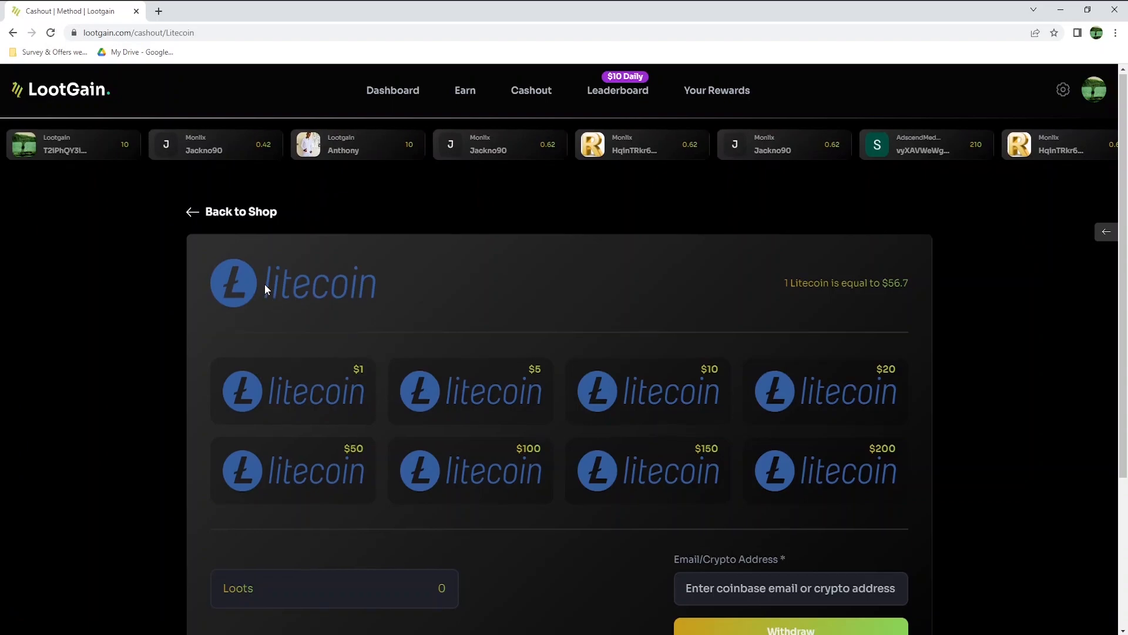
scroll("down", 3)
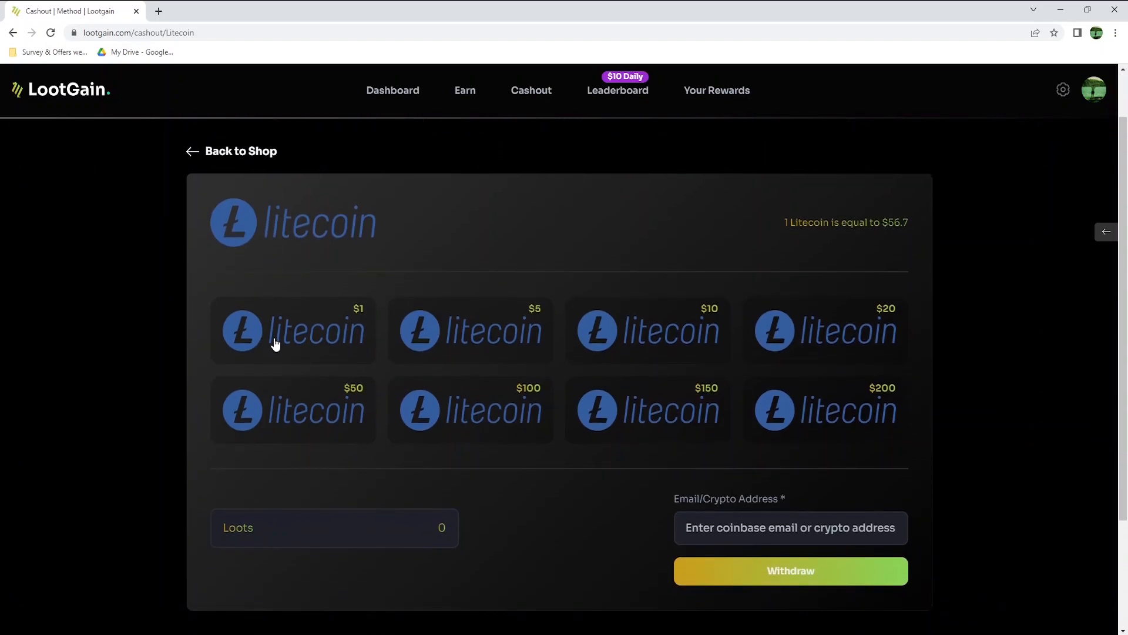
left_click(293, 331)
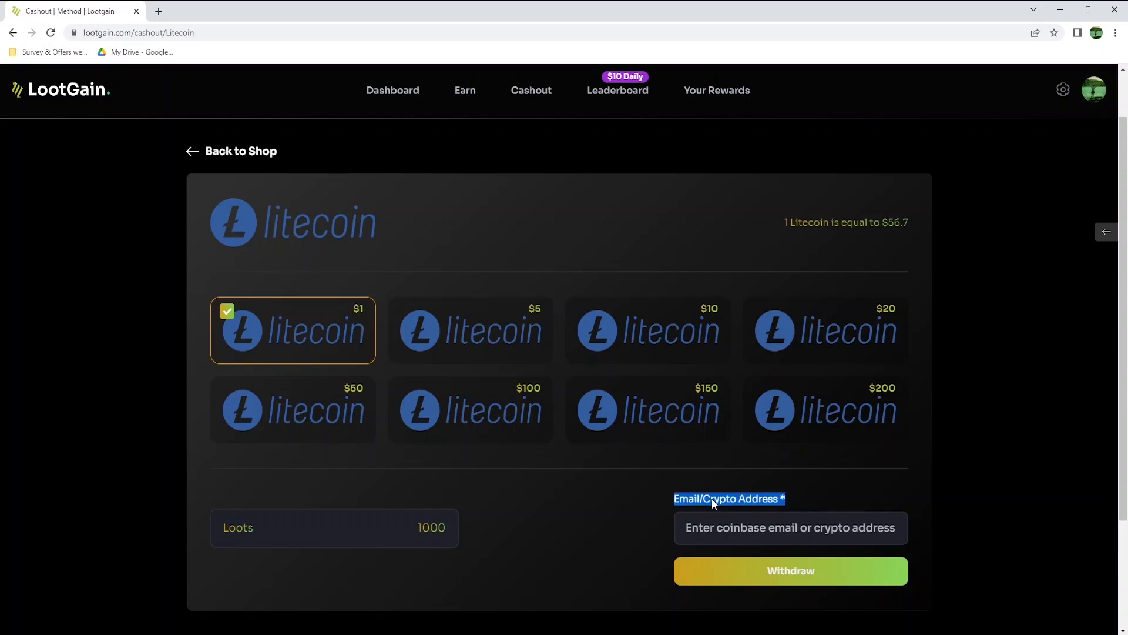
mouse_move(804, 505)
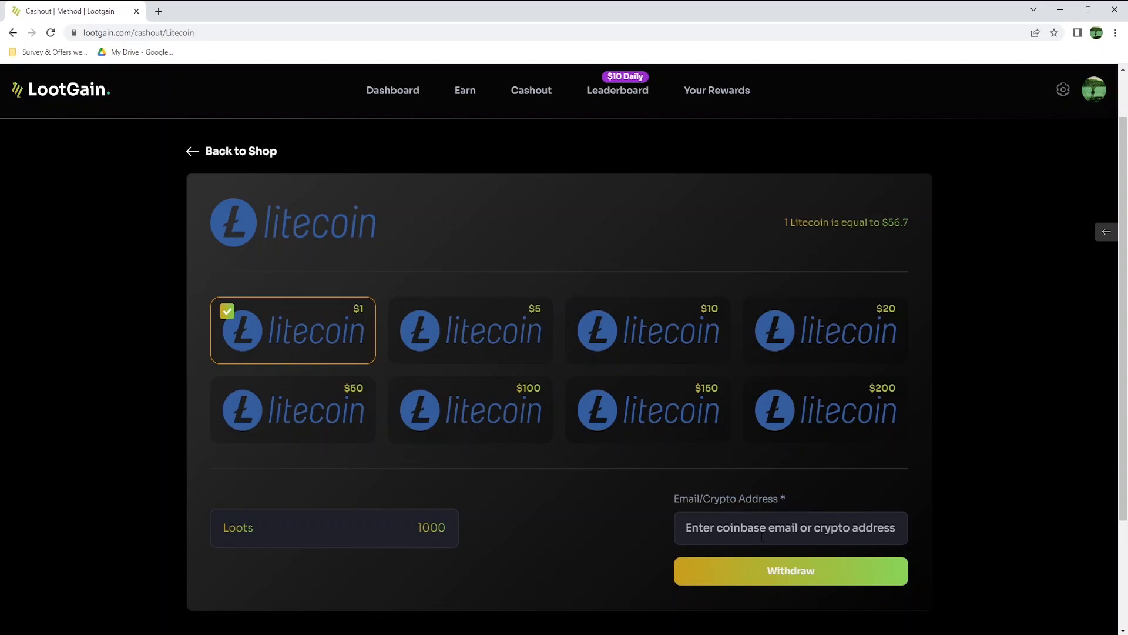
mouse_move(797, 553)
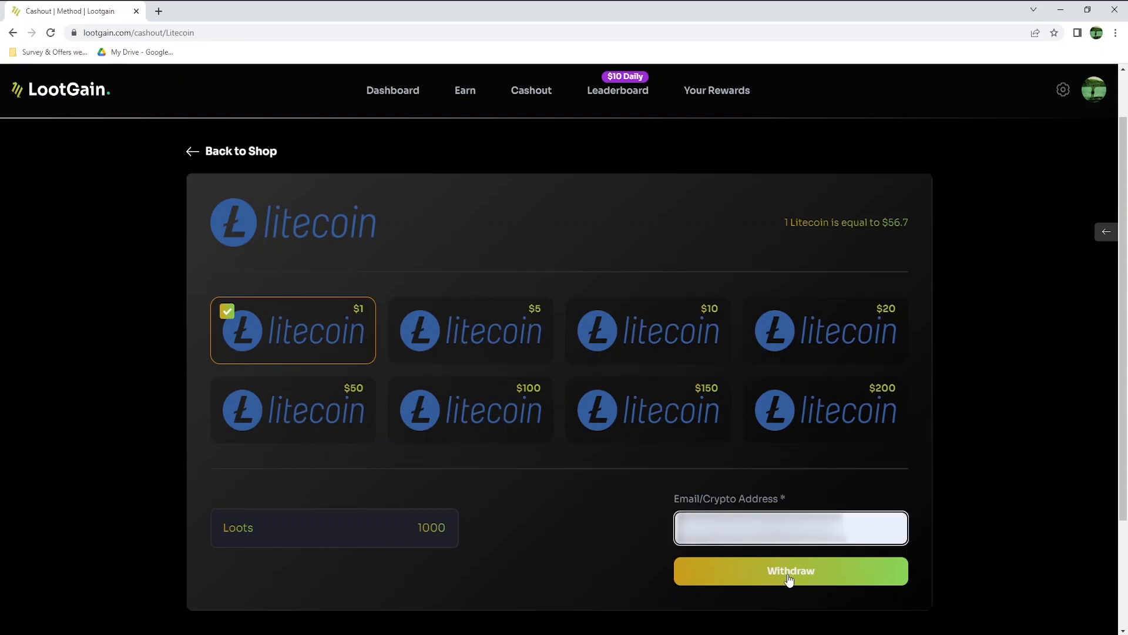
Submit the $1 Litecoin withdrawal and return to the dashboard, now at 30 Loots.
left_click(790, 571)
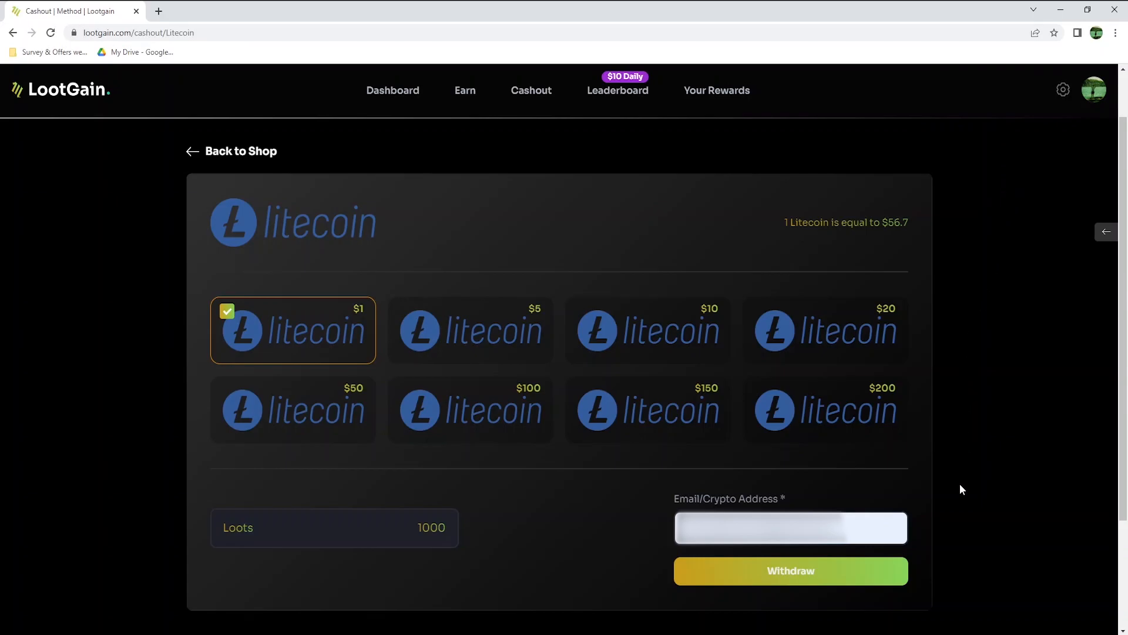
left_click(392, 91)
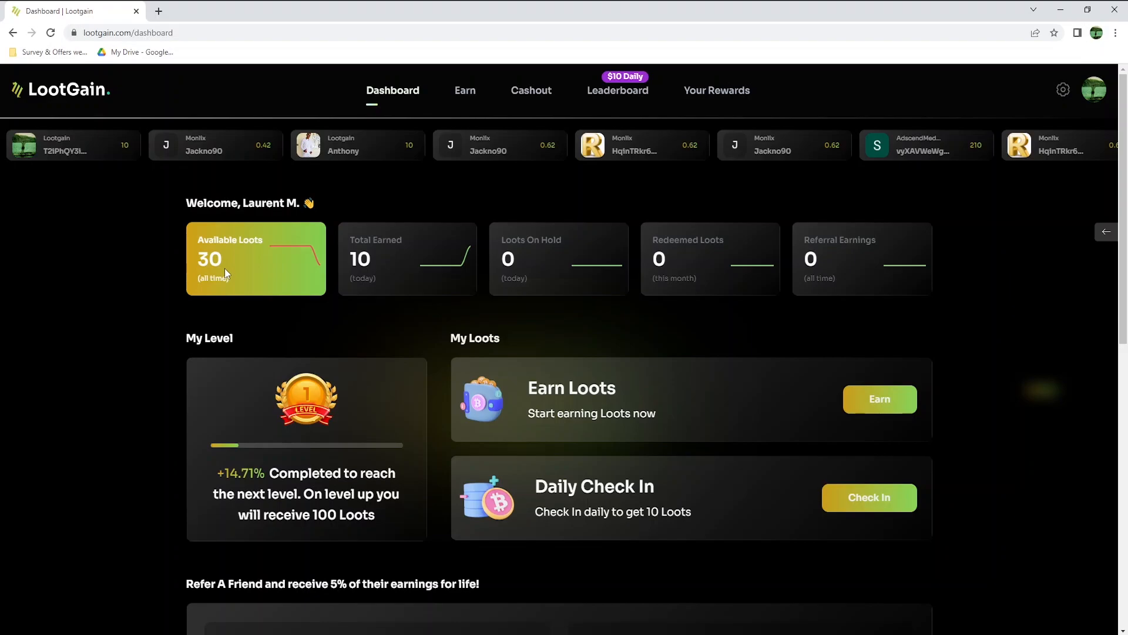
mouse_move(465, 90)
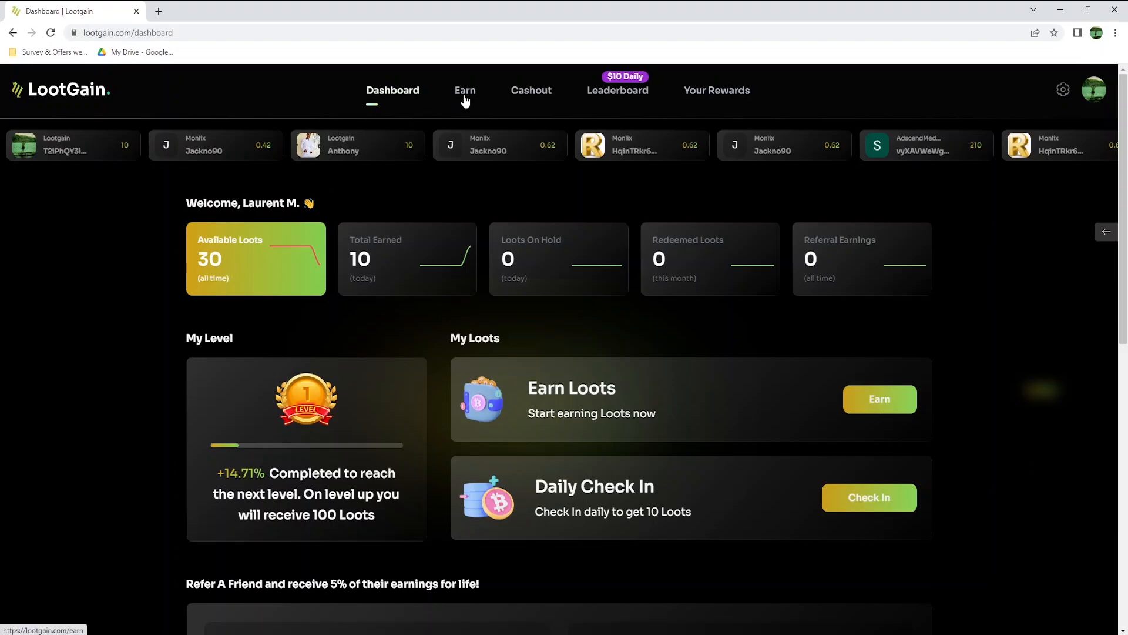
Go to the Earn page listing CPX Research surveys and the Lootably, BitLabs and Monlix offerwalls.
left_click(465, 91)
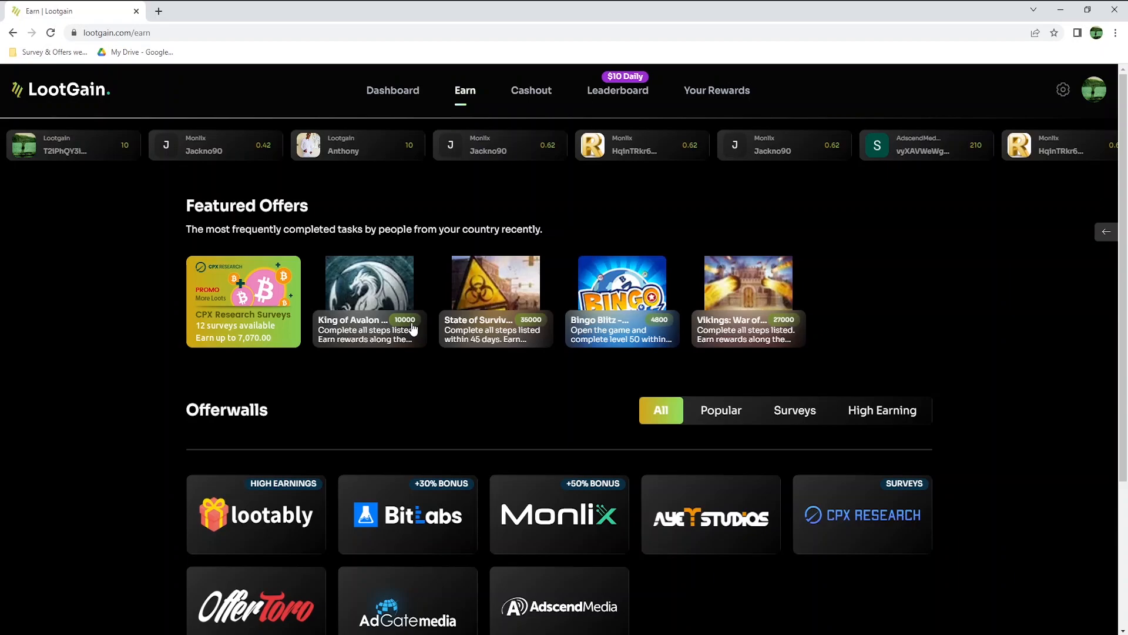
mouse_move(528, 333)
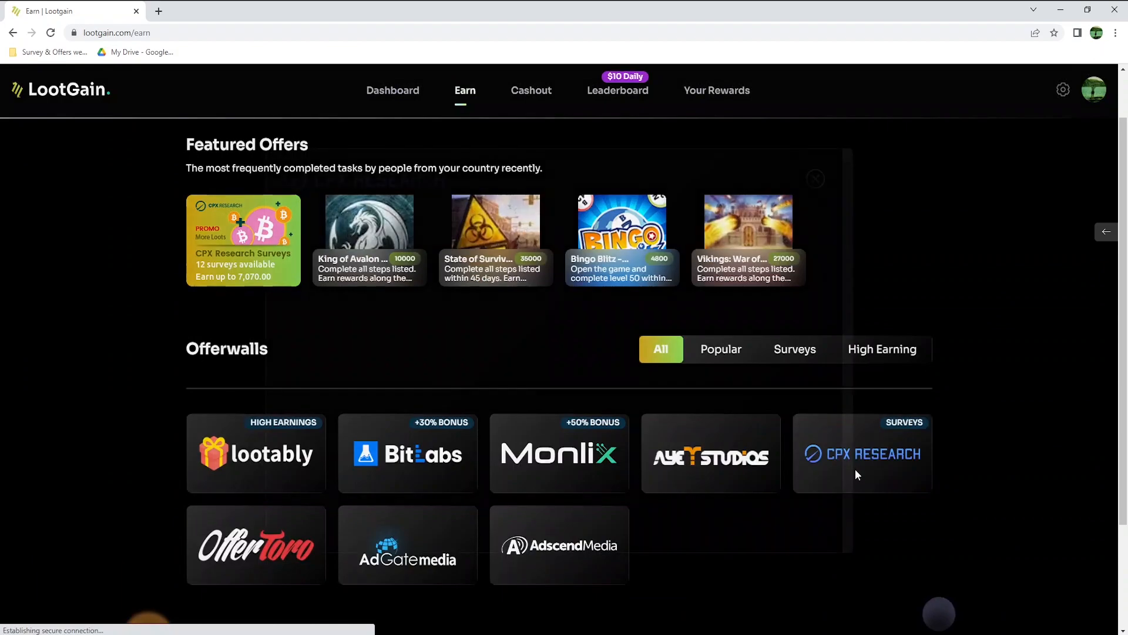
left_click(862, 453)
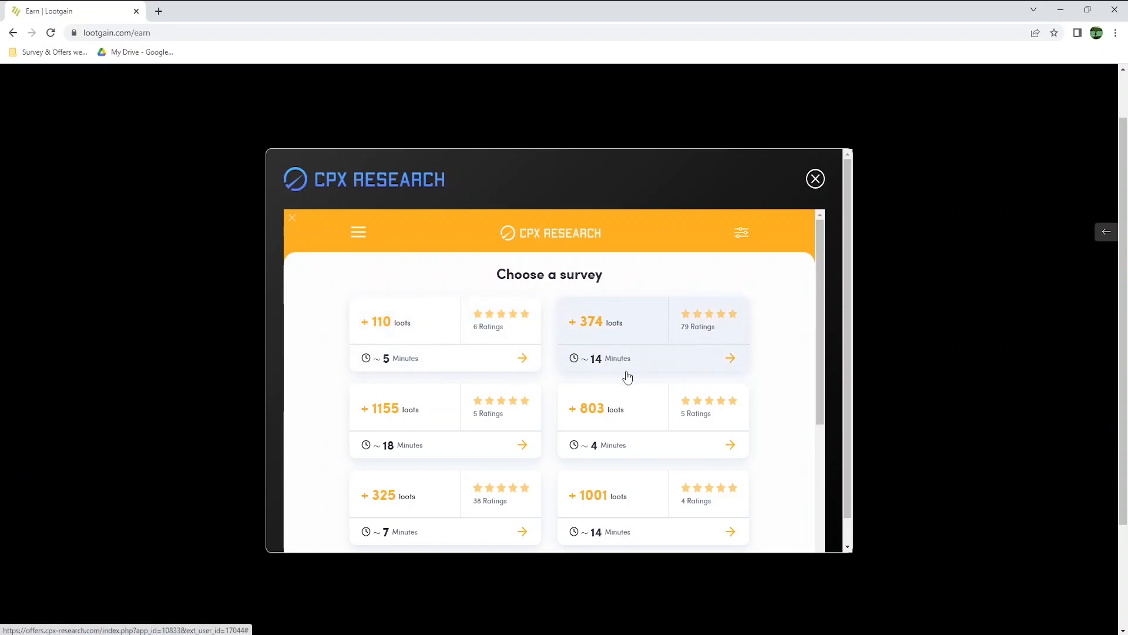
scroll("down", 3)
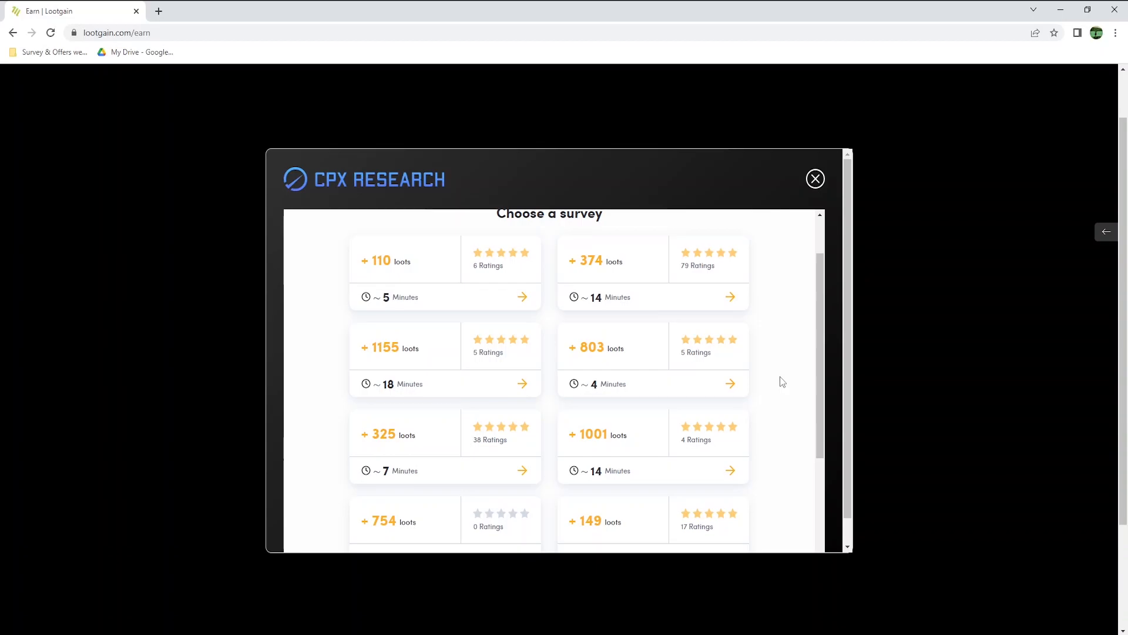
scroll("down", 3)
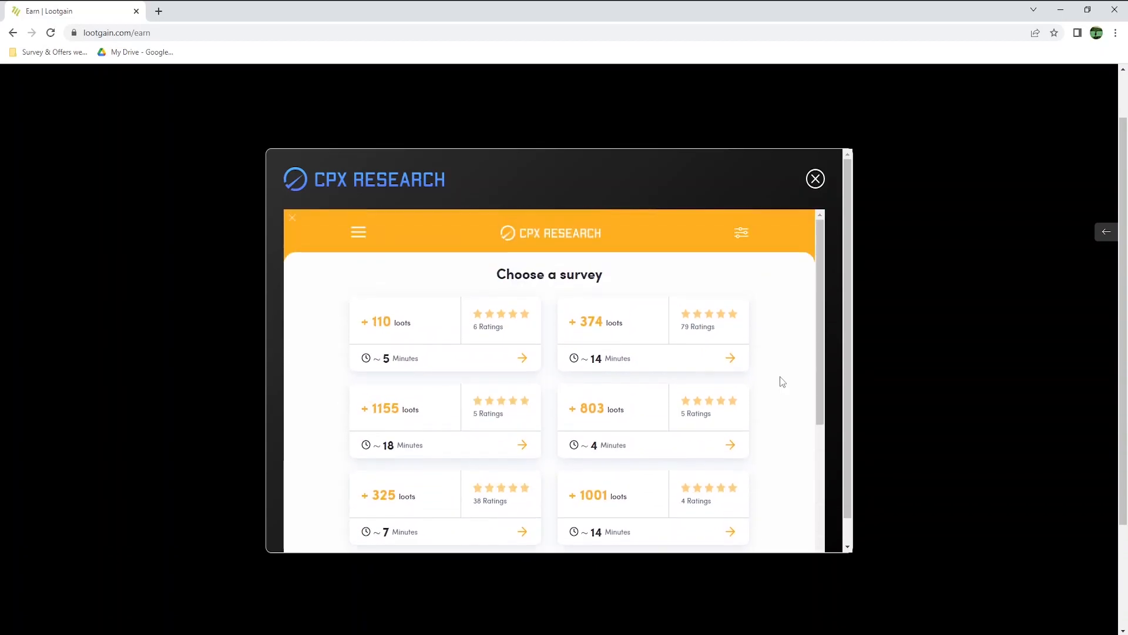
left_click(815, 179)
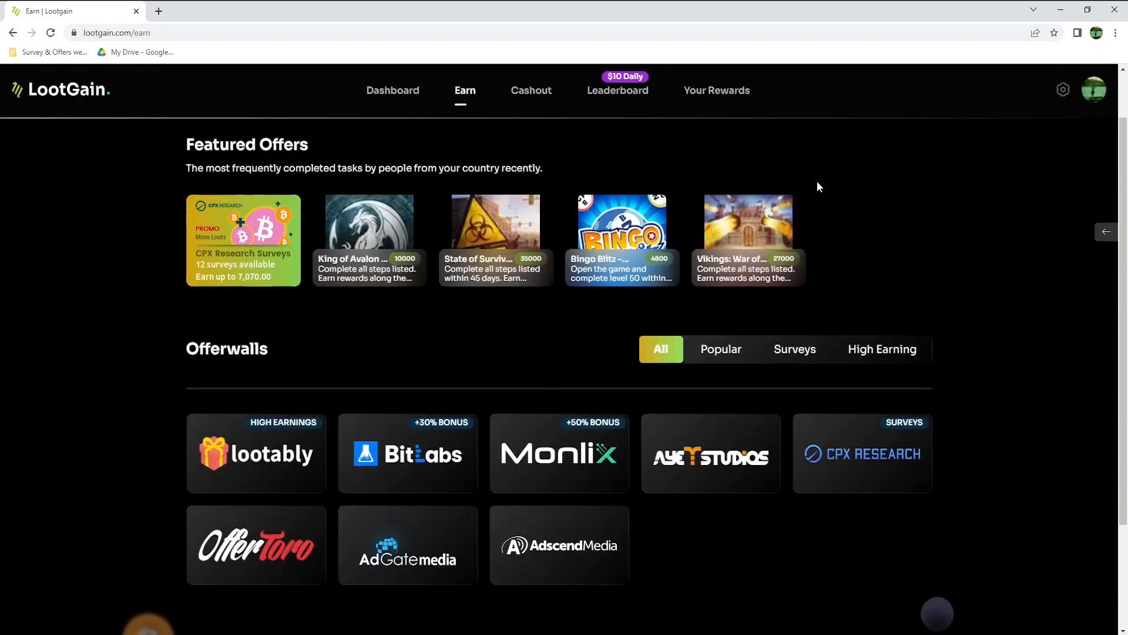
mouse_move(715, 359)
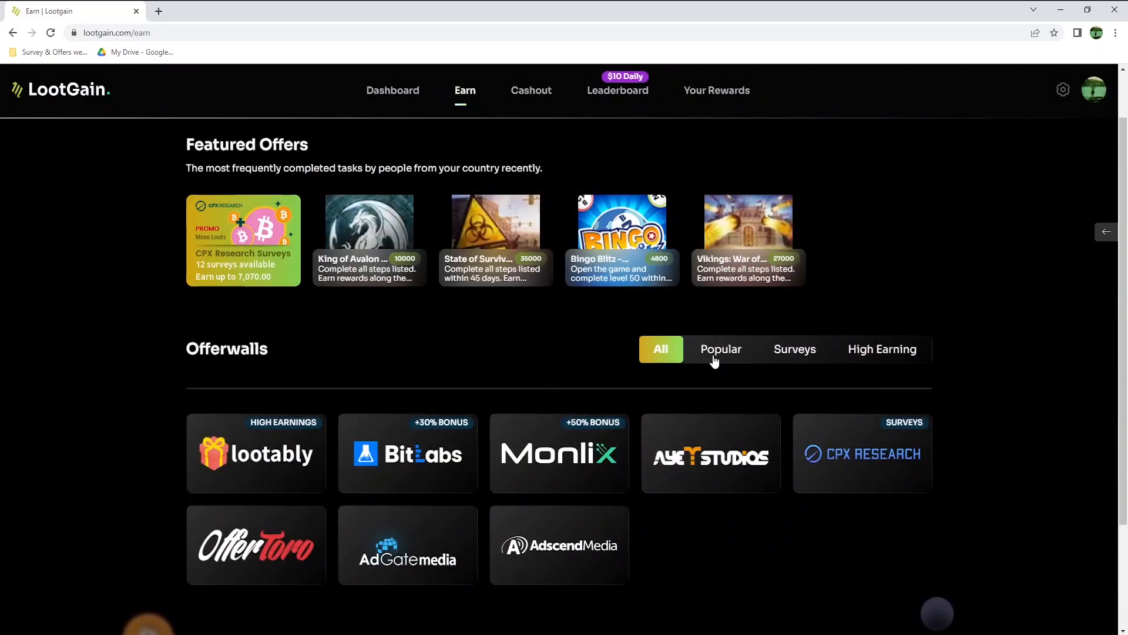
Cycle the offerwall filters through Popular, Surveys and High Earning, then launch Monlix.
left_click(721, 349)
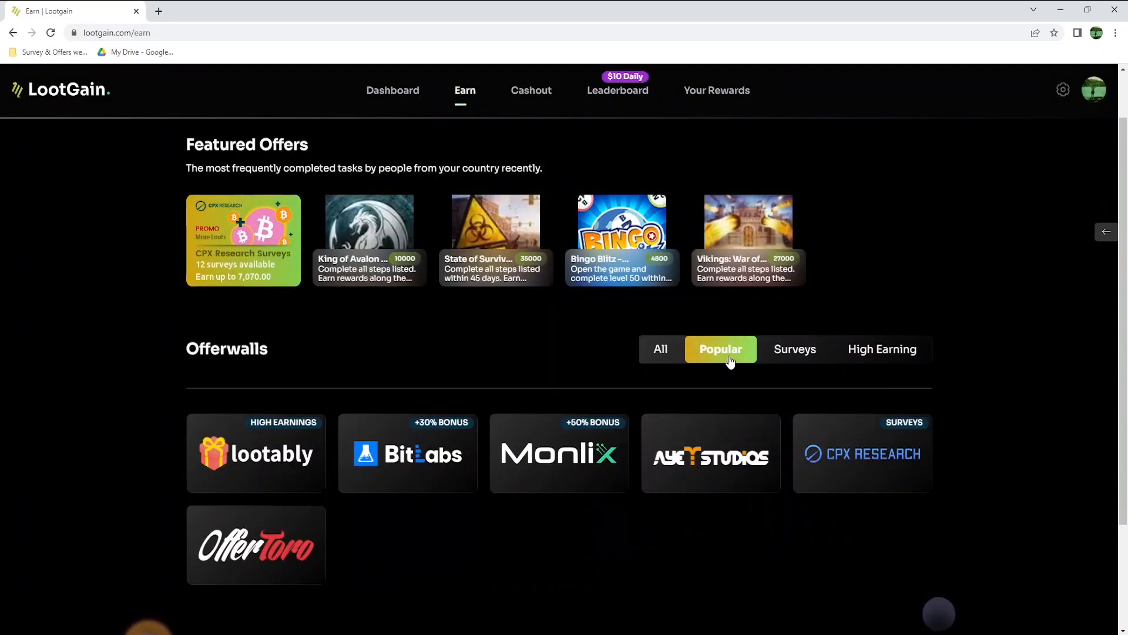
left_click(794, 349)
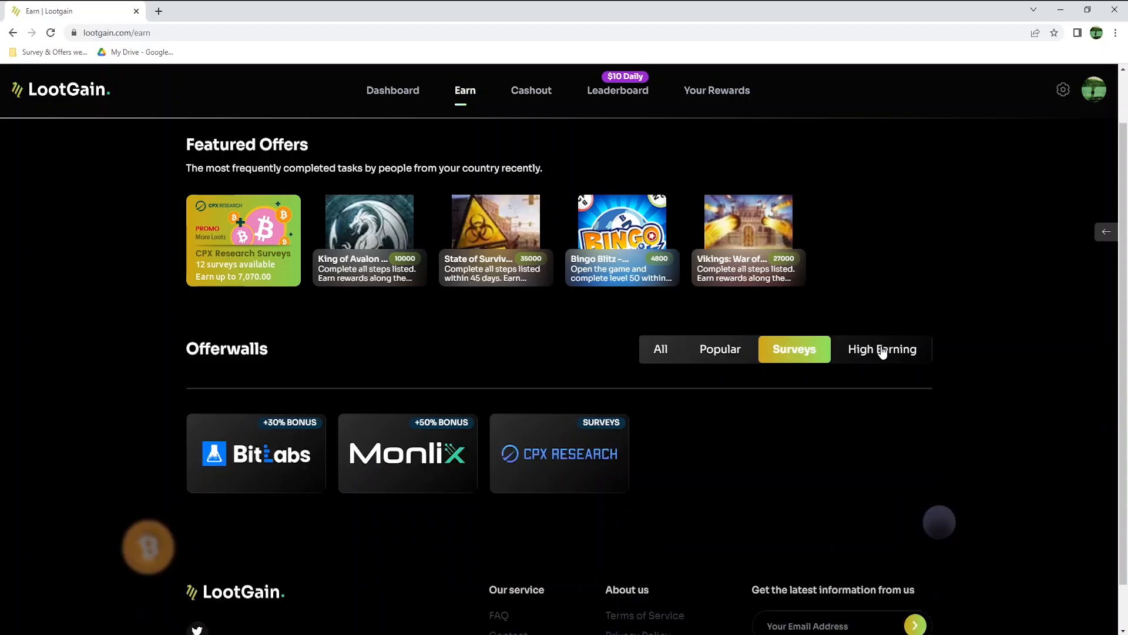
left_click(882, 349)
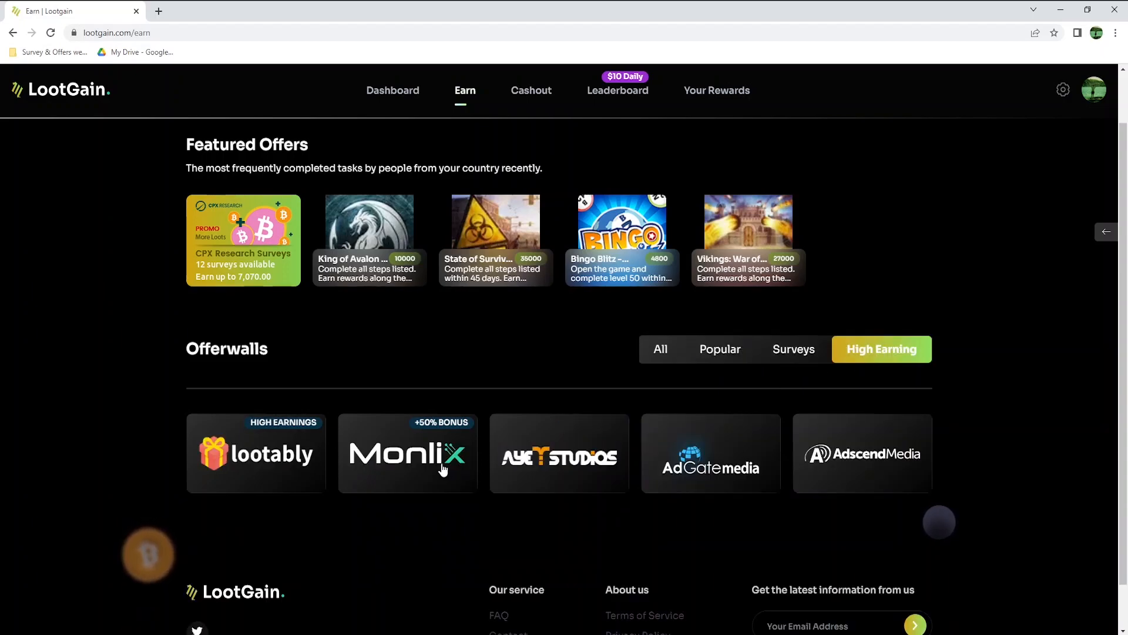
left_click(408, 453)
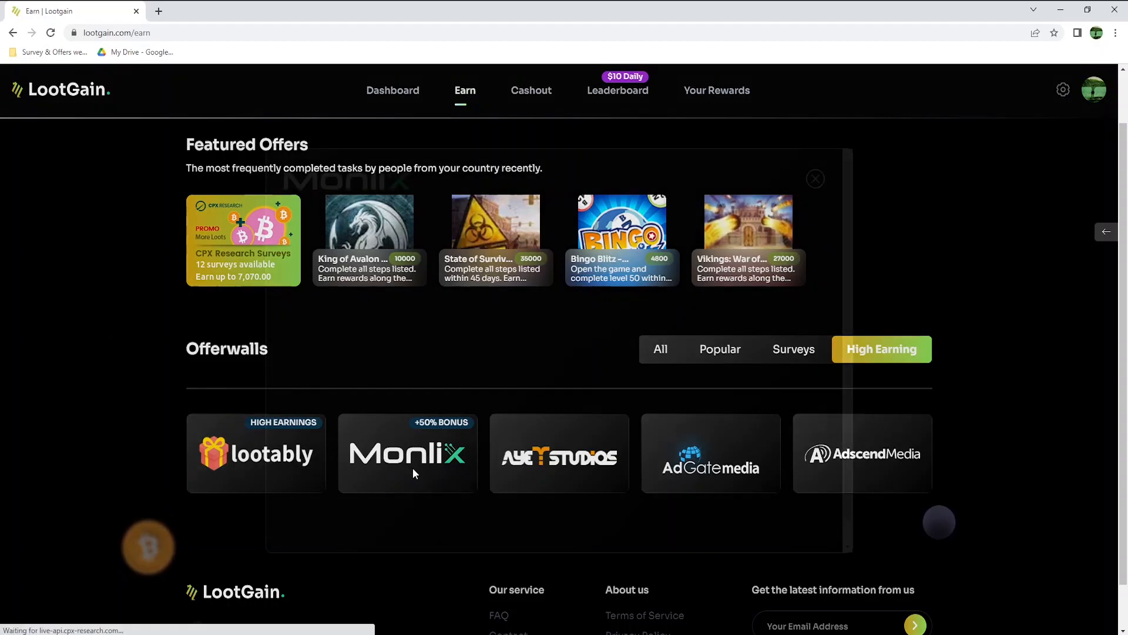
left_click(408, 453)
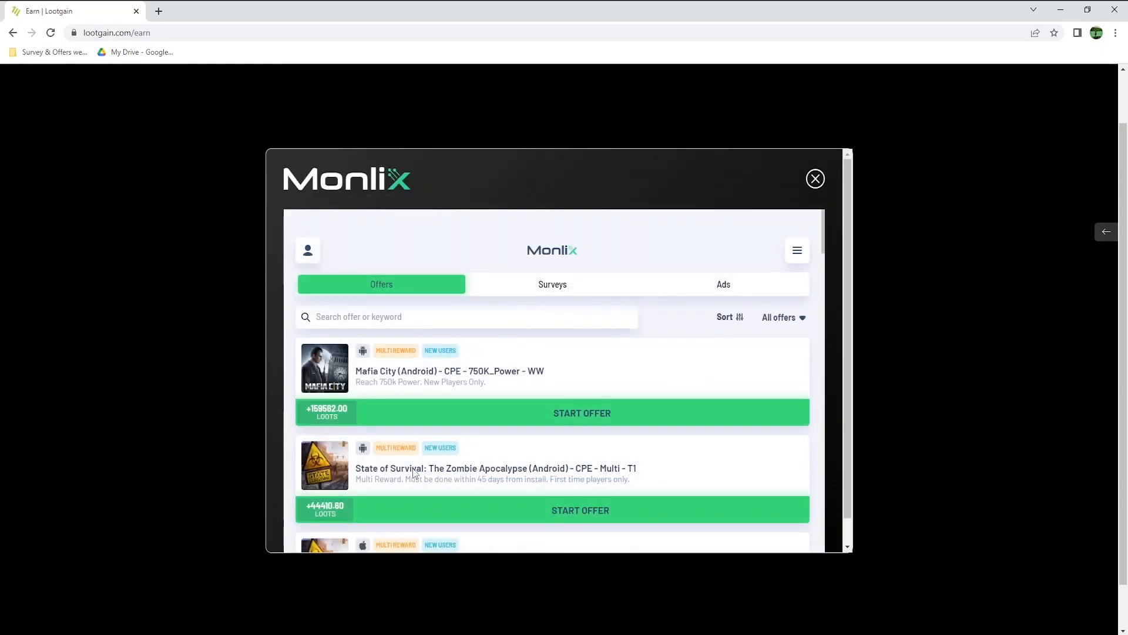
double_click(395, 370)
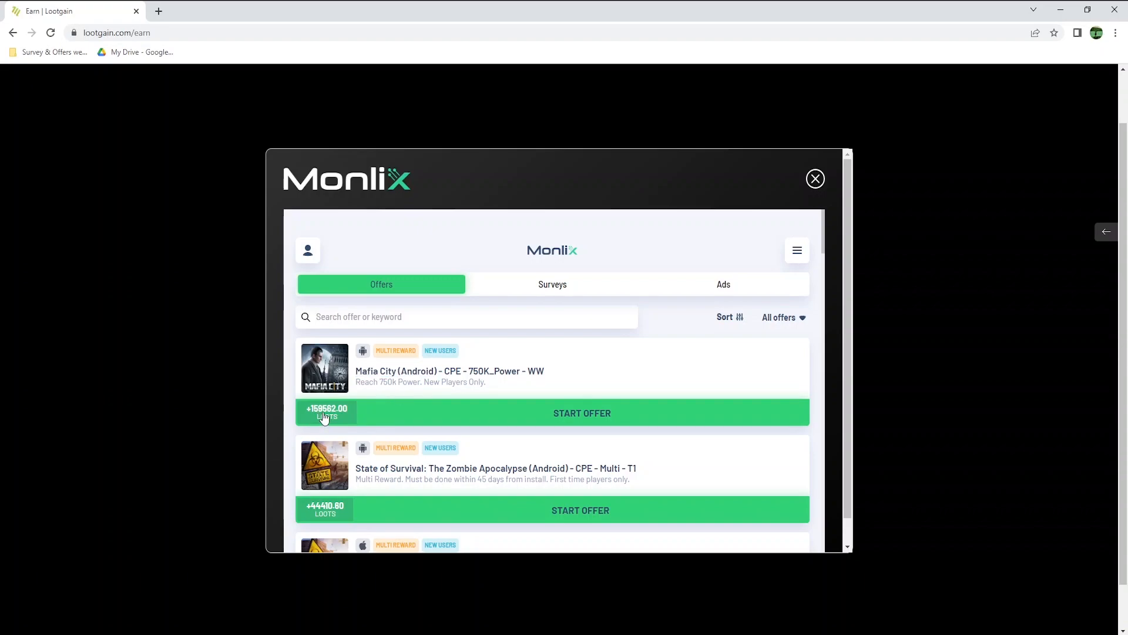
left_click(582, 413)
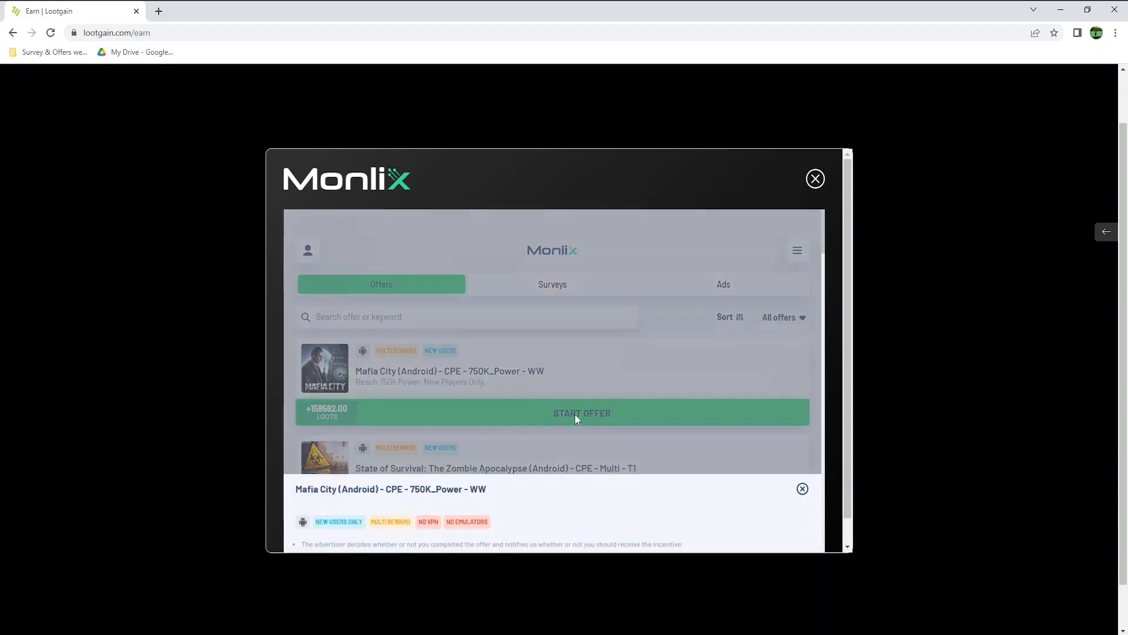
left_click(581, 413)
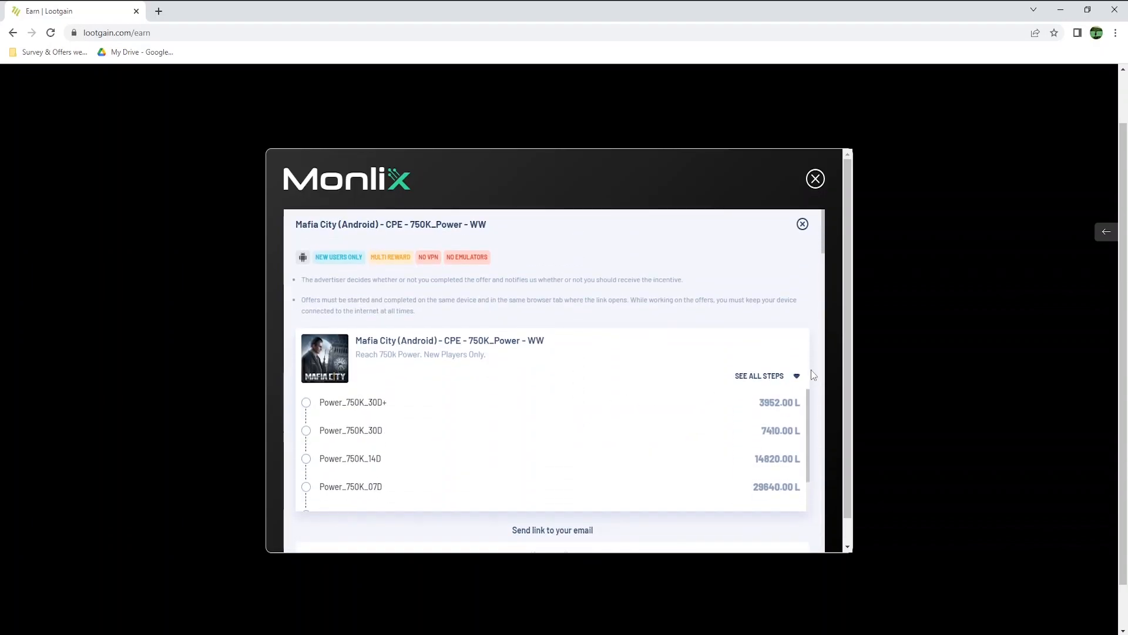
scroll("down", 3)
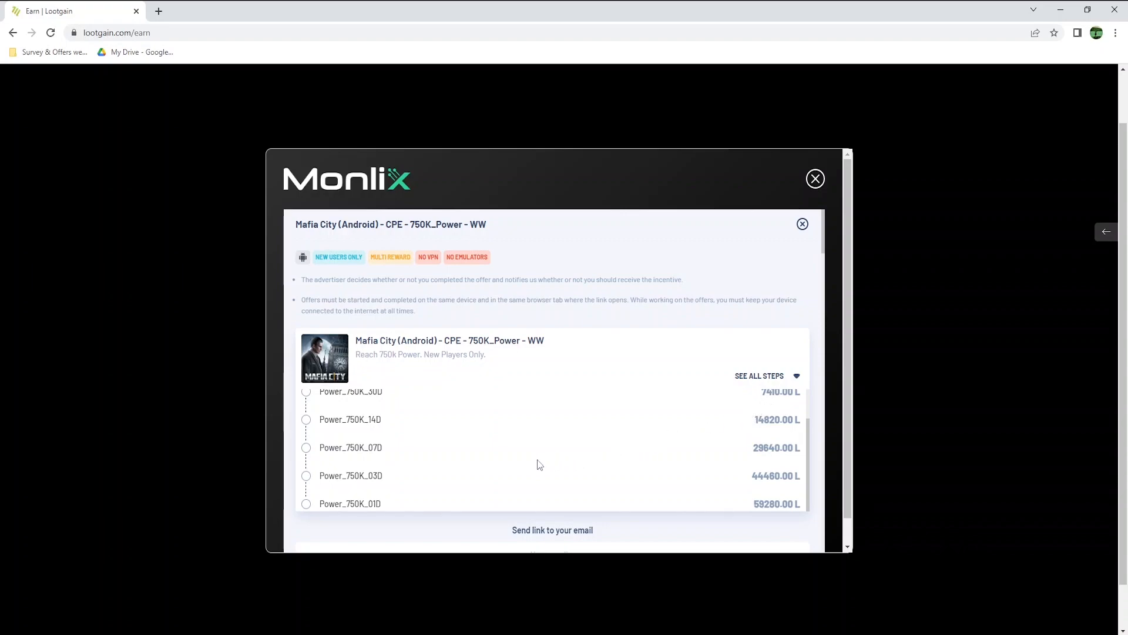
scroll("down", 3)
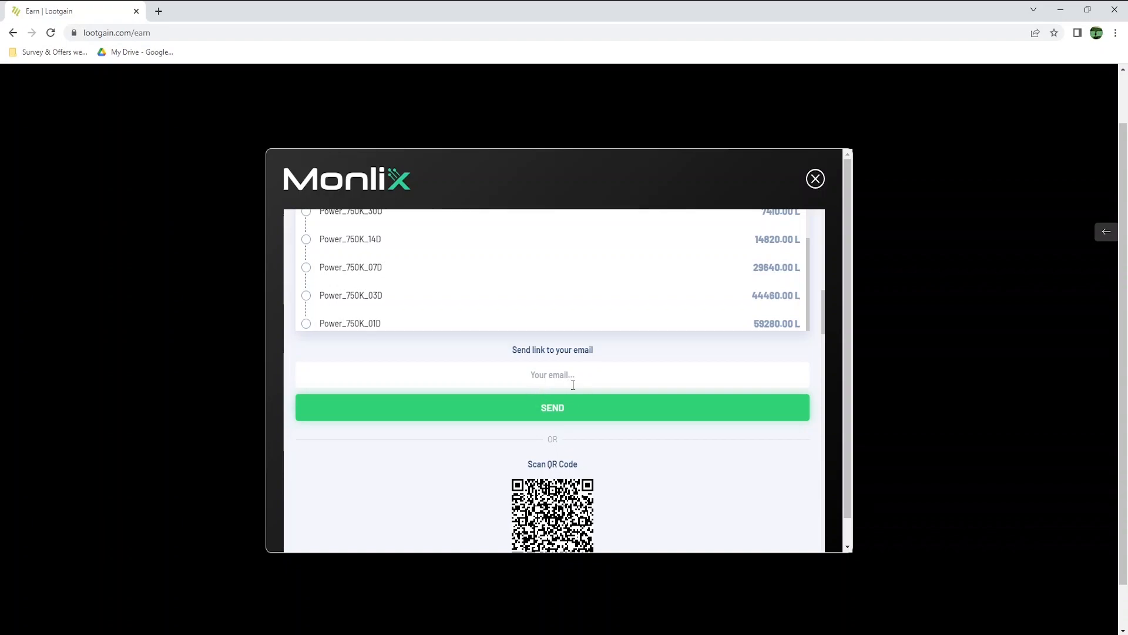
mouse_move(830, 504)
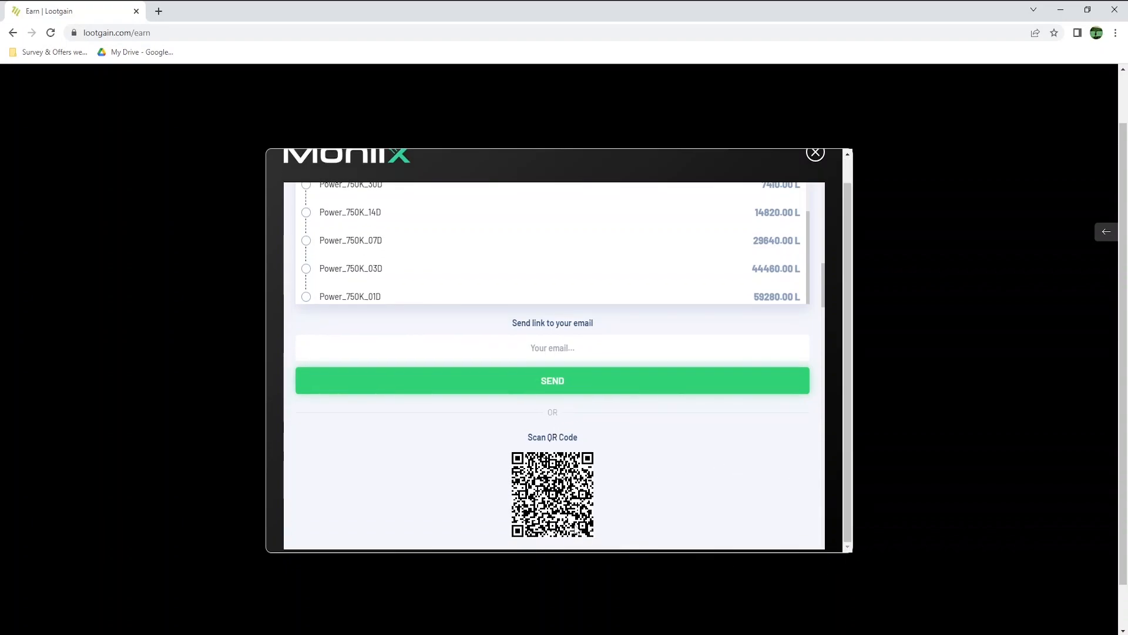
mouse_move(640, 526)
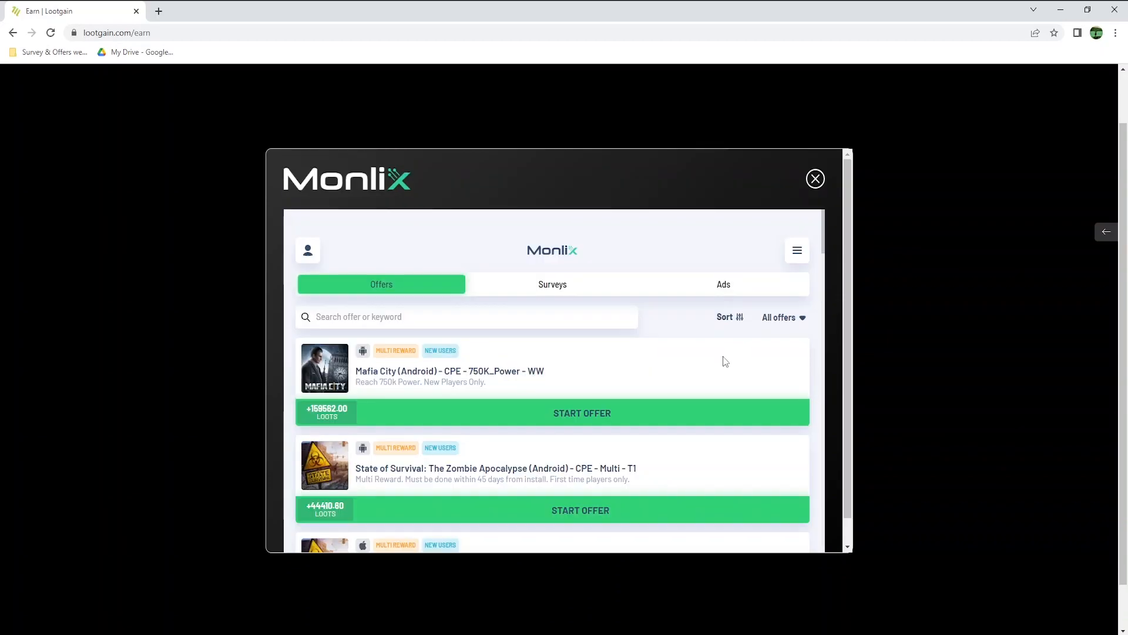
Browse the Monlix offers list, then switch to its Surveys tab.
scroll("down", 3)
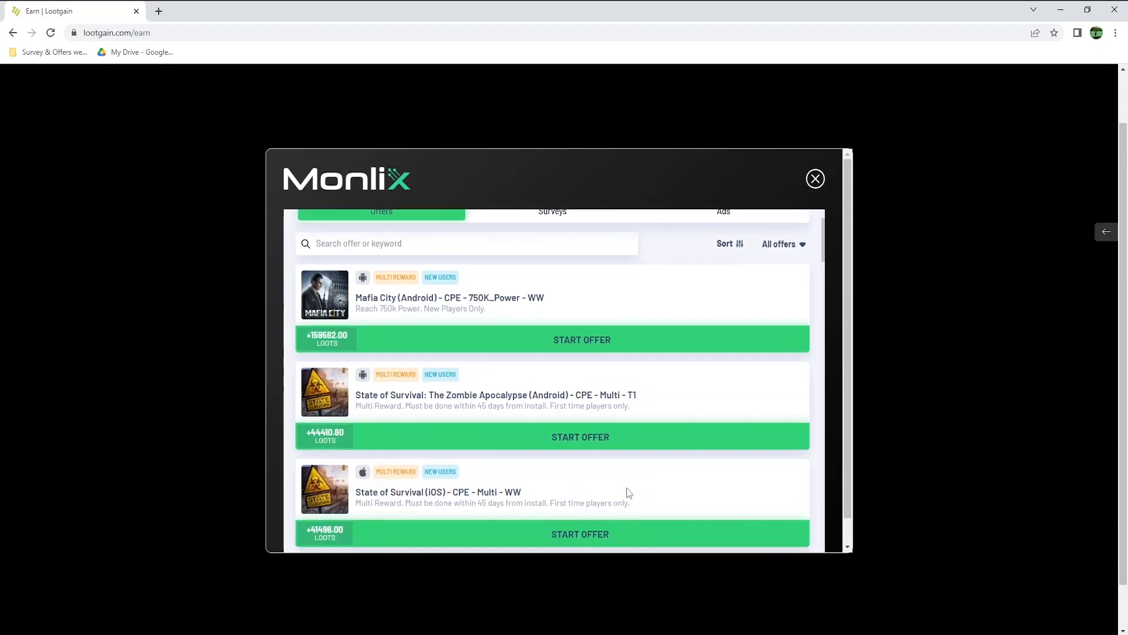
scroll("down", 3)
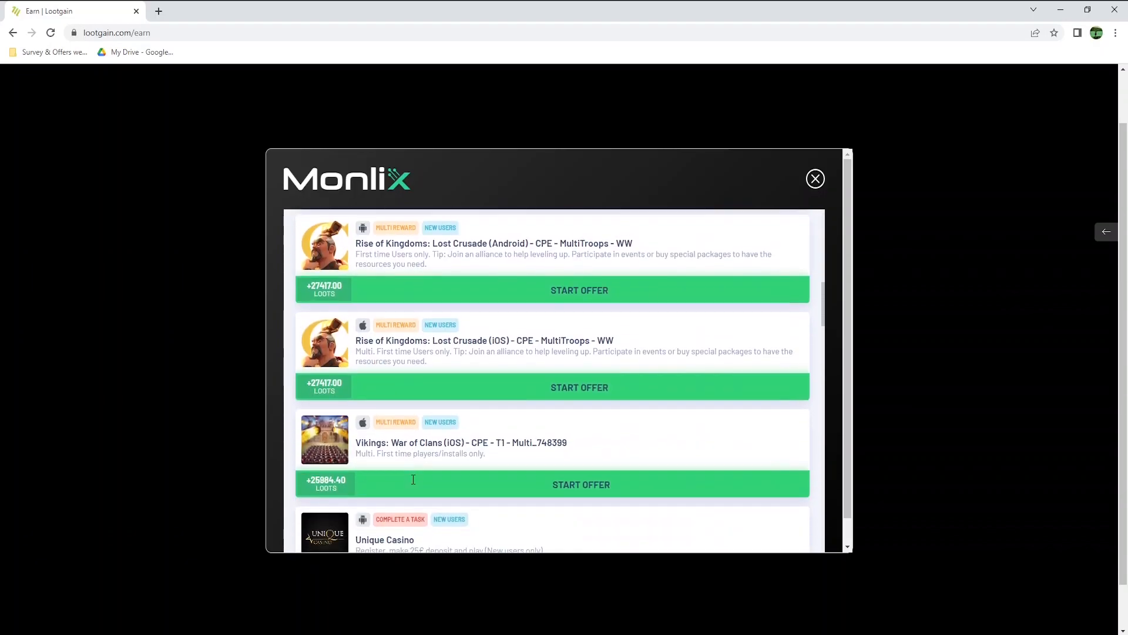
scroll("down", 3)
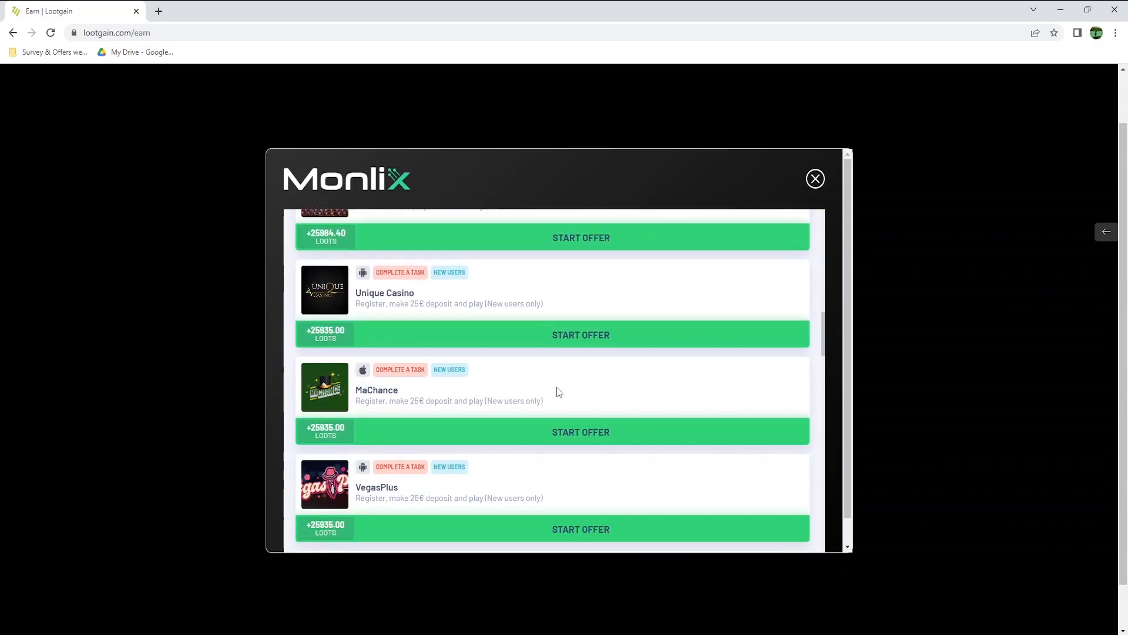
scroll("down", 3)
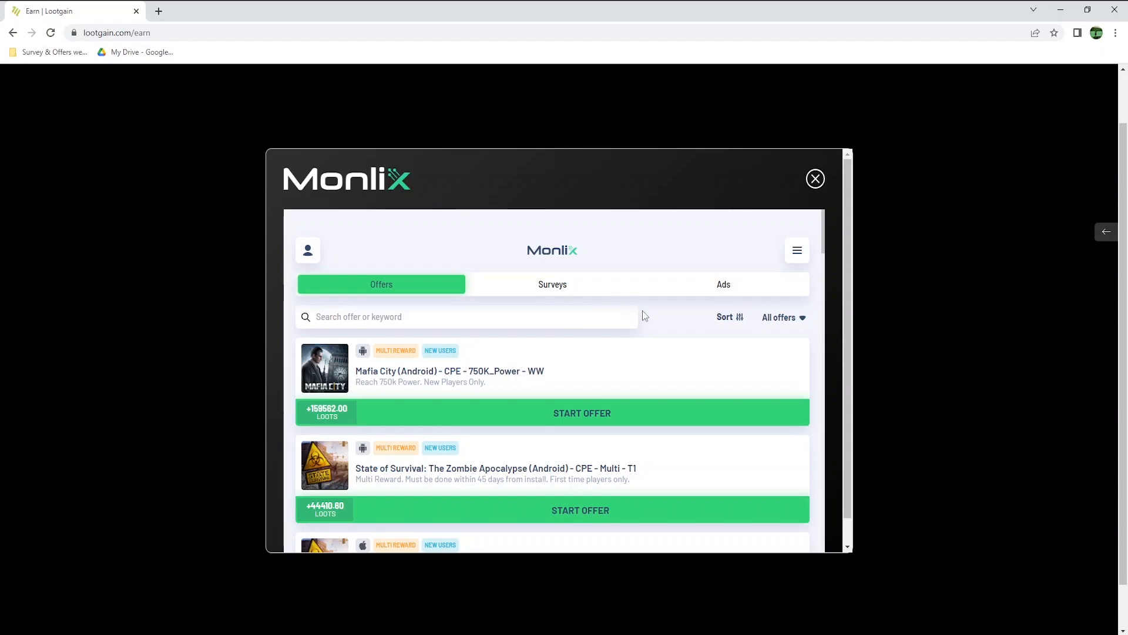
left_click(552, 284)
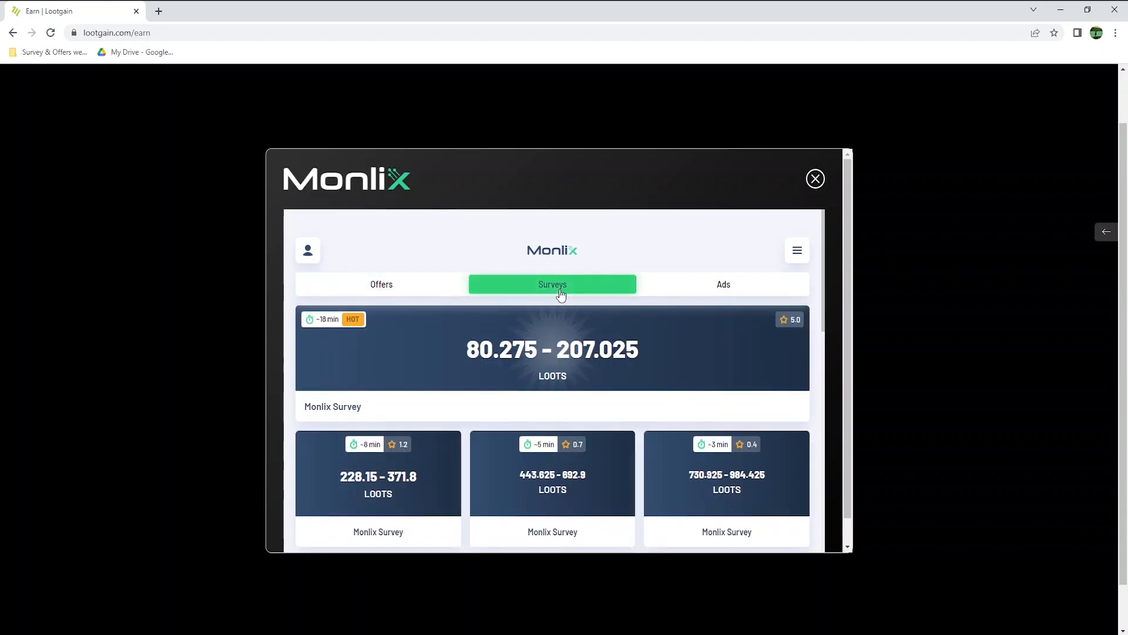
mouse_move(359, 485)
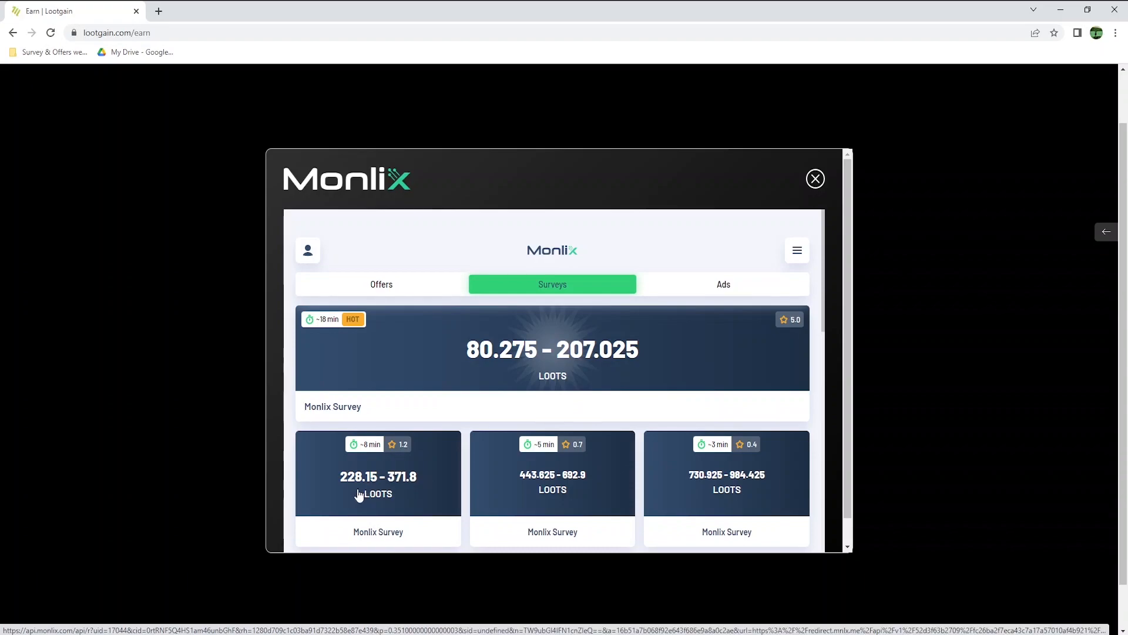
Browse the Monlix surveys and watch-ad listings, then close Monlix back to the Earn page.
scroll("down", 3)
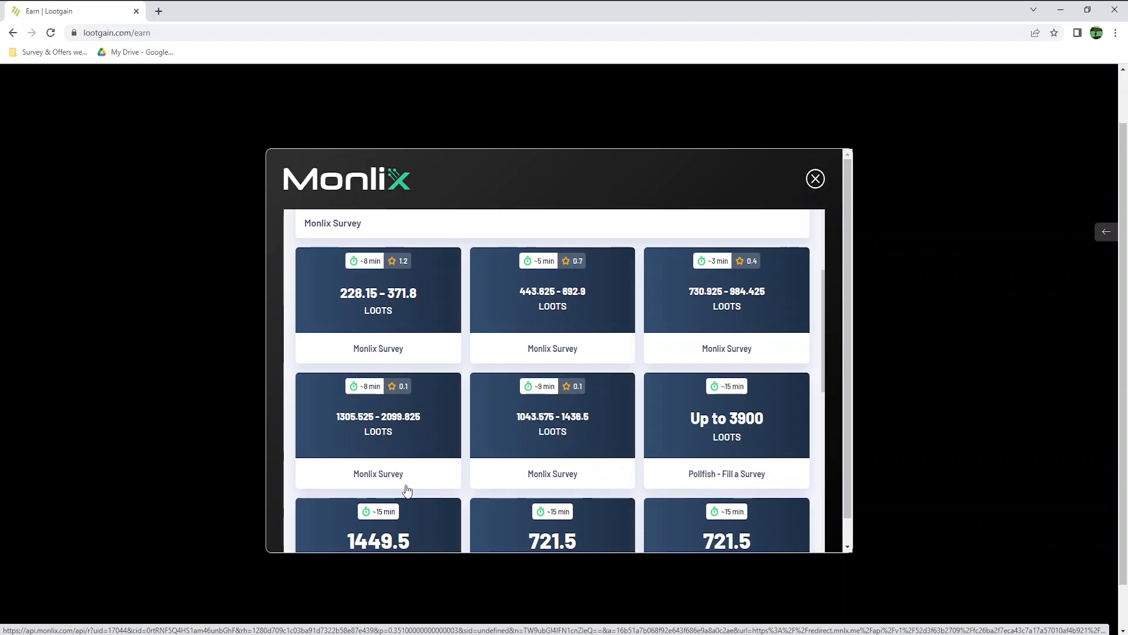
left_click(724, 284)
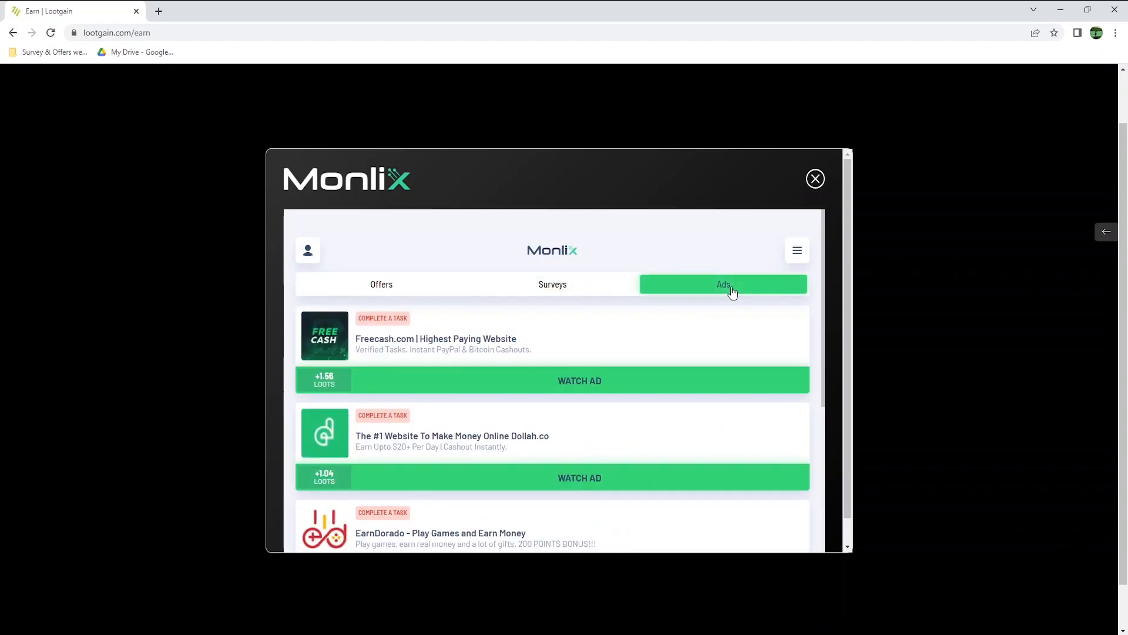
mouse_move(583, 401)
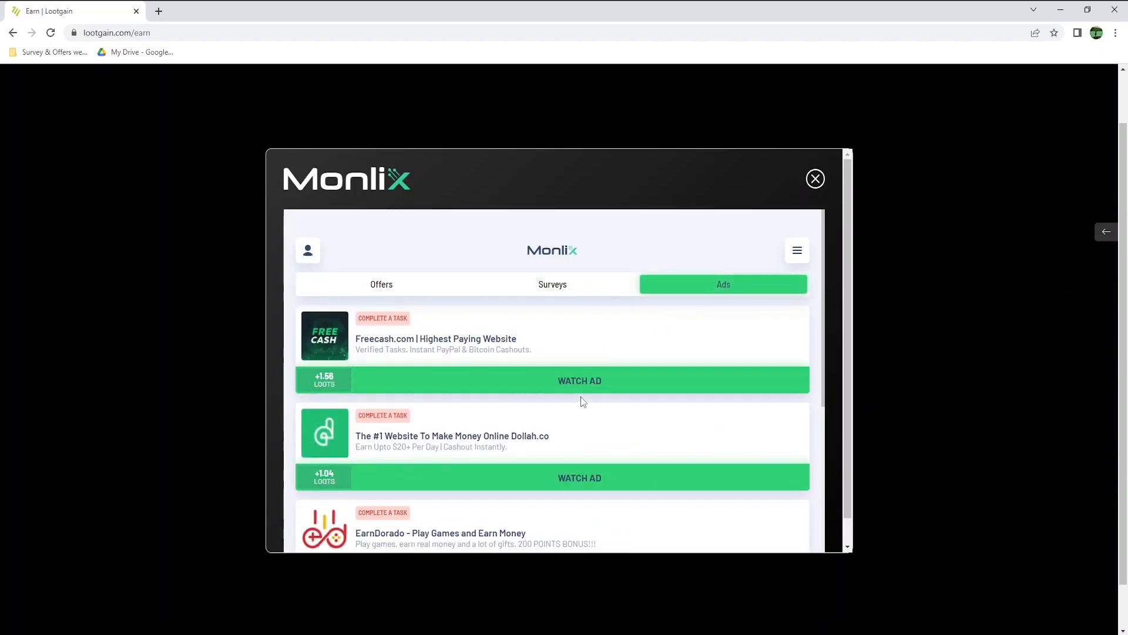
scroll("down", 3)
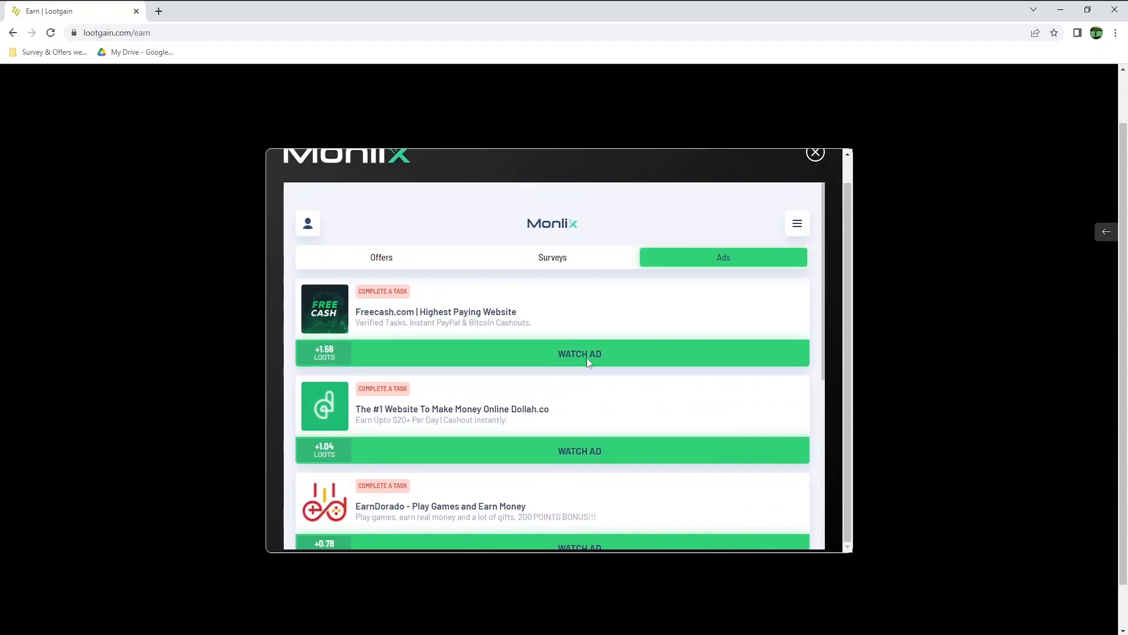
left_click(815, 152)
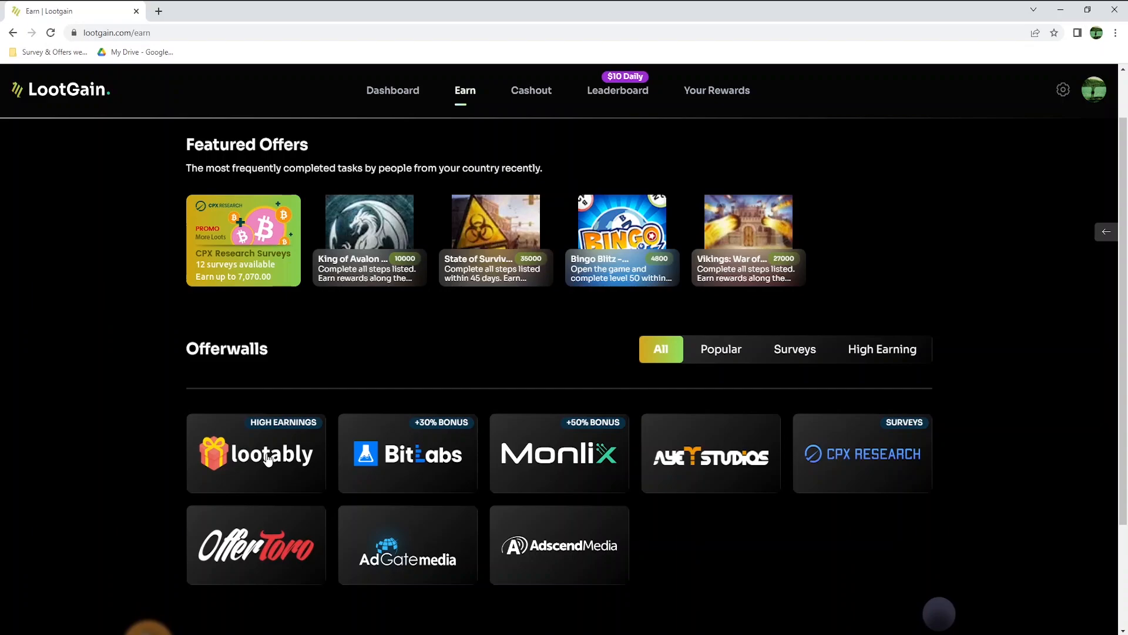
left_click(255, 453)
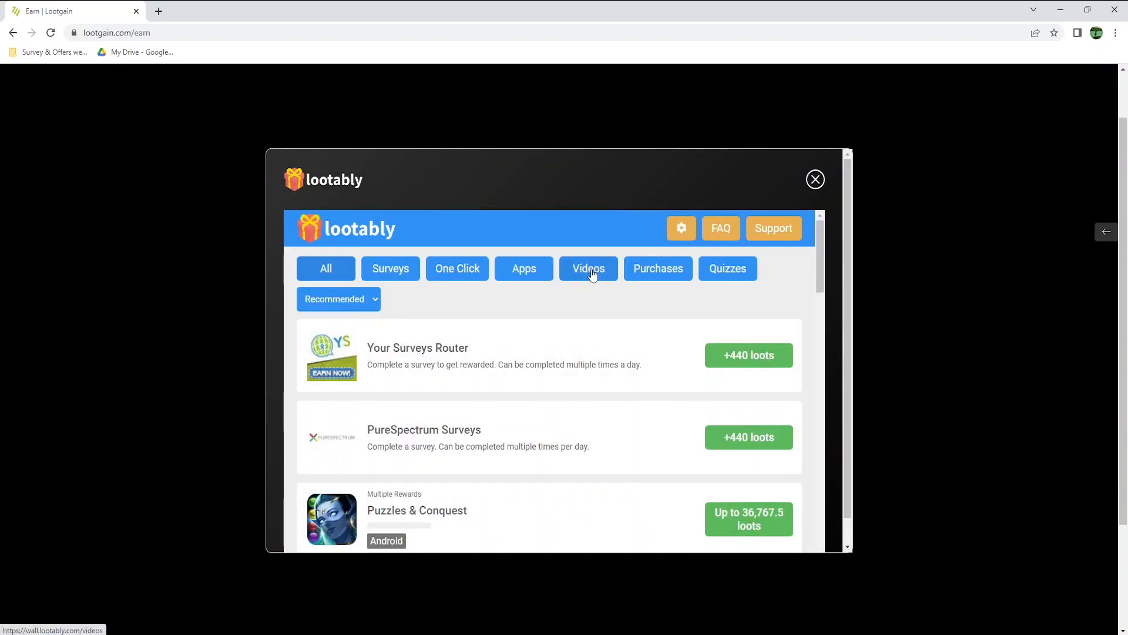
left_click(588, 269)
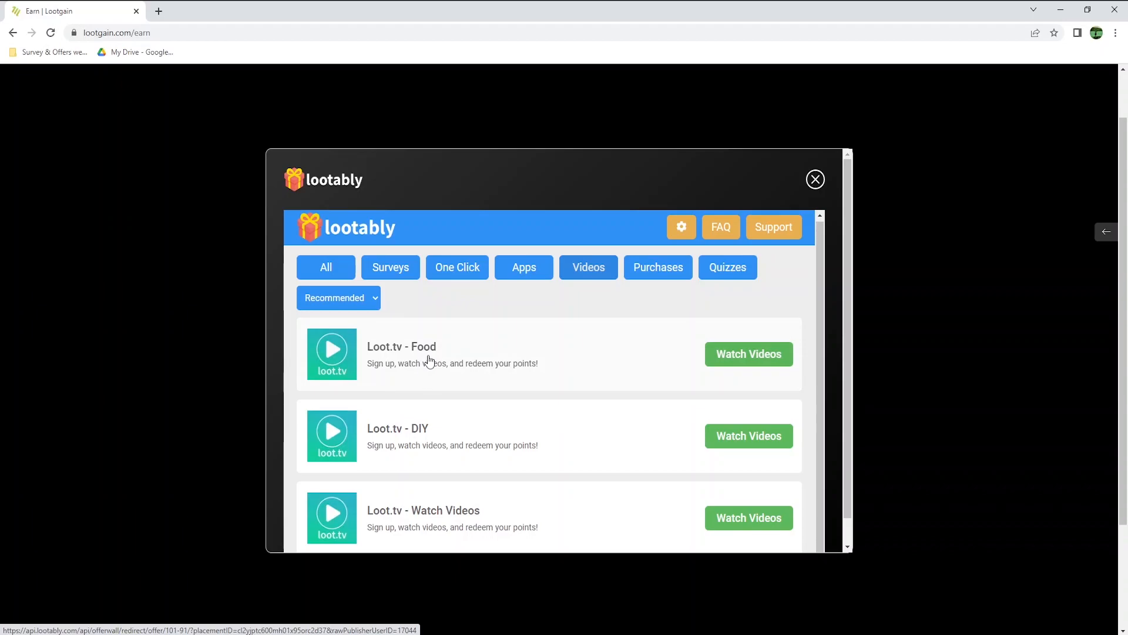
mouse_move(815, 180)
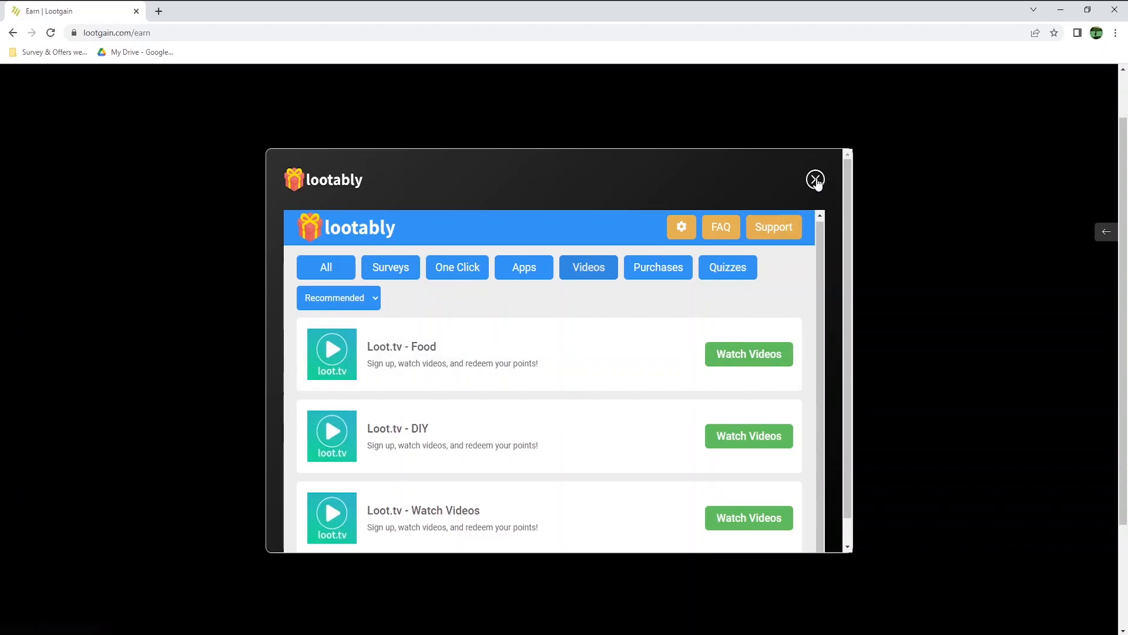
left_click(815, 180)
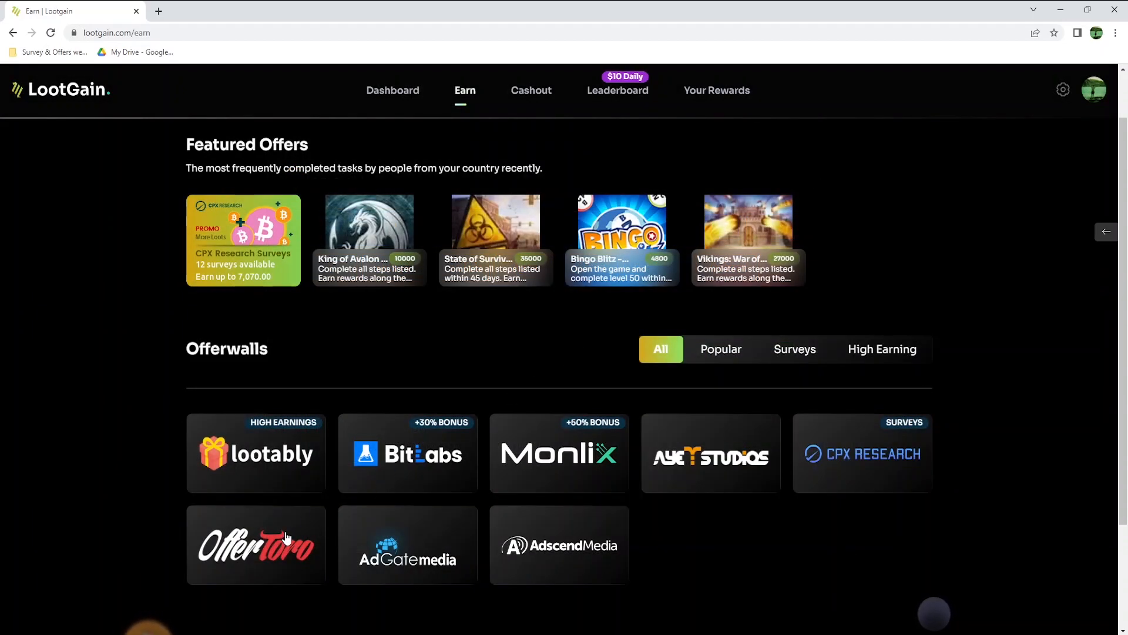
Open the OfferToro offerwall and scroll through its full list of offers.
left_click(256, 544)
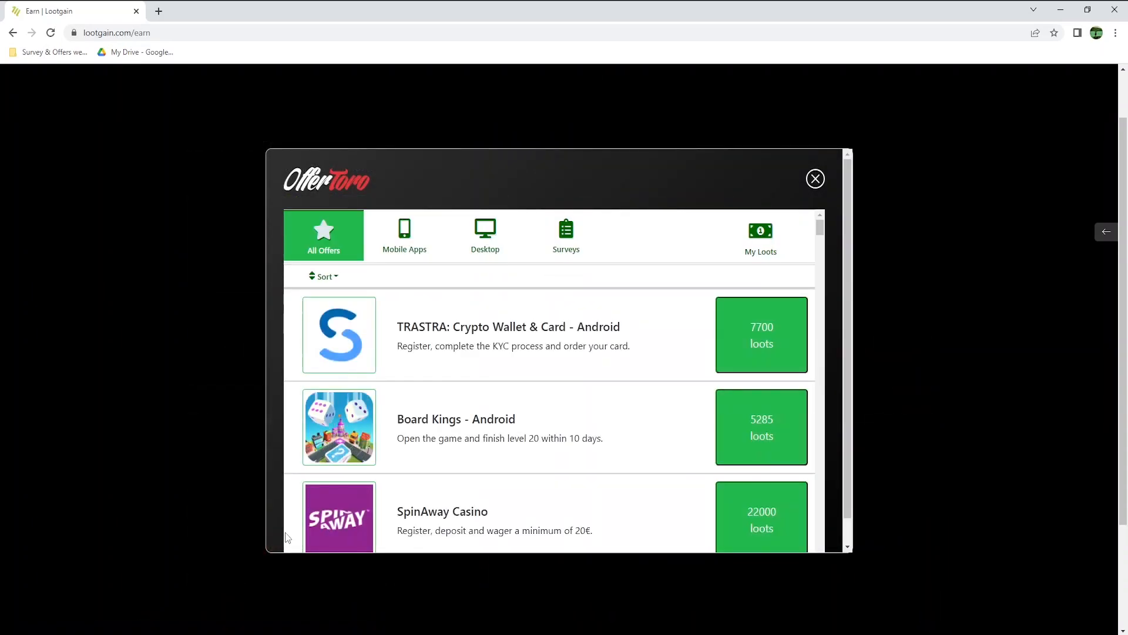
scroll("down", 3)
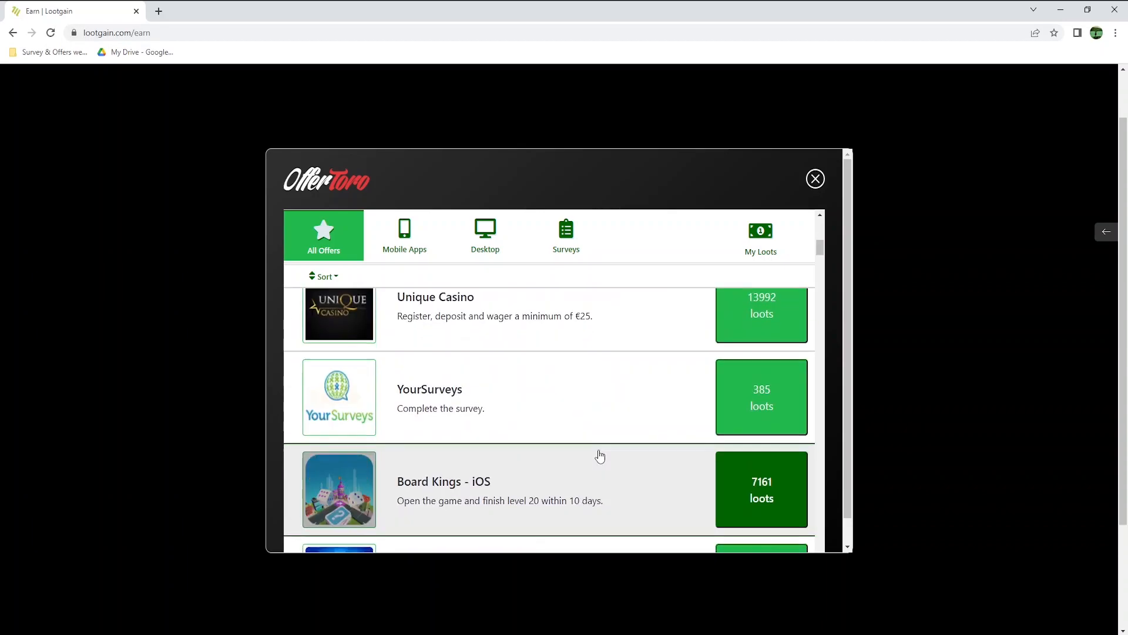
scroll("down", 3)
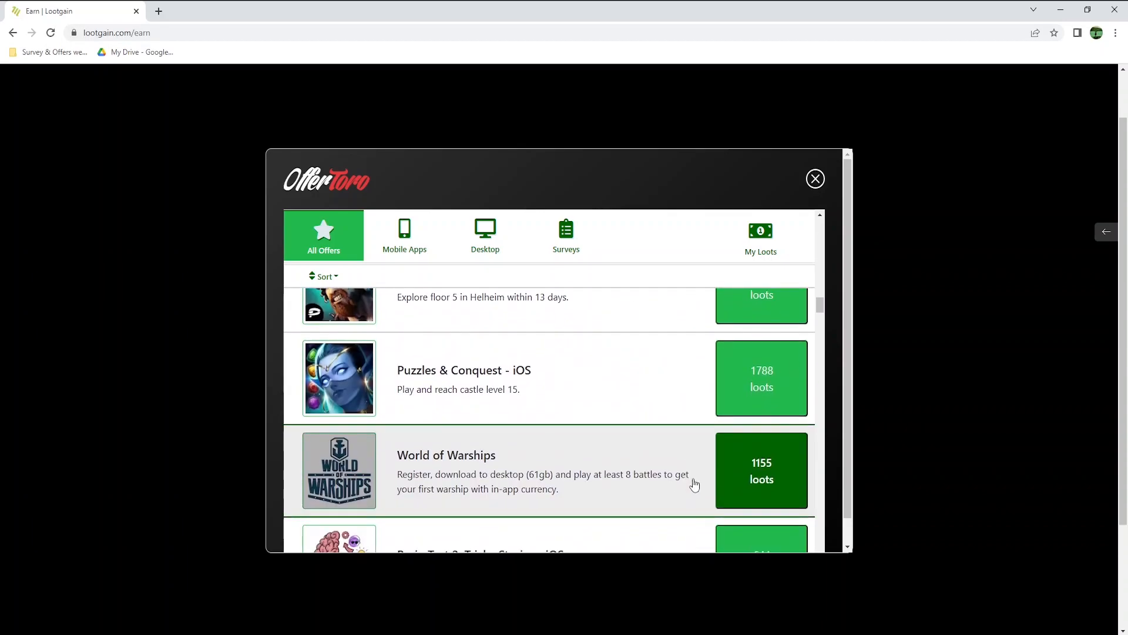
scroll("down", 3)
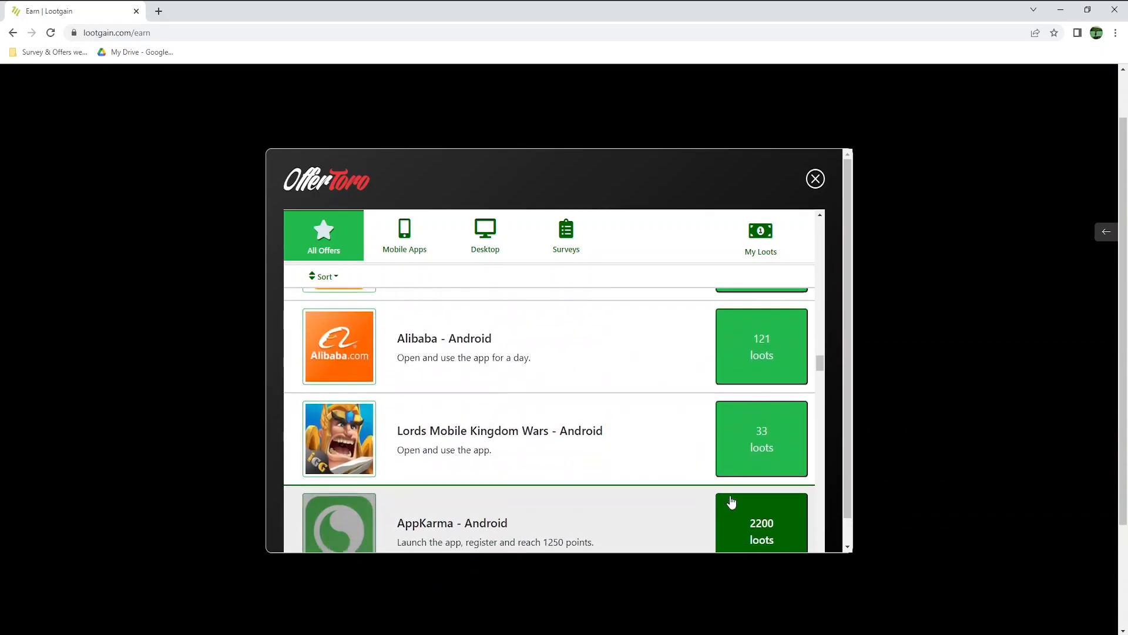
scroll("down", 3)
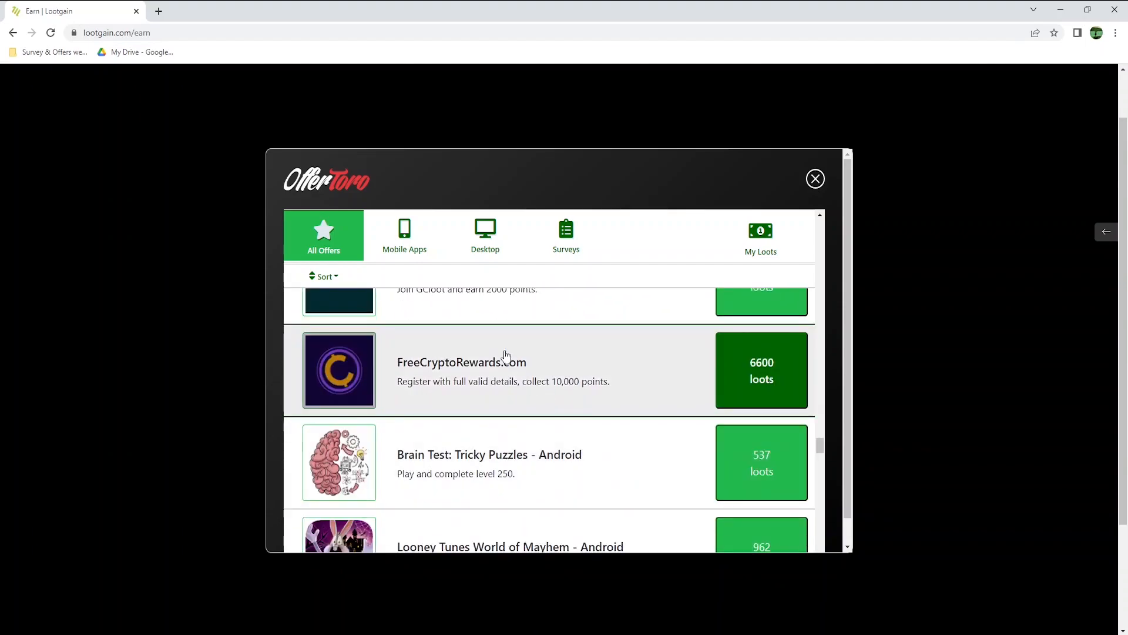
left_click(404, 235)
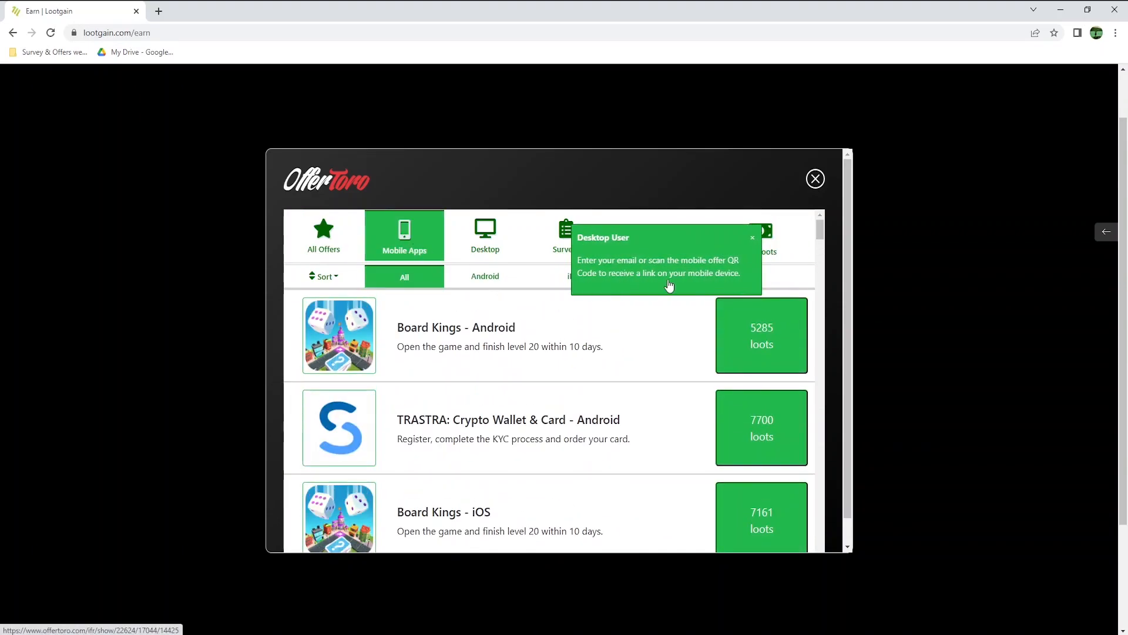
Browse OfferToro's iPhone and survey offers, then close it and open the Leaderboard.
left_click(751, 237)
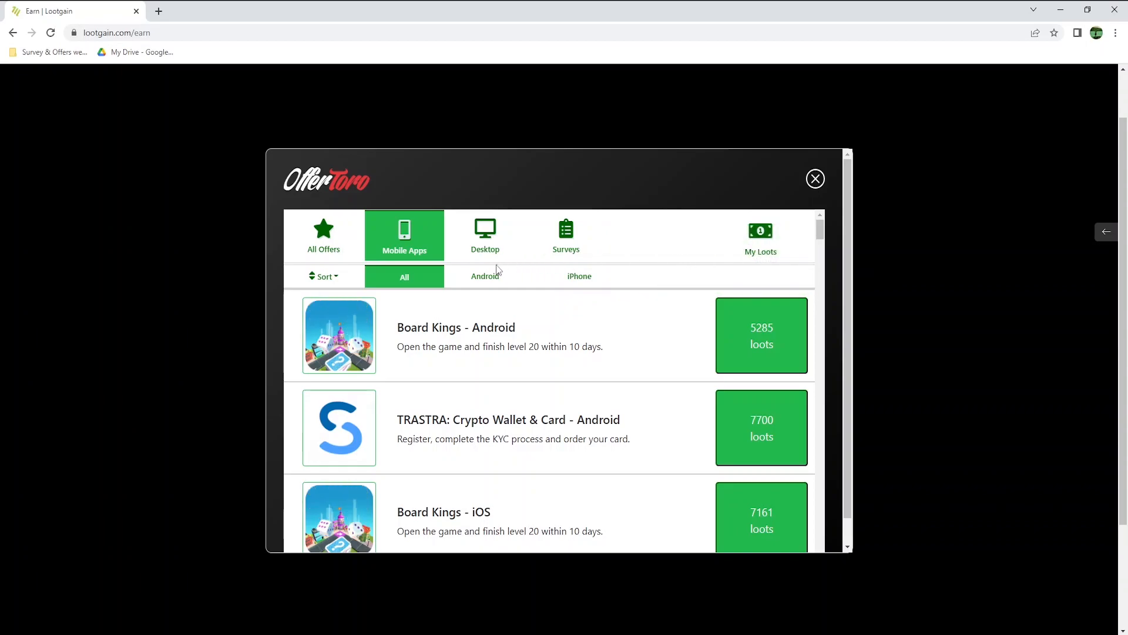
left_click(579, 276)
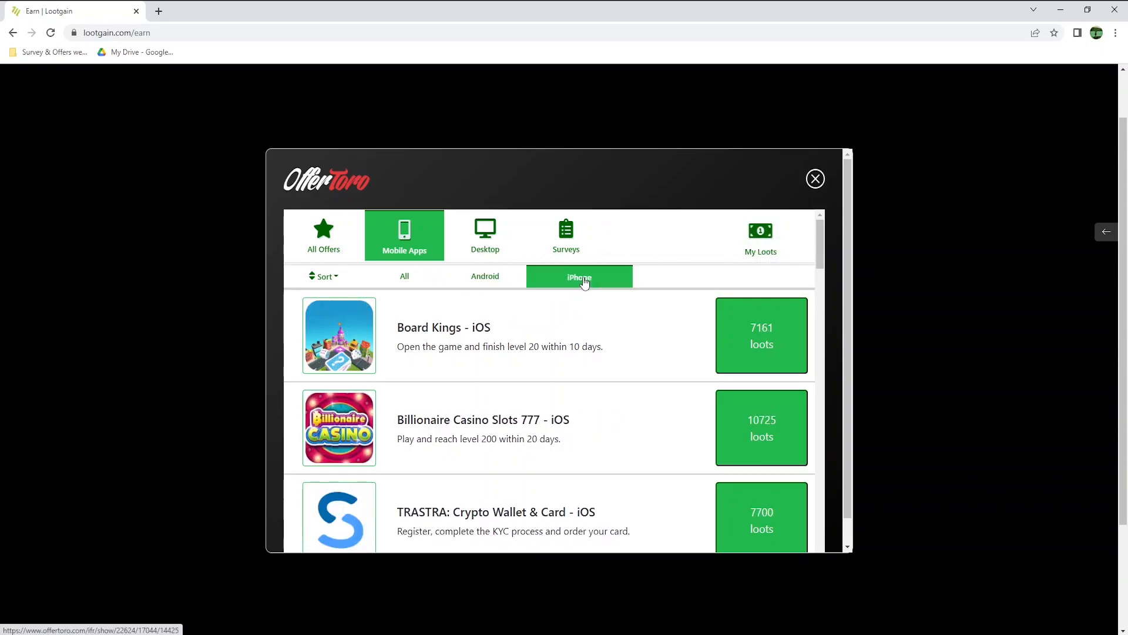
left_click(566, 235)
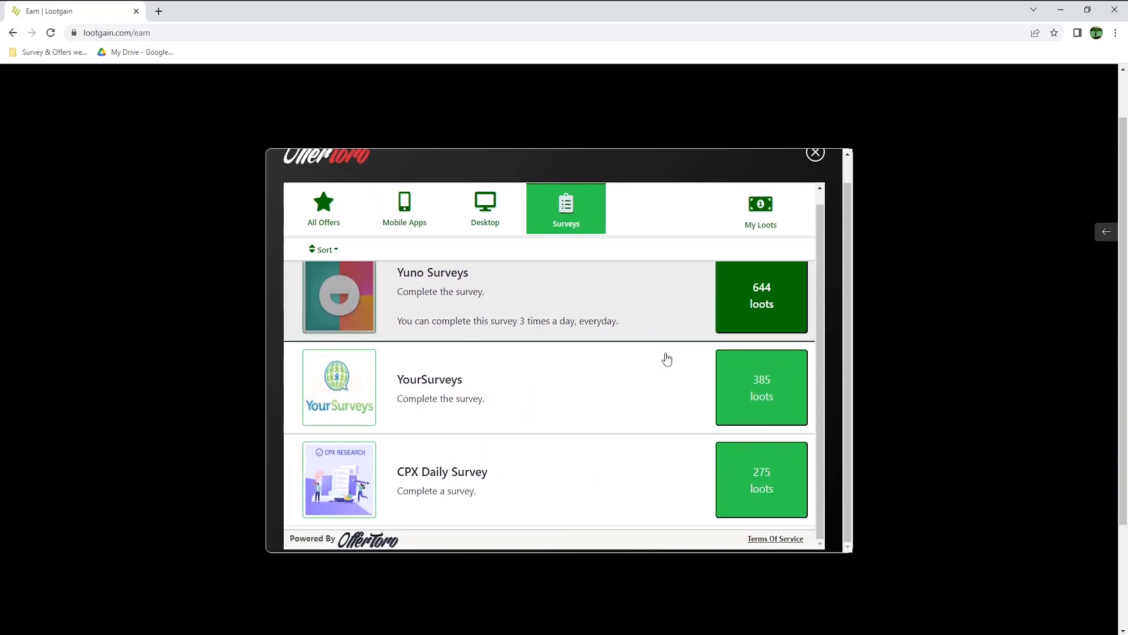
left_click(815, 152)
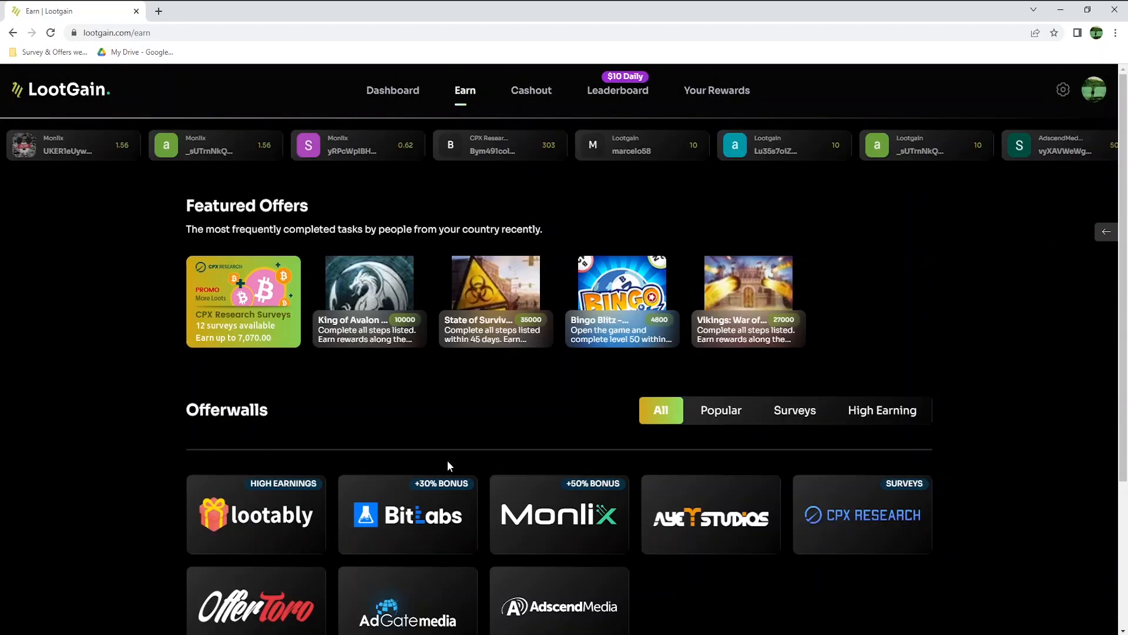
mouse_move(591, 172)
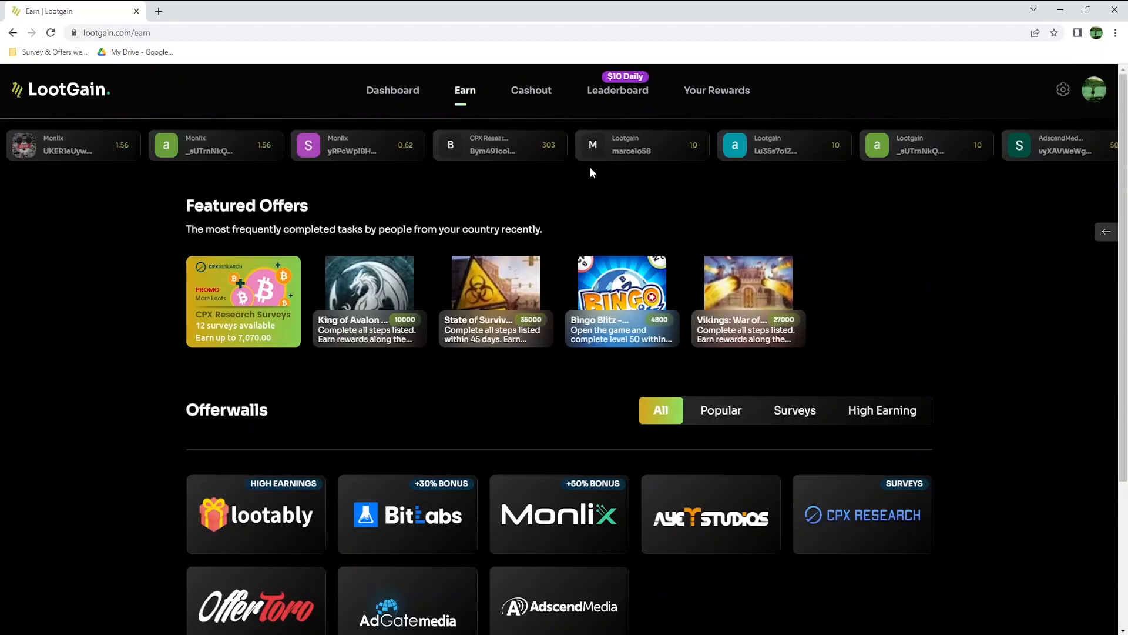
left_click(617, 90)
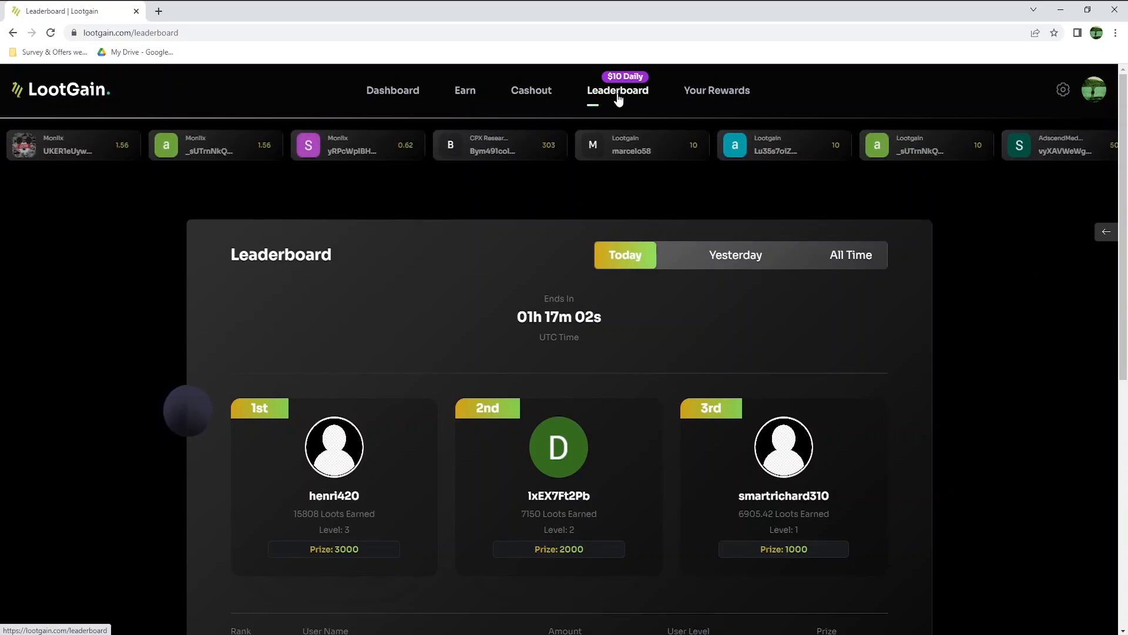
mouse_move(607, 120)
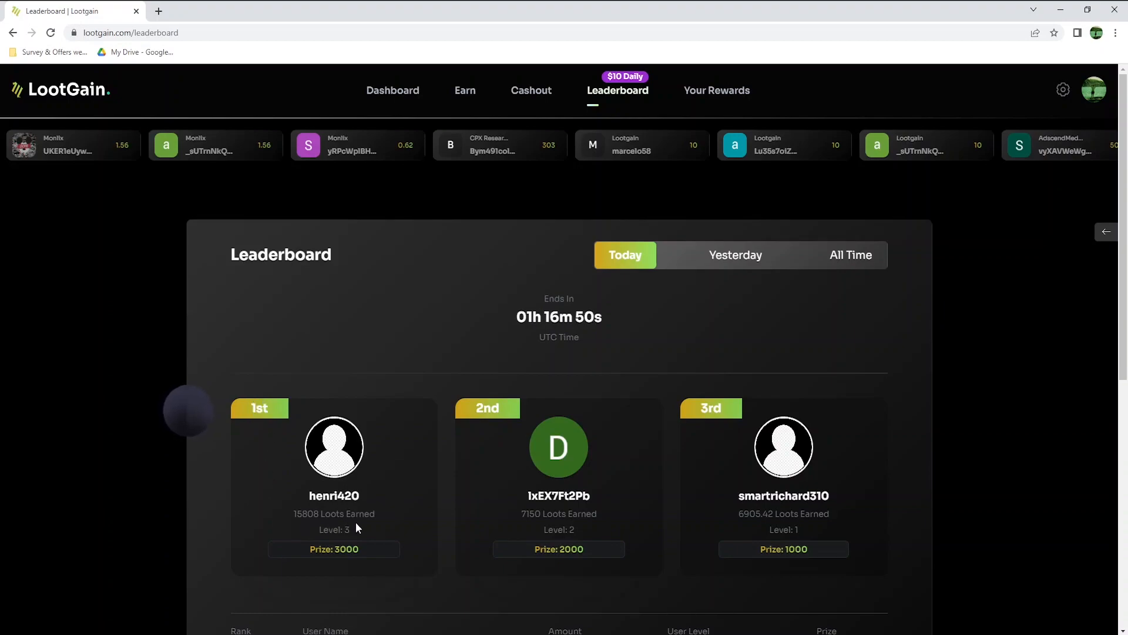
mouse_move(363, 527)
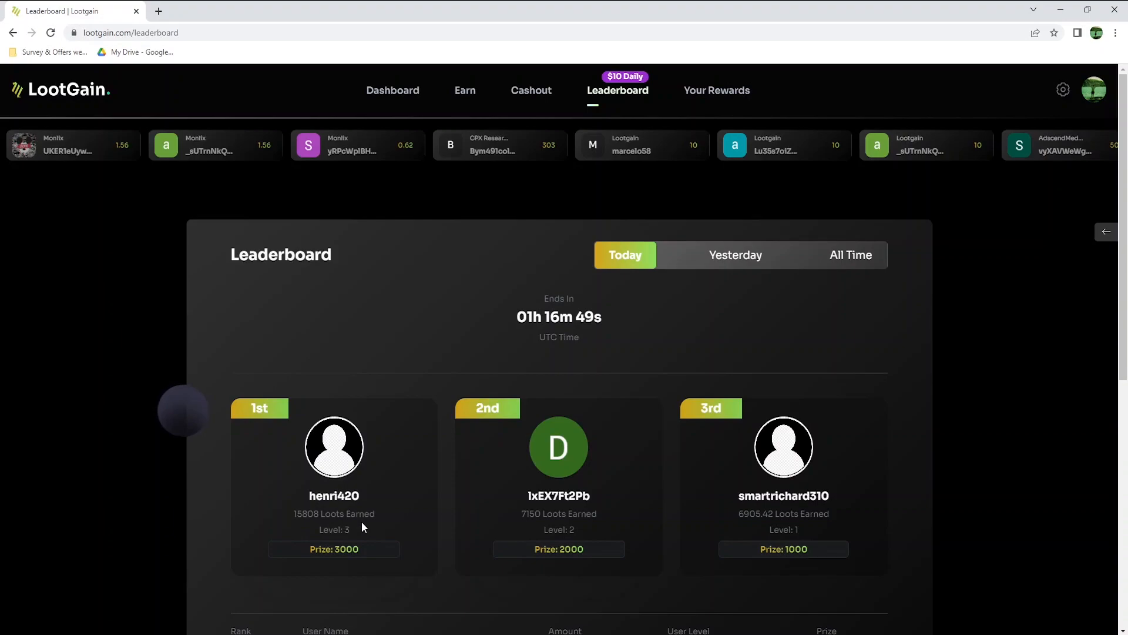
mouse_move(350, 546)
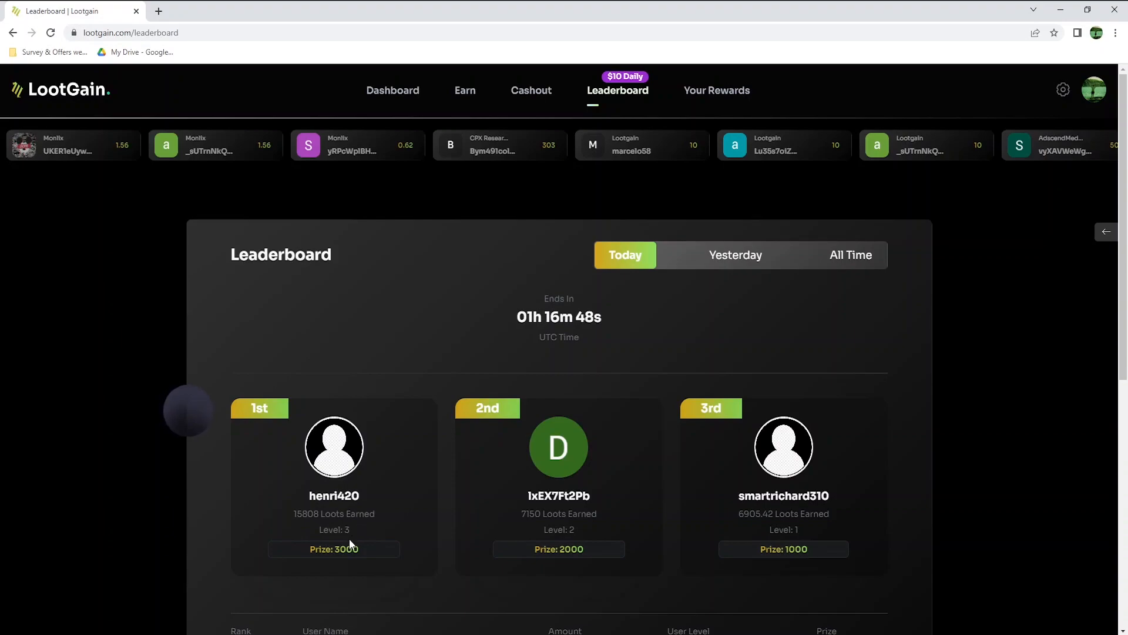
mouse_move(352, 565)
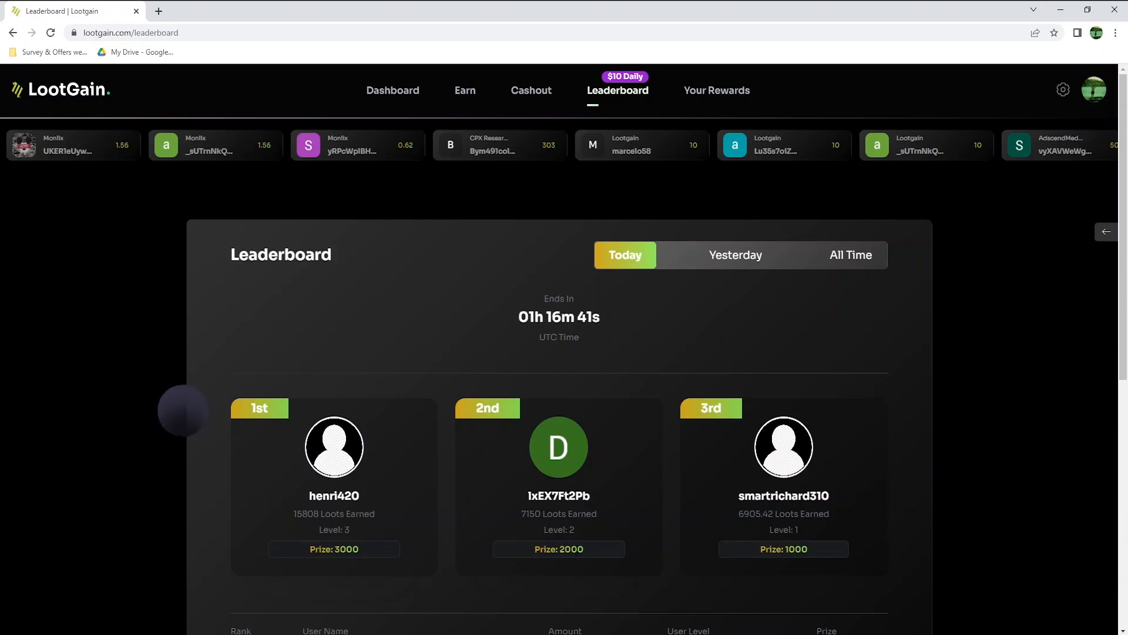
double_click(796, 549)
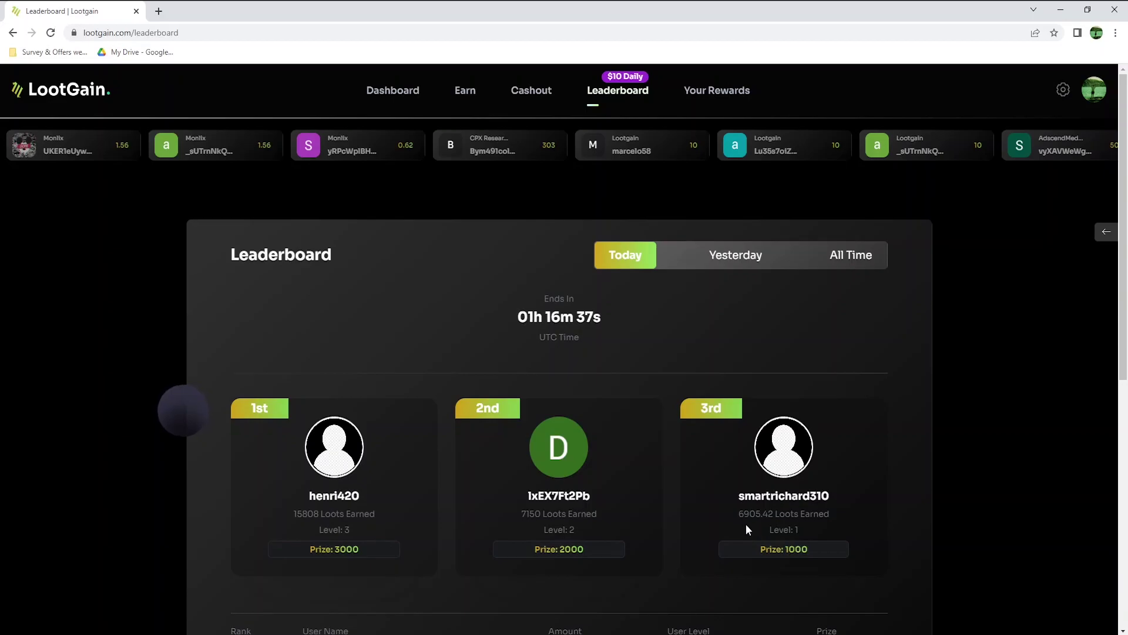
scroll("down", 3)
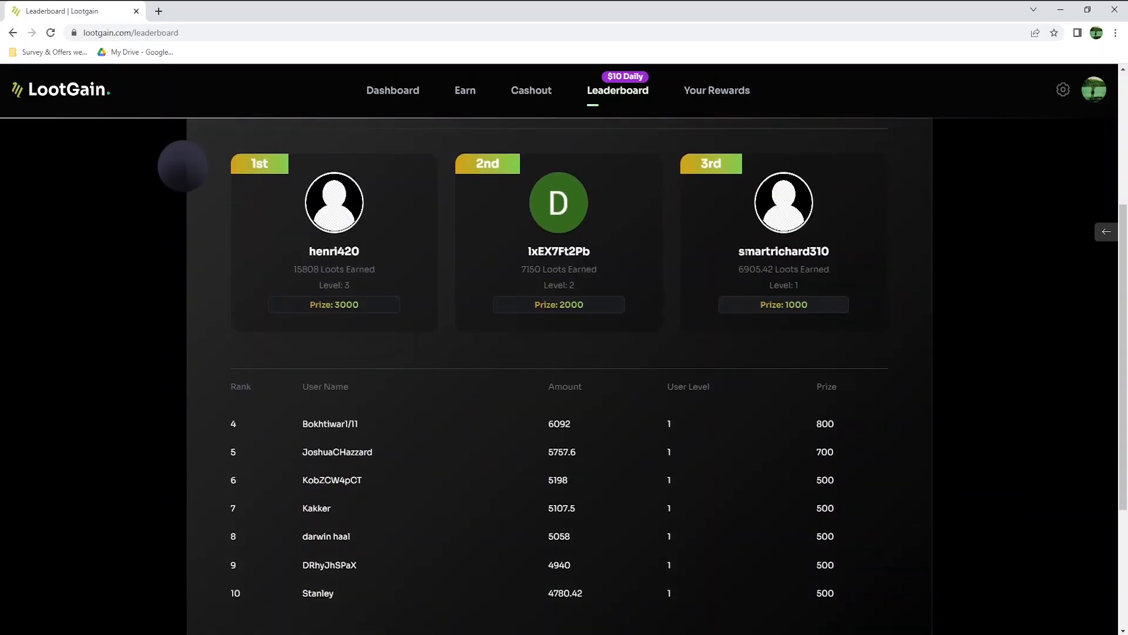
scroll("down", 3)
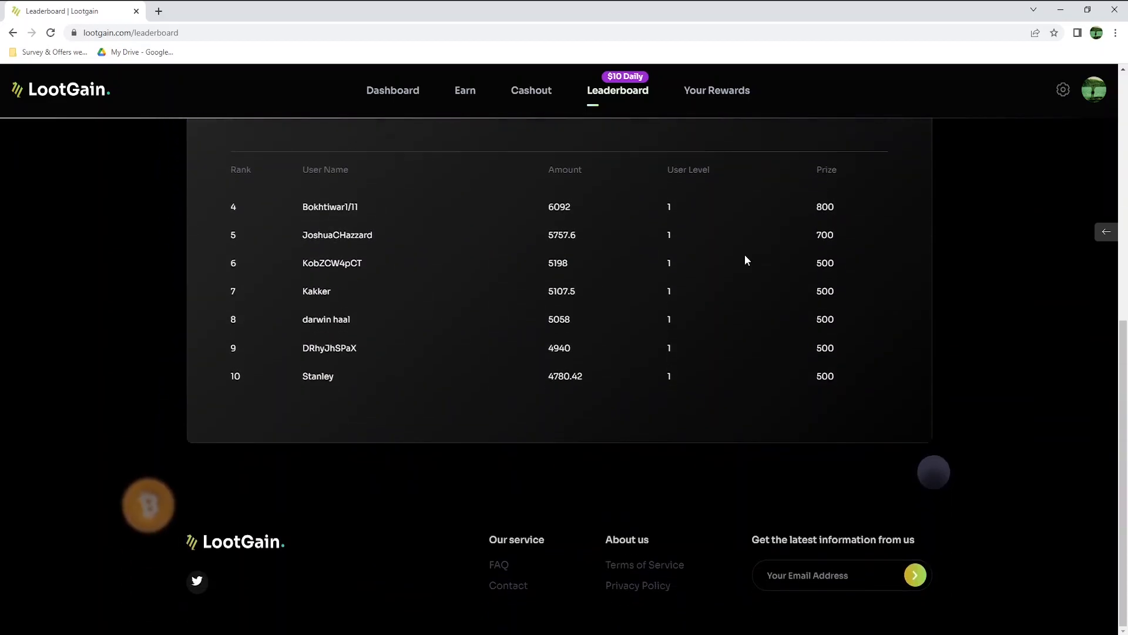
mouse_move(349, 220)
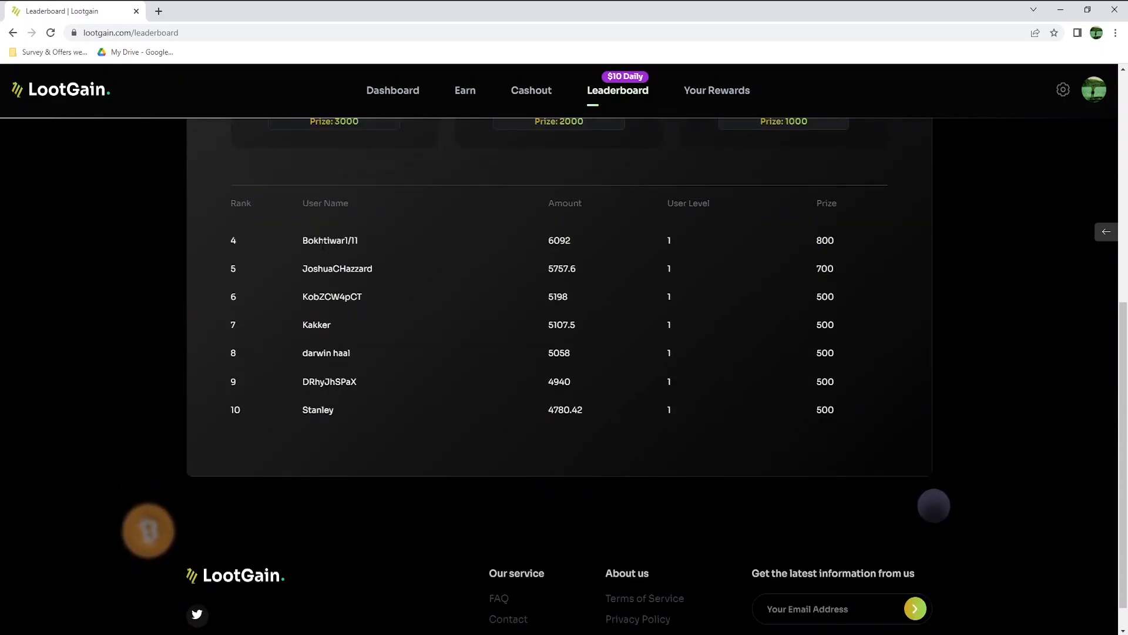
mouse_move(477, 439)
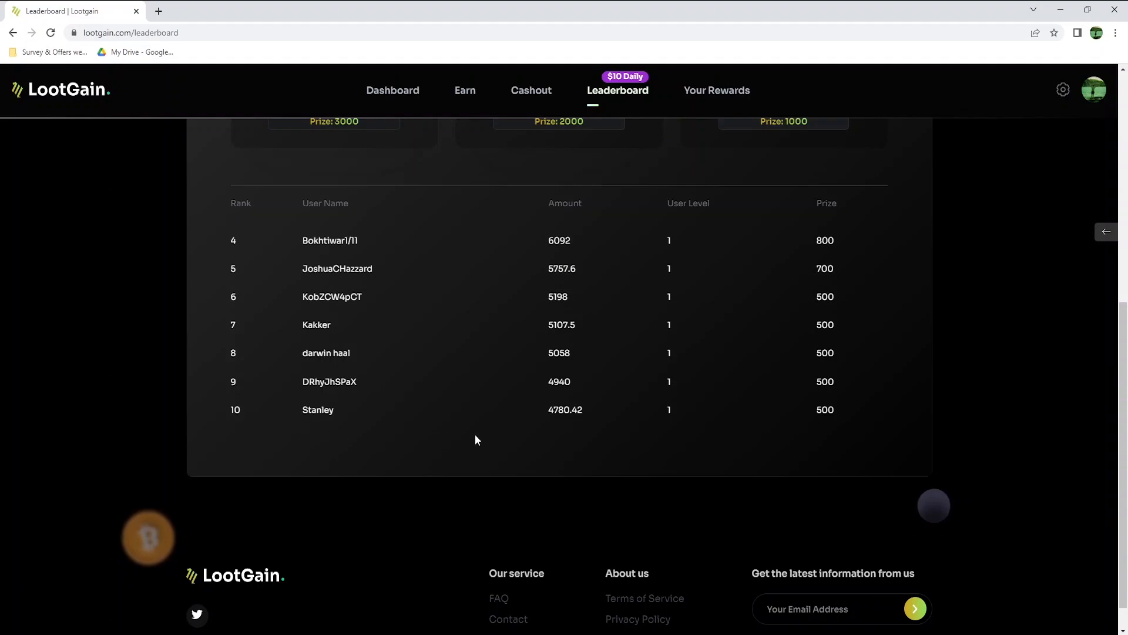
mouse_move(732, 448)
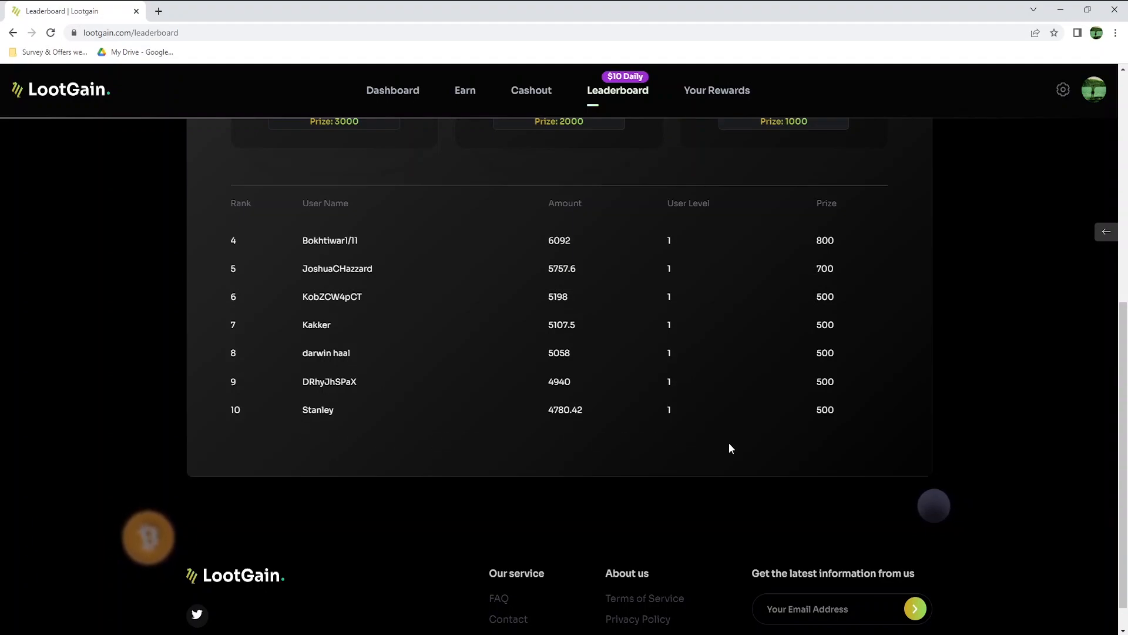
mouse_move(844, 416)
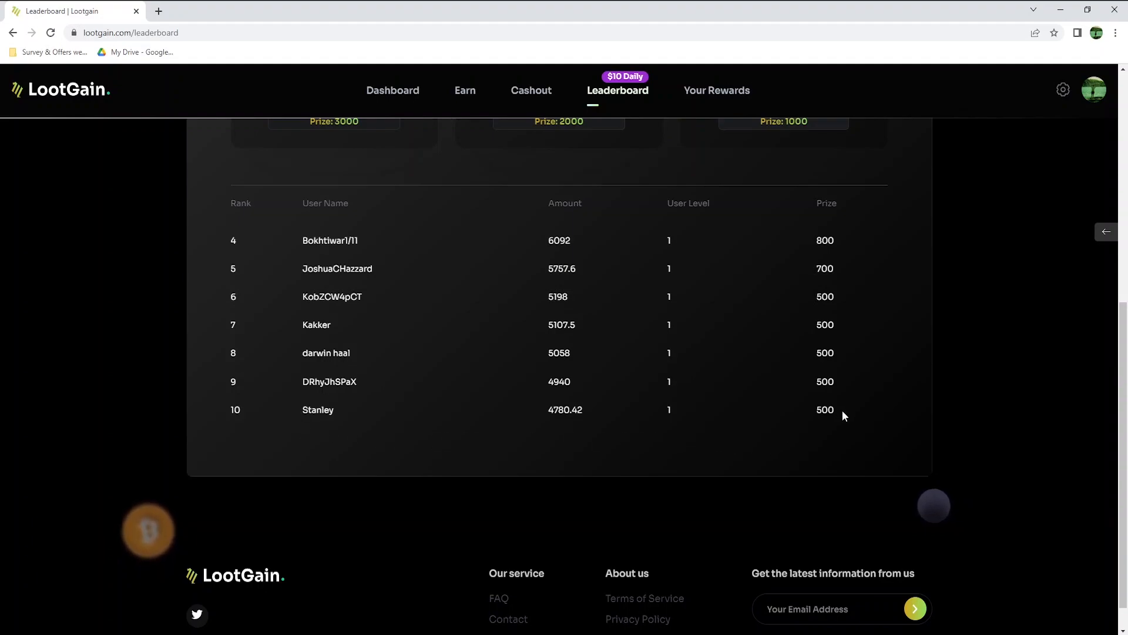
mouse_move(848, 299)
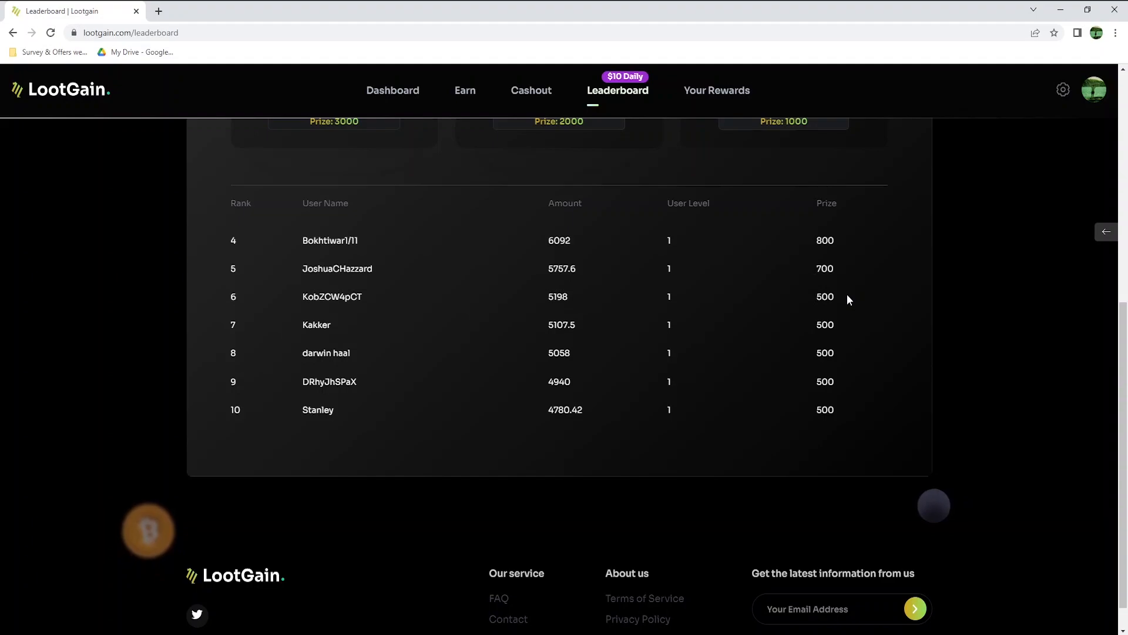
mouse_move(838, 248)
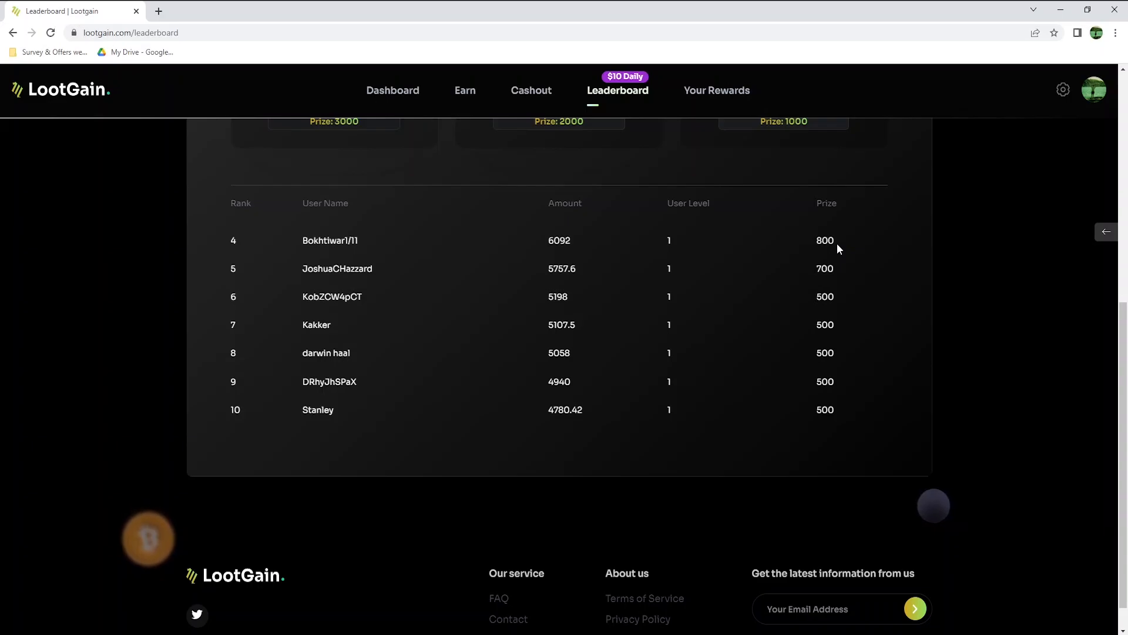
mouse_move(819, 259)
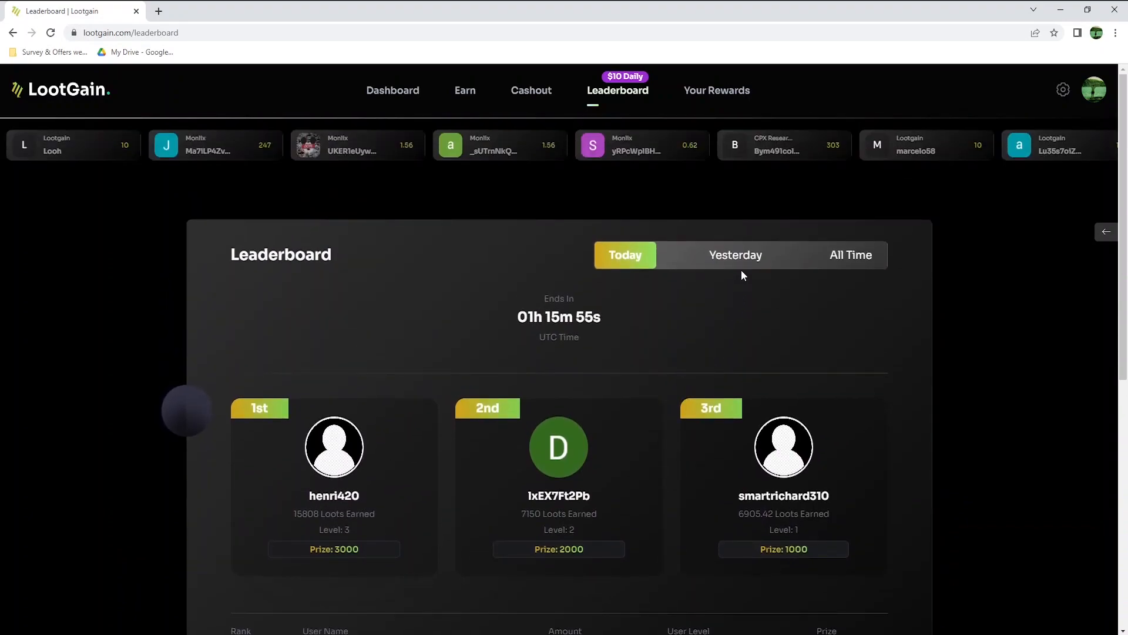
left_click(735, 255)
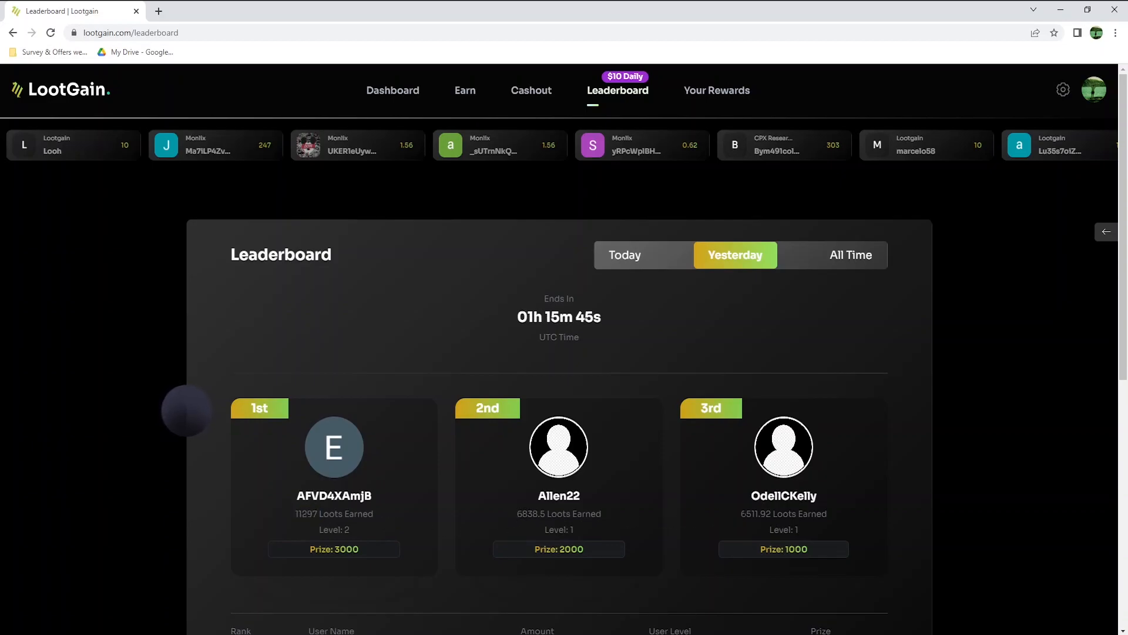
scroll("down", 3)
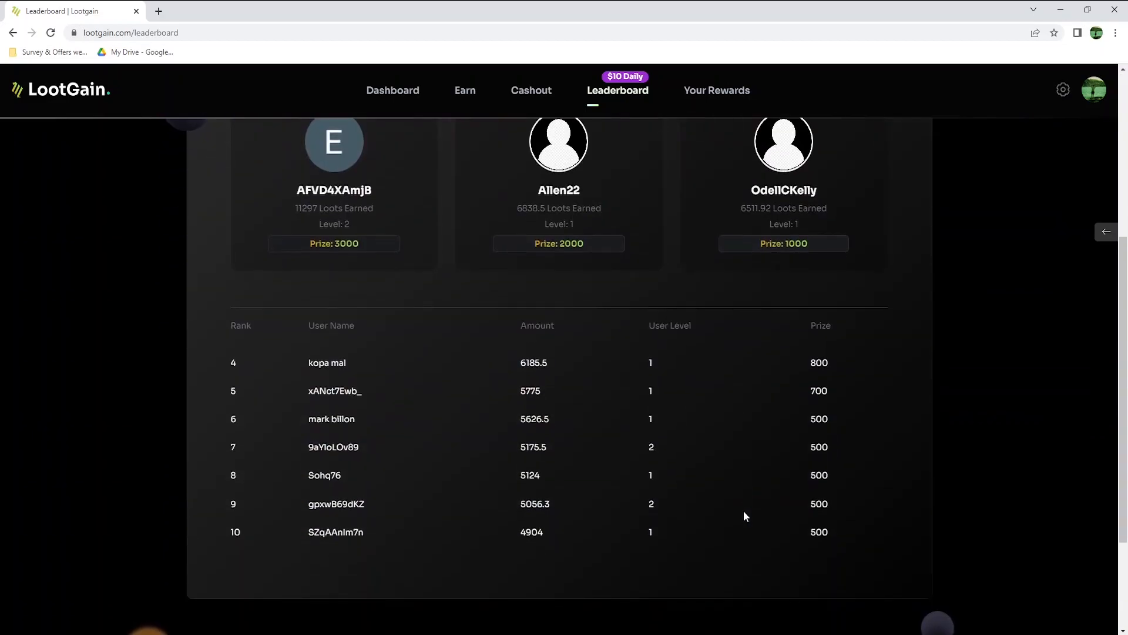
mouse_move(580, 399)
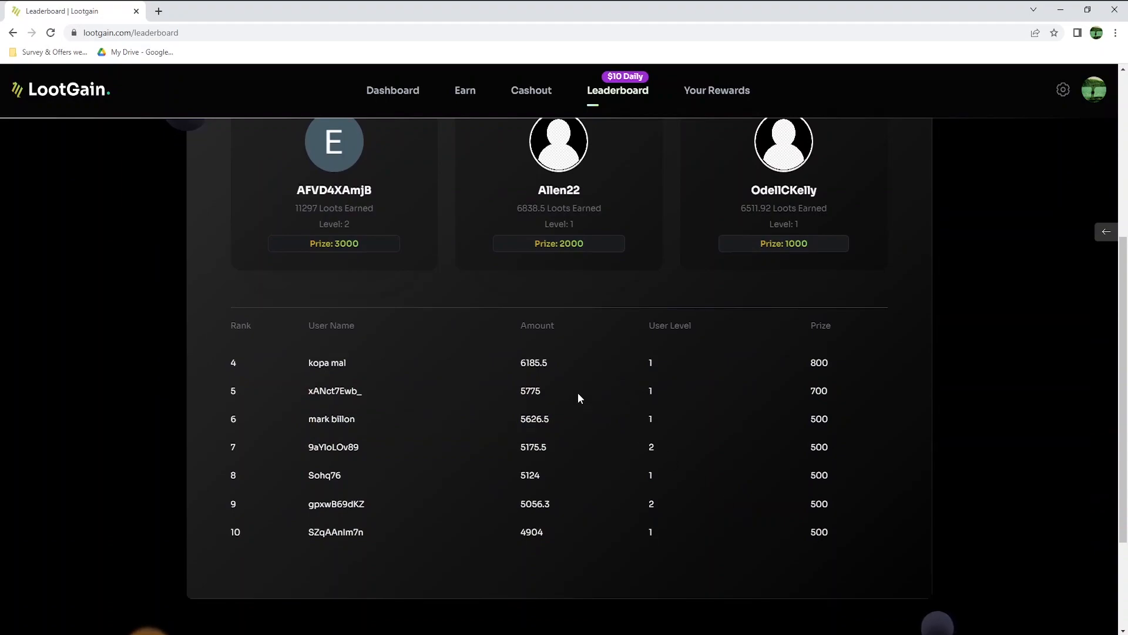
mouse_move(557, 538)
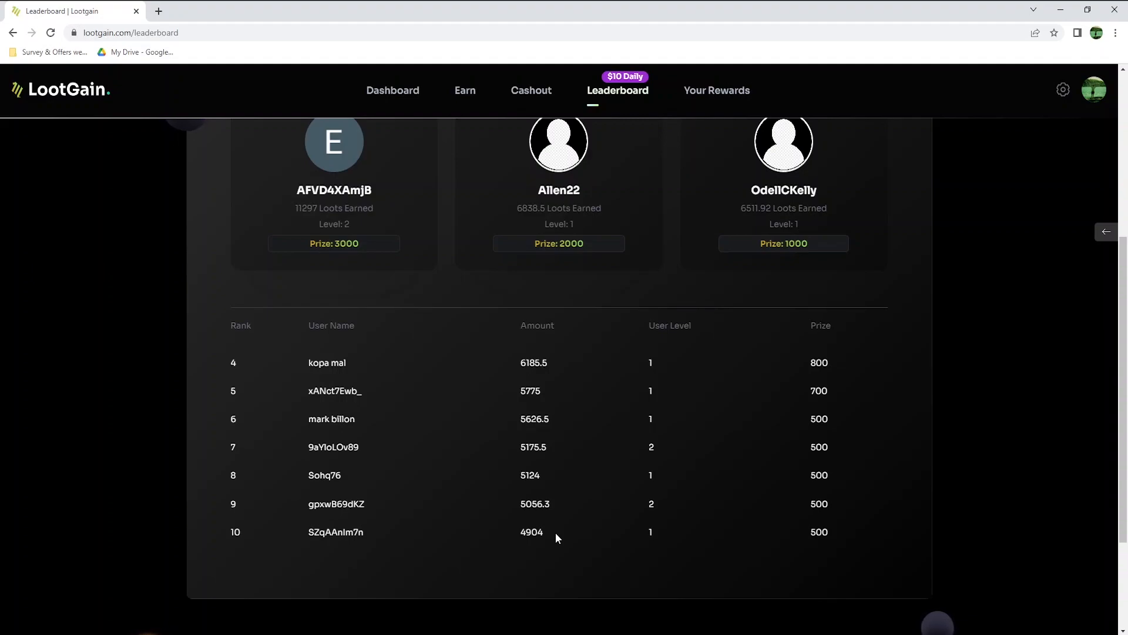
scroll("up", 3)
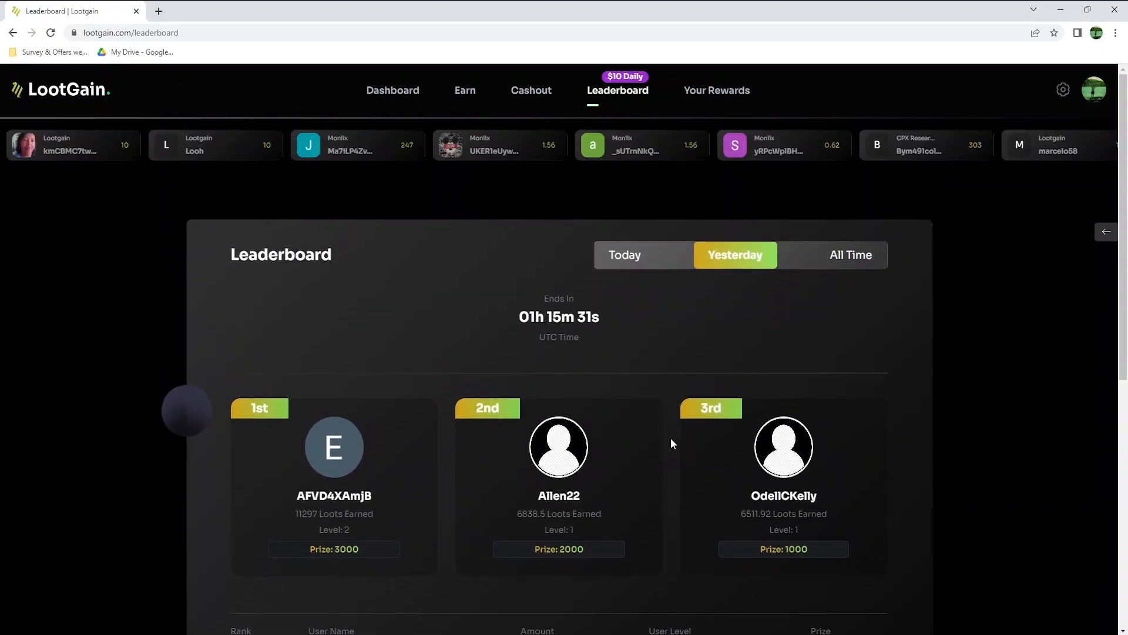
left_click(850, 255)
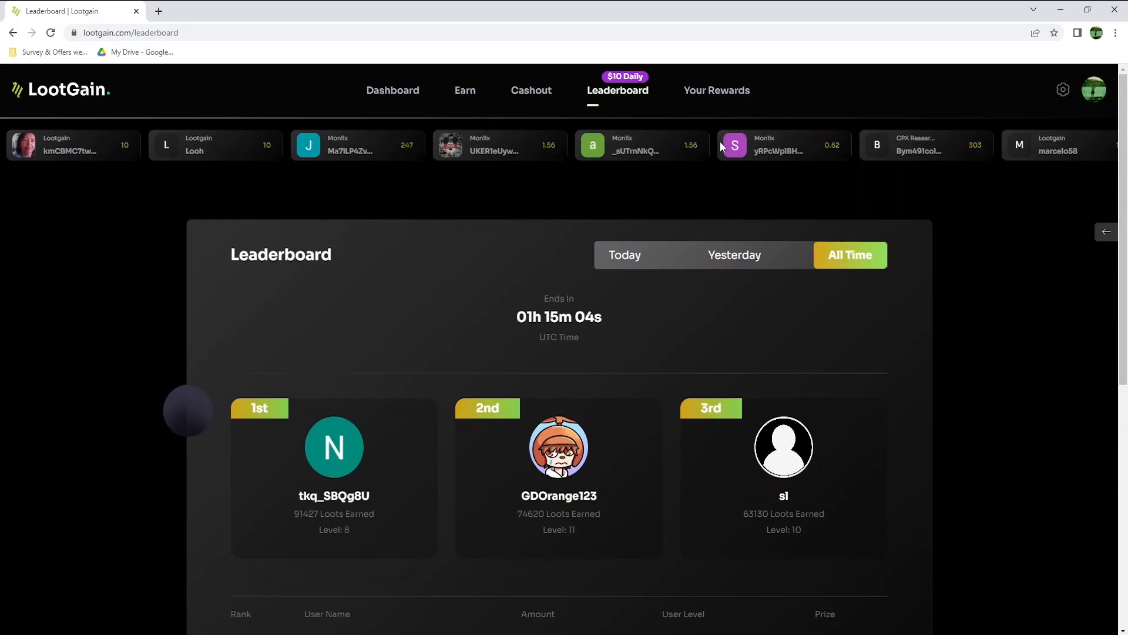
View Your Rewards: four completed rewards, two daily bonuses and two CPX Research credits.
left_click(716, 90)
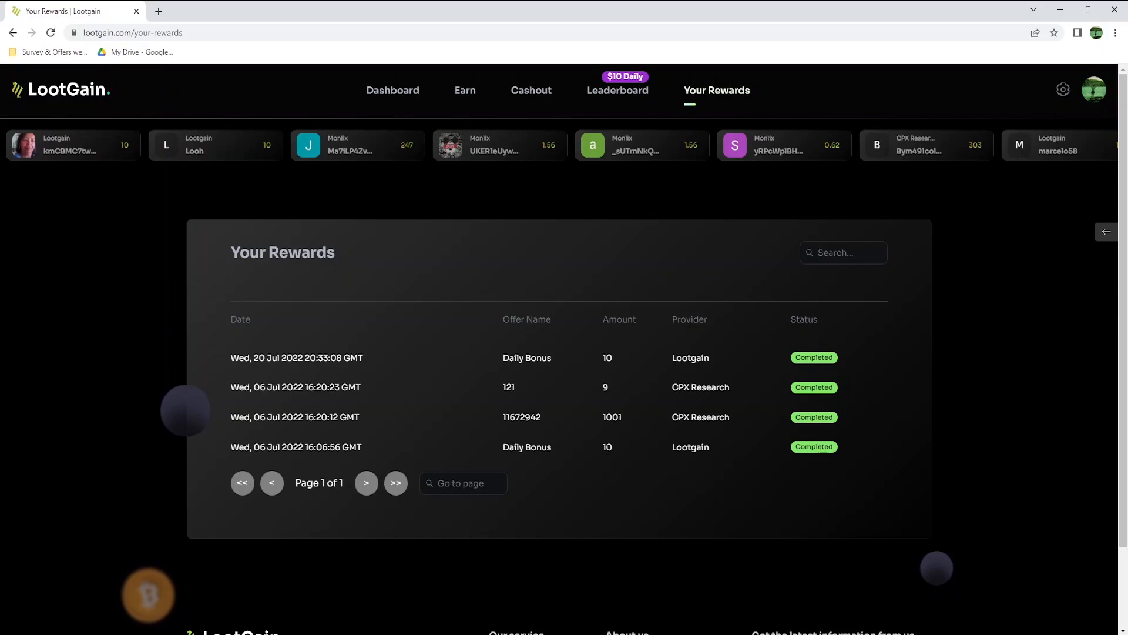
double_click(607, 447)
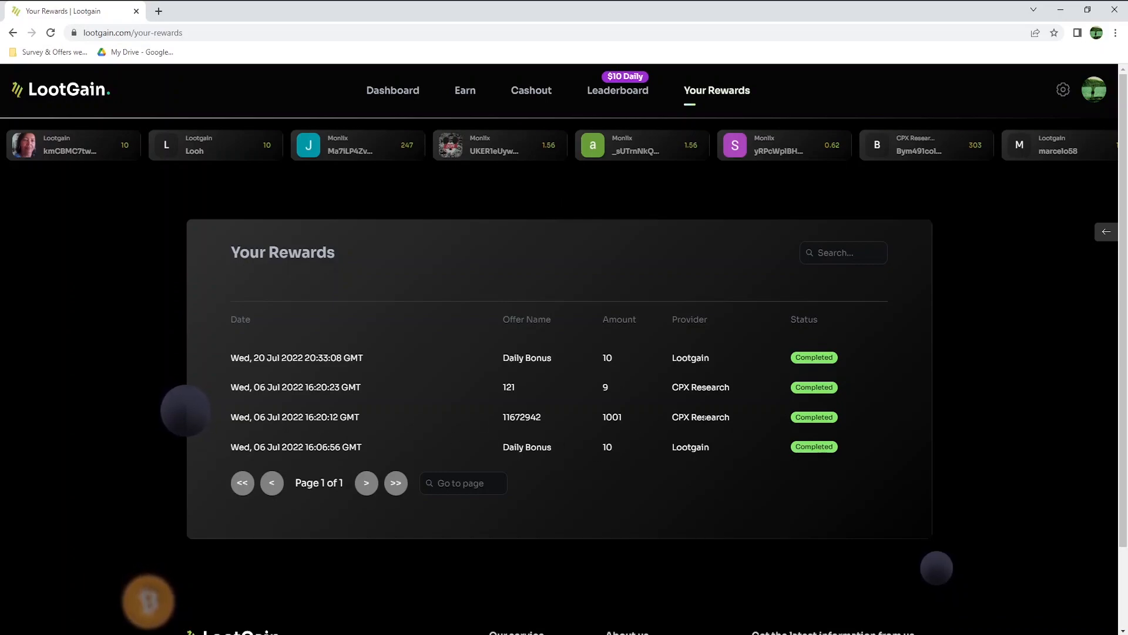
double_click(700, 417)
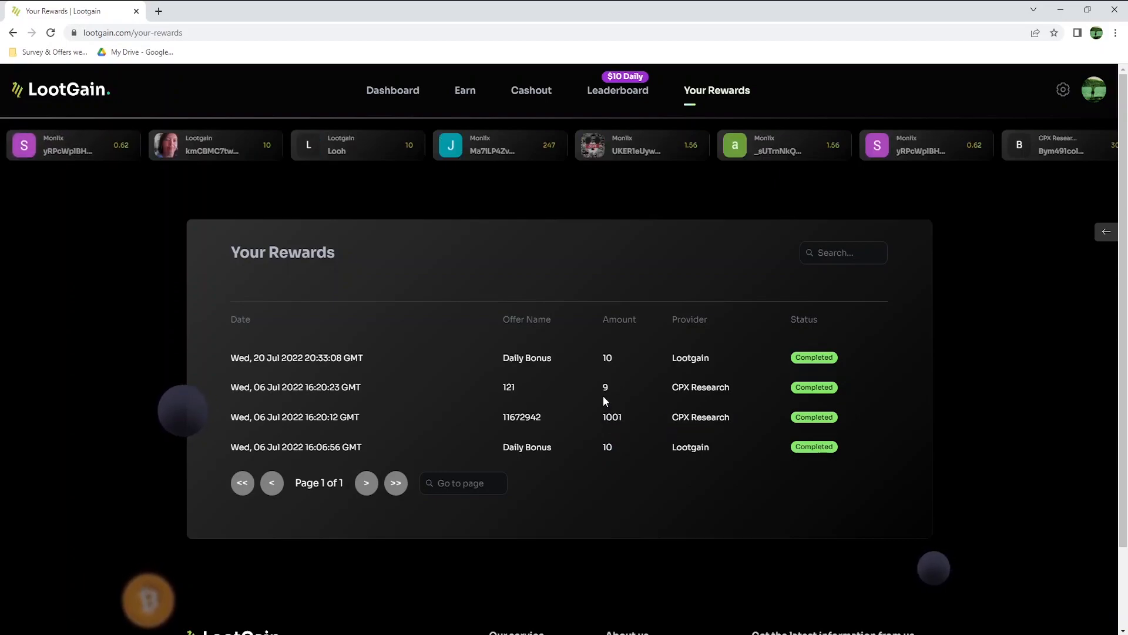
mouse_move(719, 400)
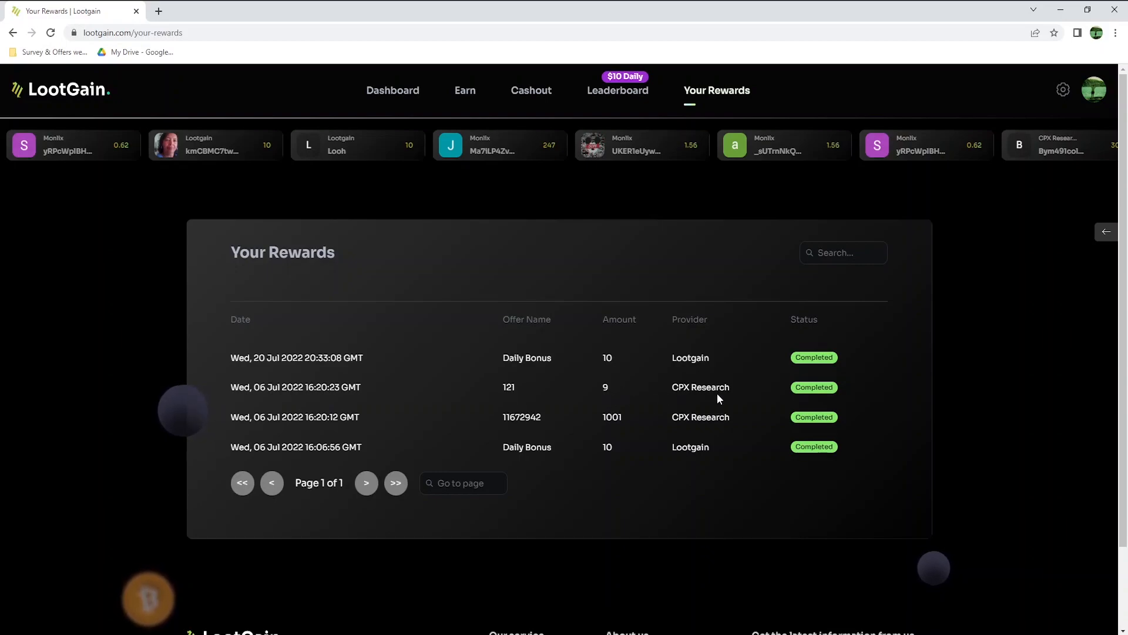
mouse_move(272, 372)
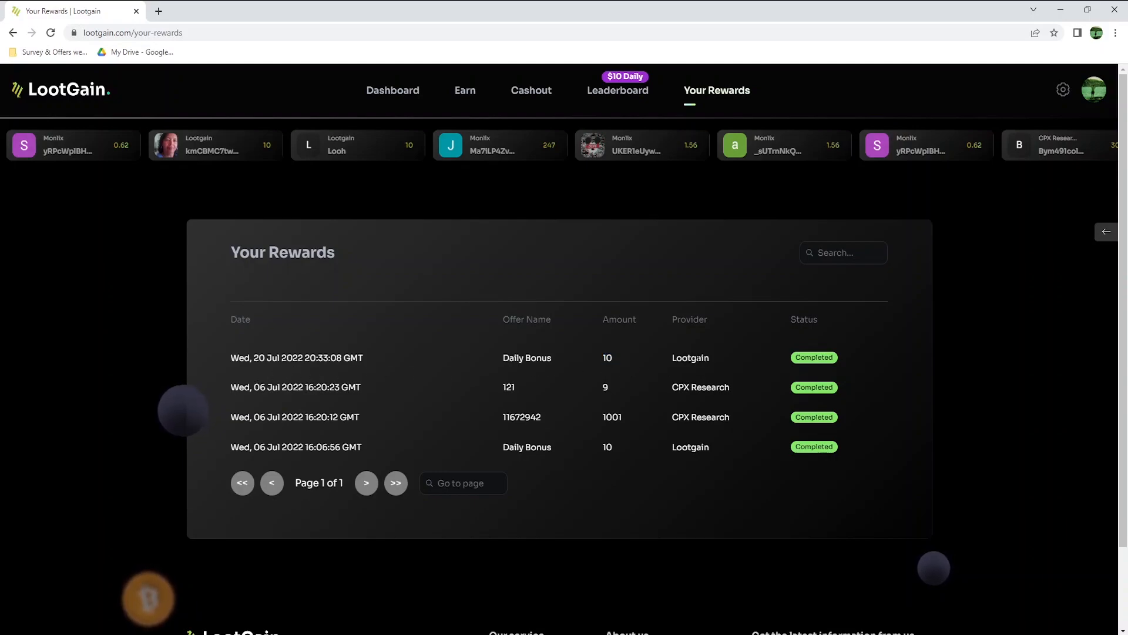
double_click(691, 358)
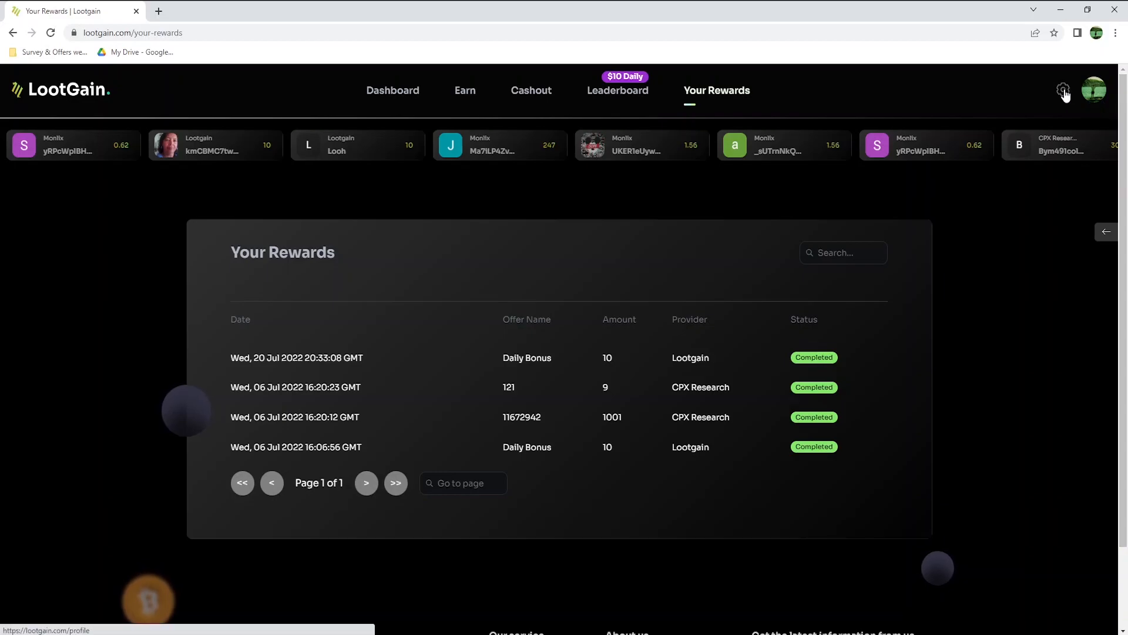
Open the Profile page with username, referral code and full name, and scroll to the footer.
left_click(1063, 93)
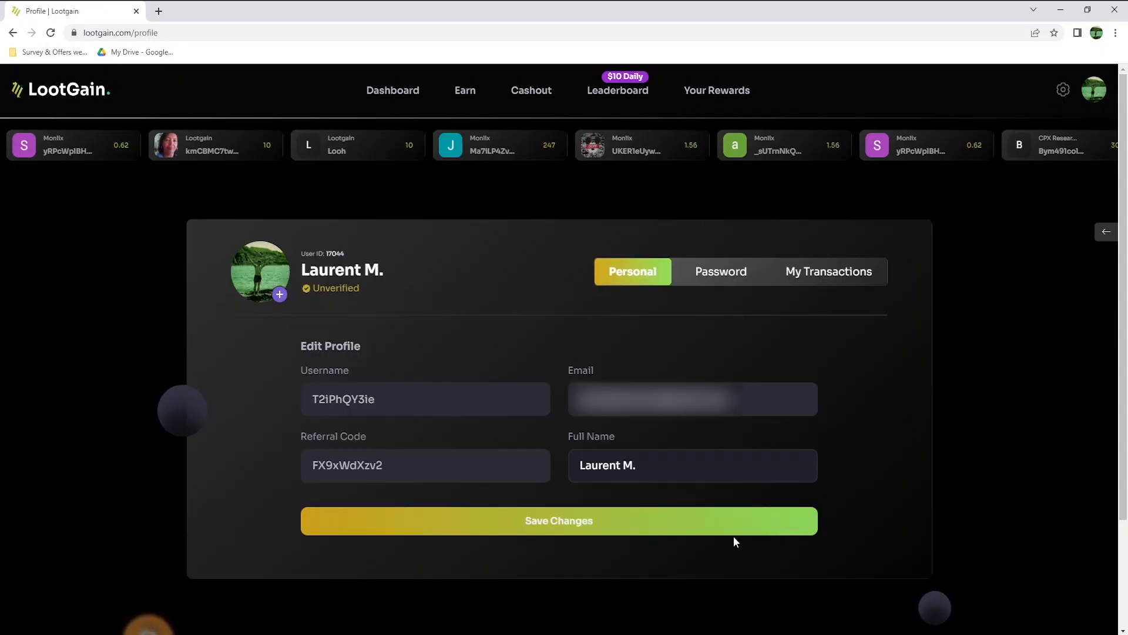
mouse_move(692, 560)
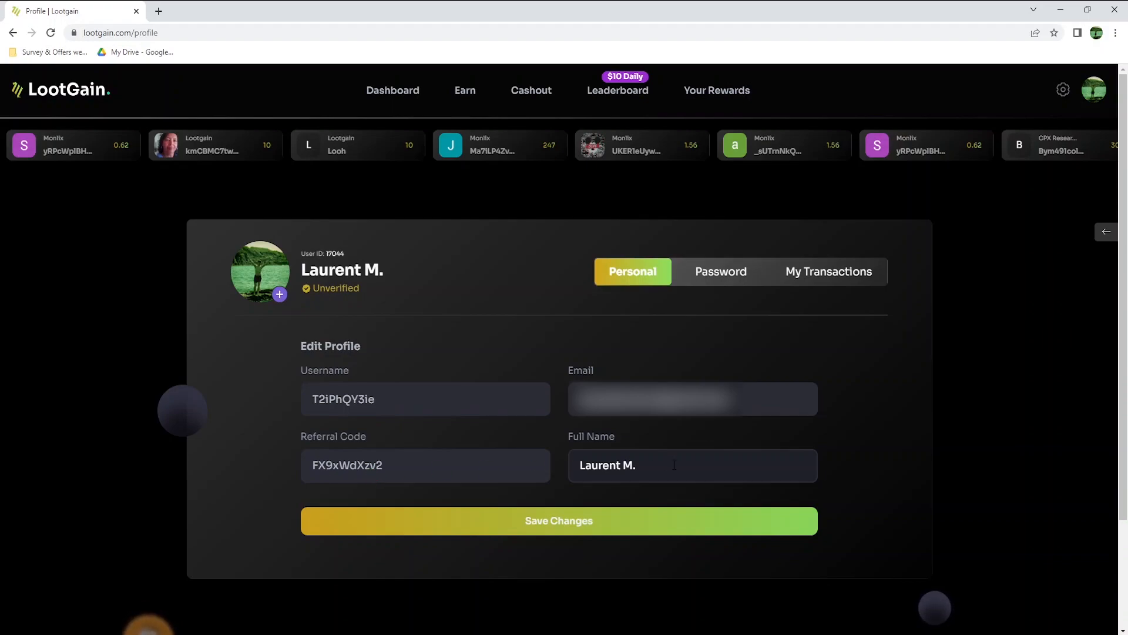
left_click(693, 465)
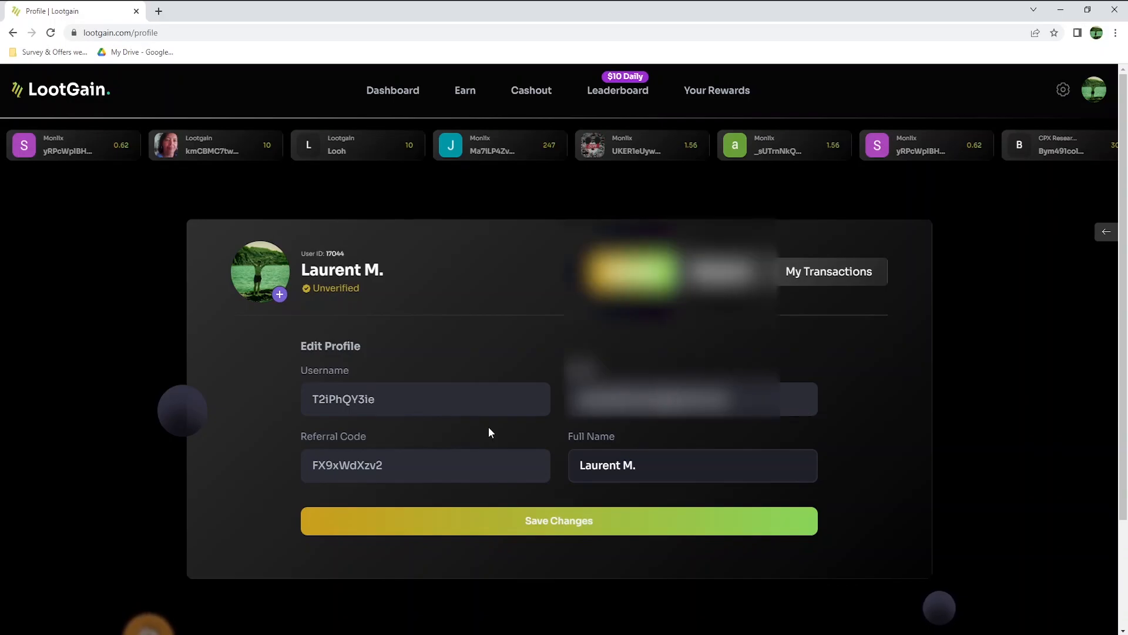
scroll("down", 3)
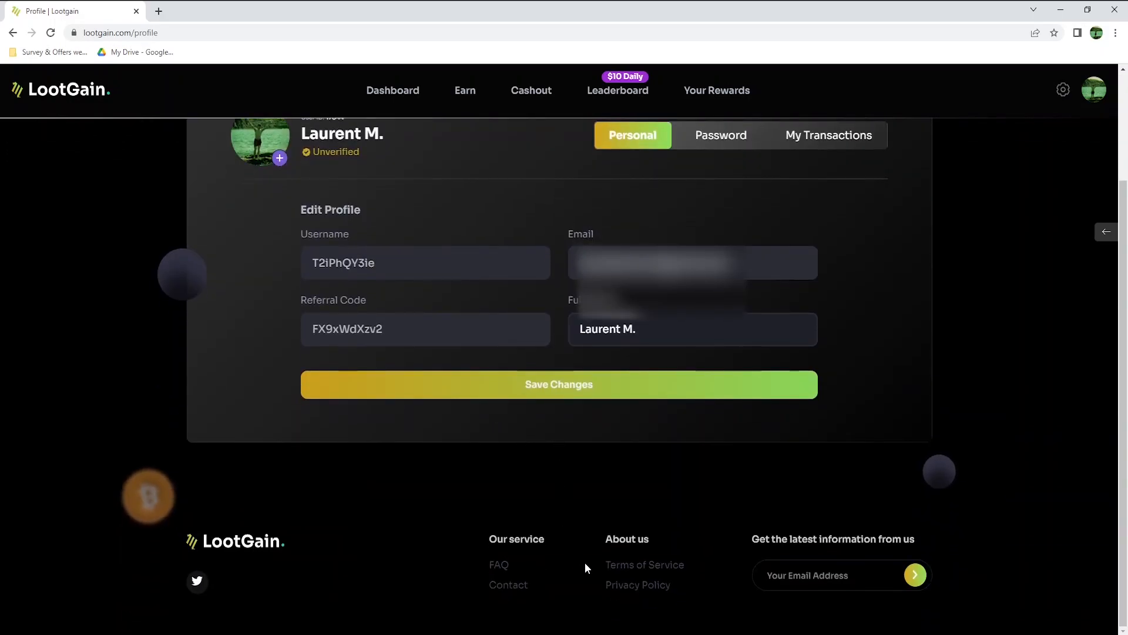
mouse_move(514, 589)
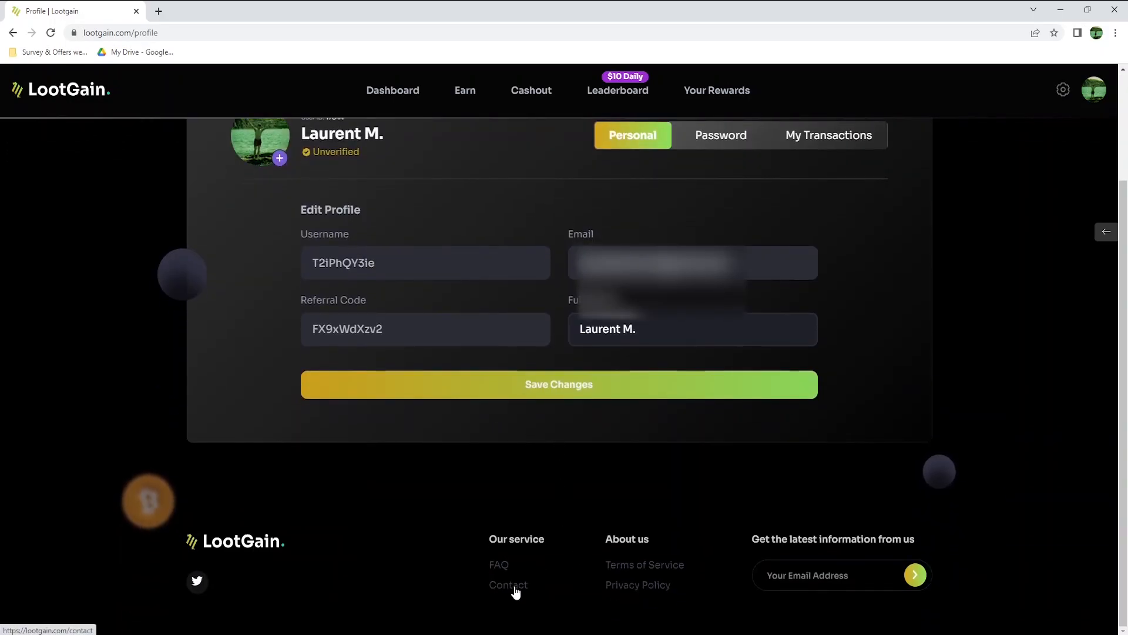
View the Contact page's support and business emails, then bring up the FAQ page.
left_click(509, 585)
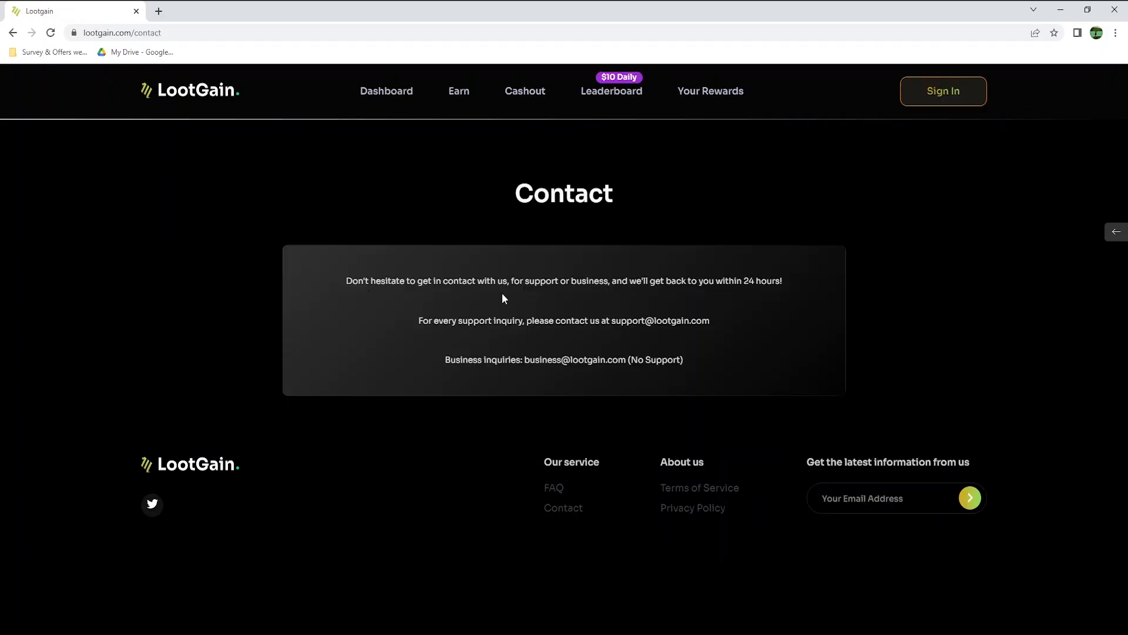
mouse_move(766, 297)
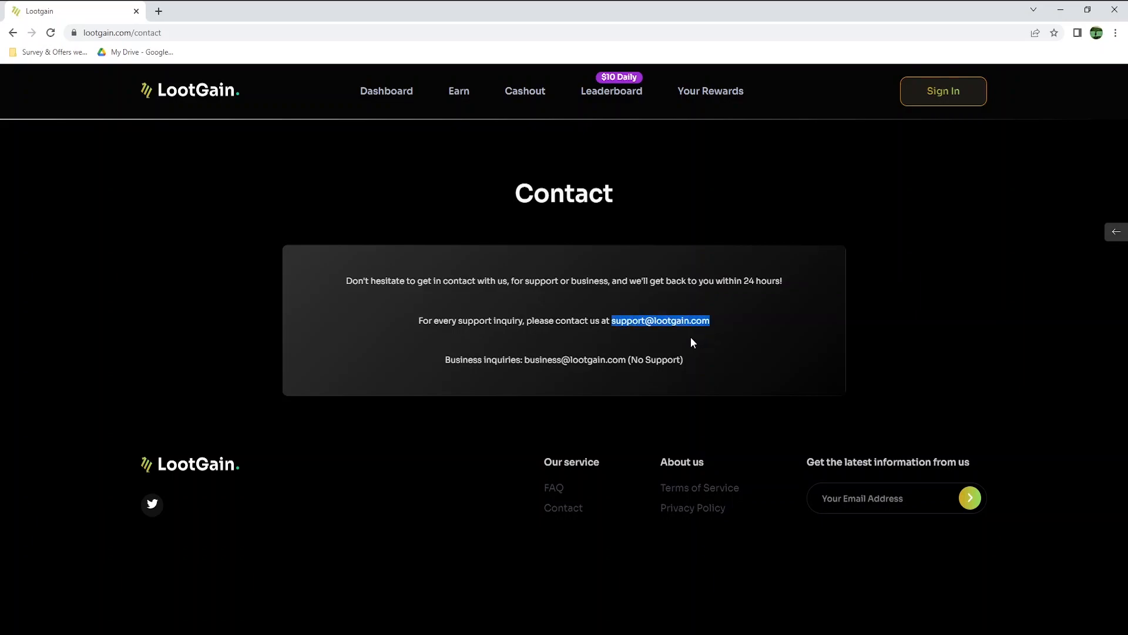
left_click(578, 372)
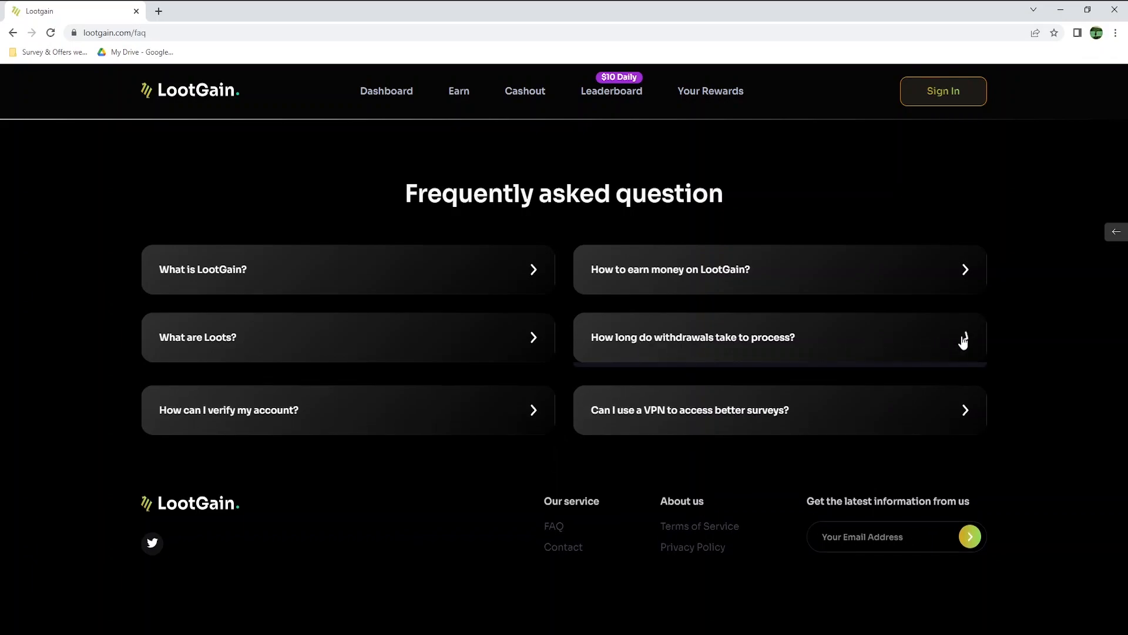
Expand the withdrawal-time FAQ answer: up to 3 business days, instant for verified users.
left_click(963, 337)
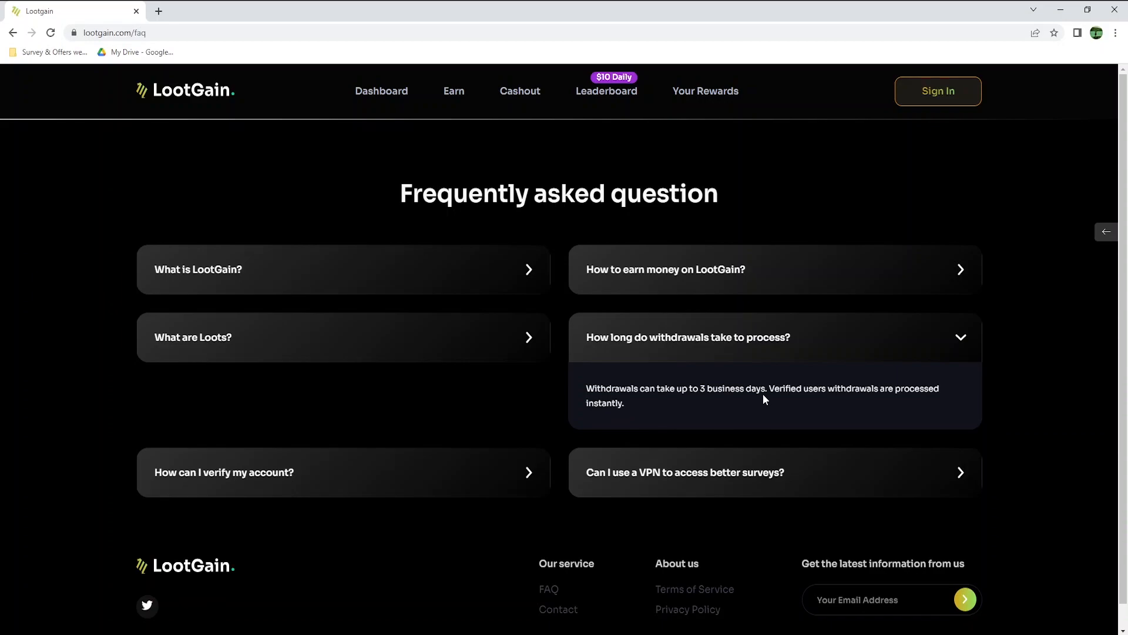
mouse_move(602, 422)
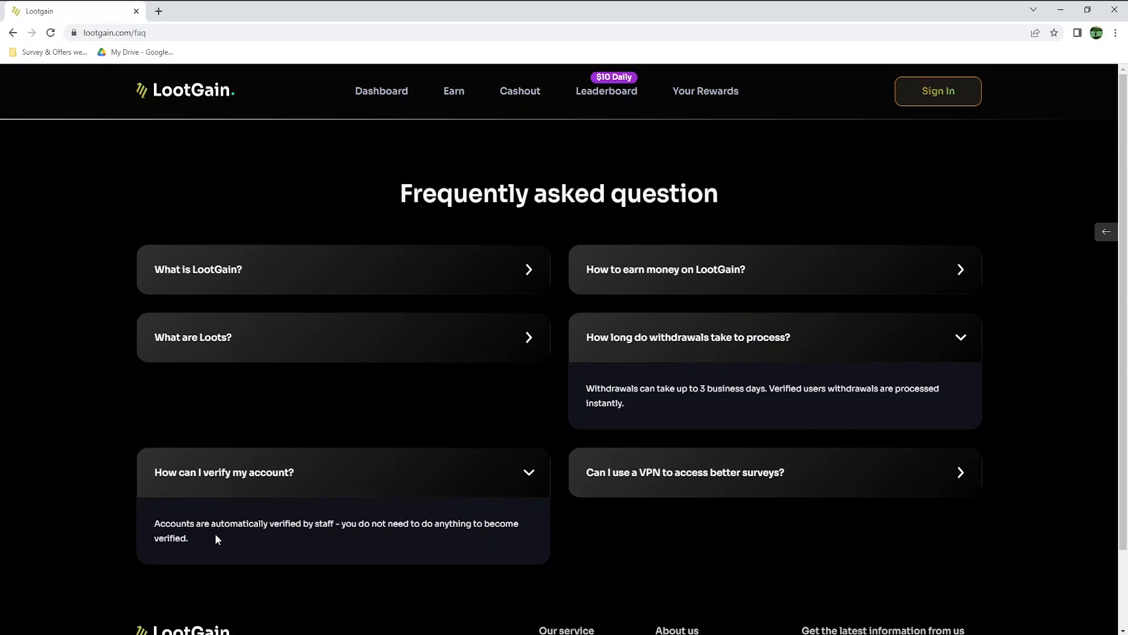
mouse_move(510, 538)
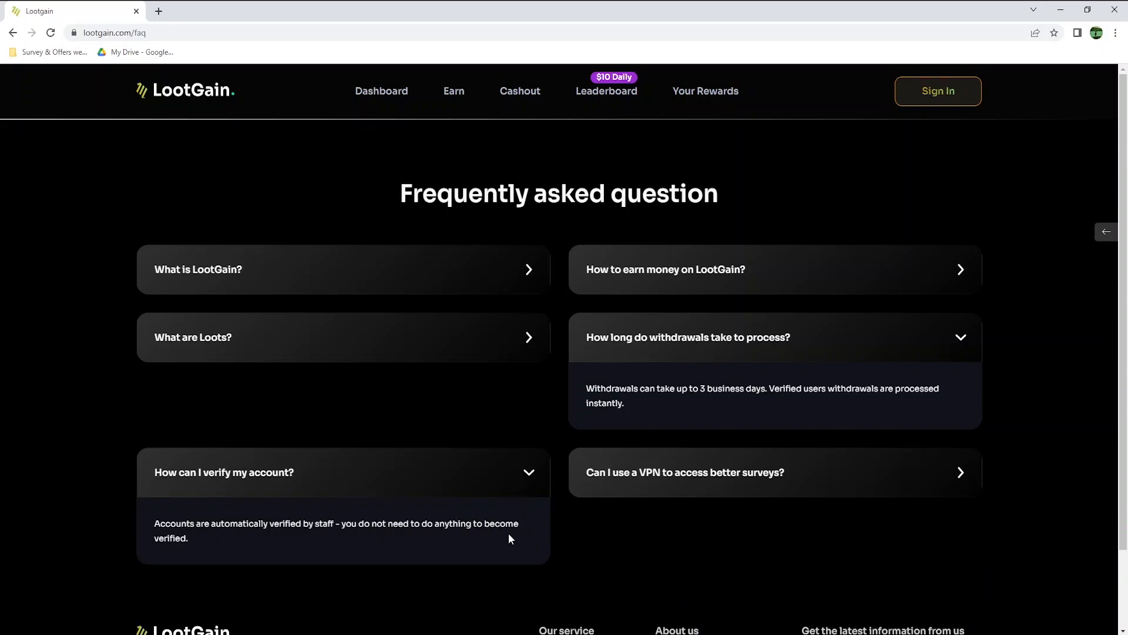
mouse_move(216, 554)
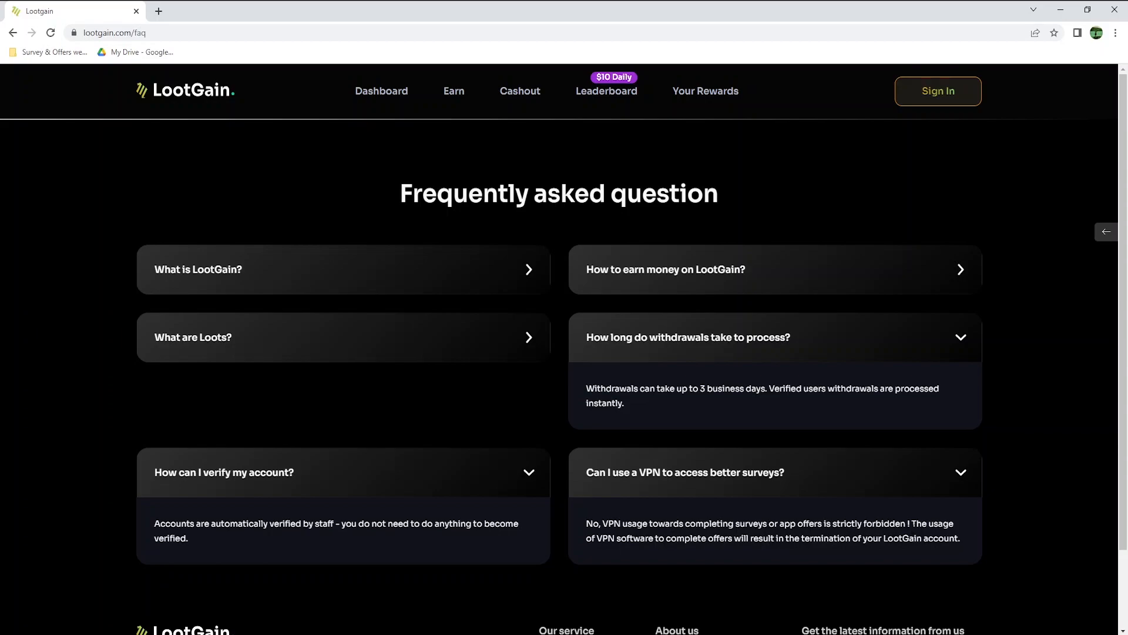
mouse_move(727, 554)
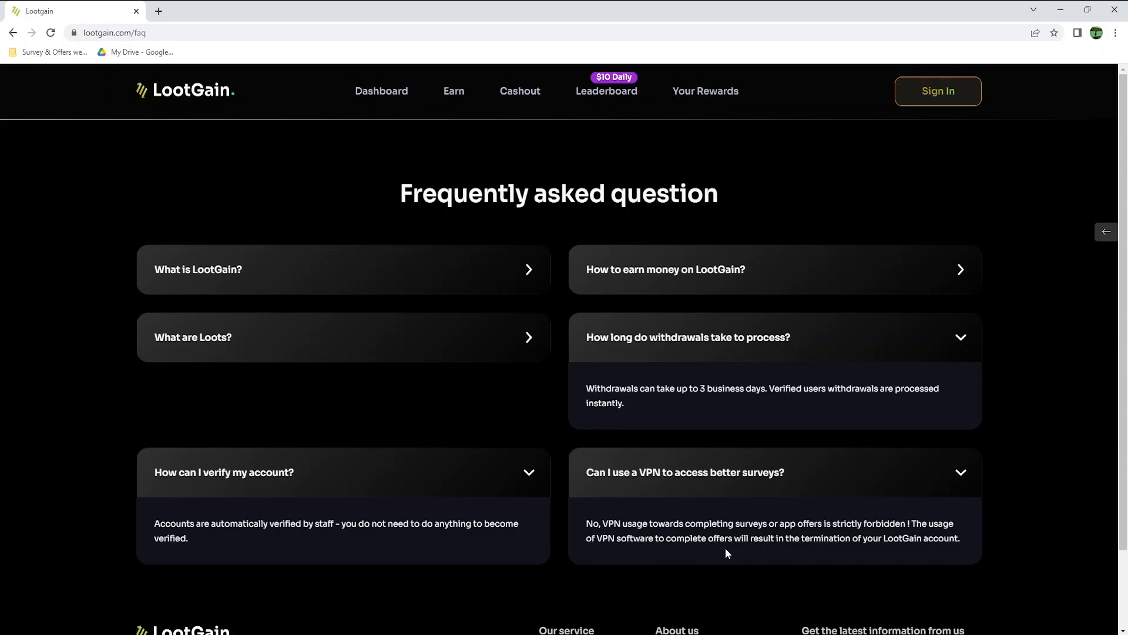
mouse_move(965, 560)
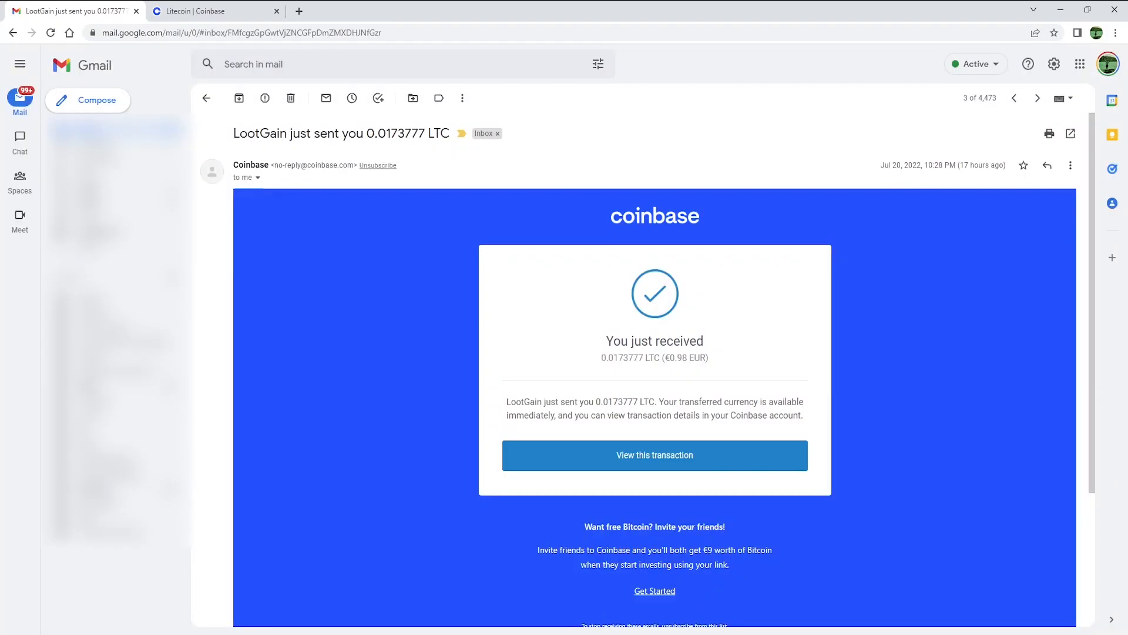
Highlight the Coinbase email's 0.0173777 LTC from LootGain and its €0.98 value.
double_click(513, 402)
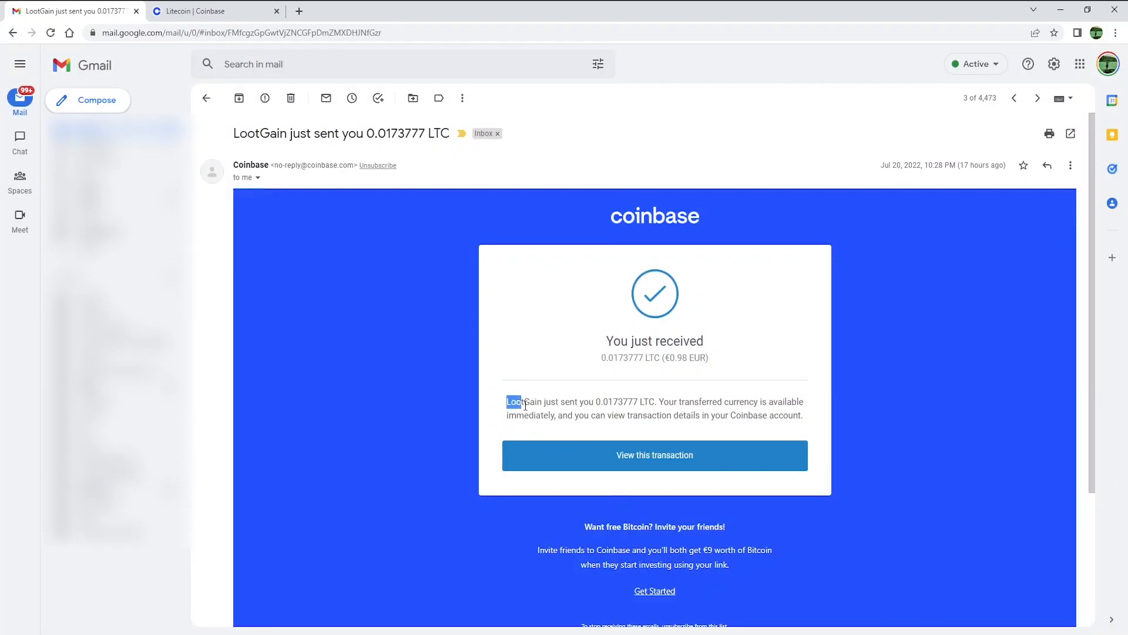
left_click_drag(507, 401, 654, 401)
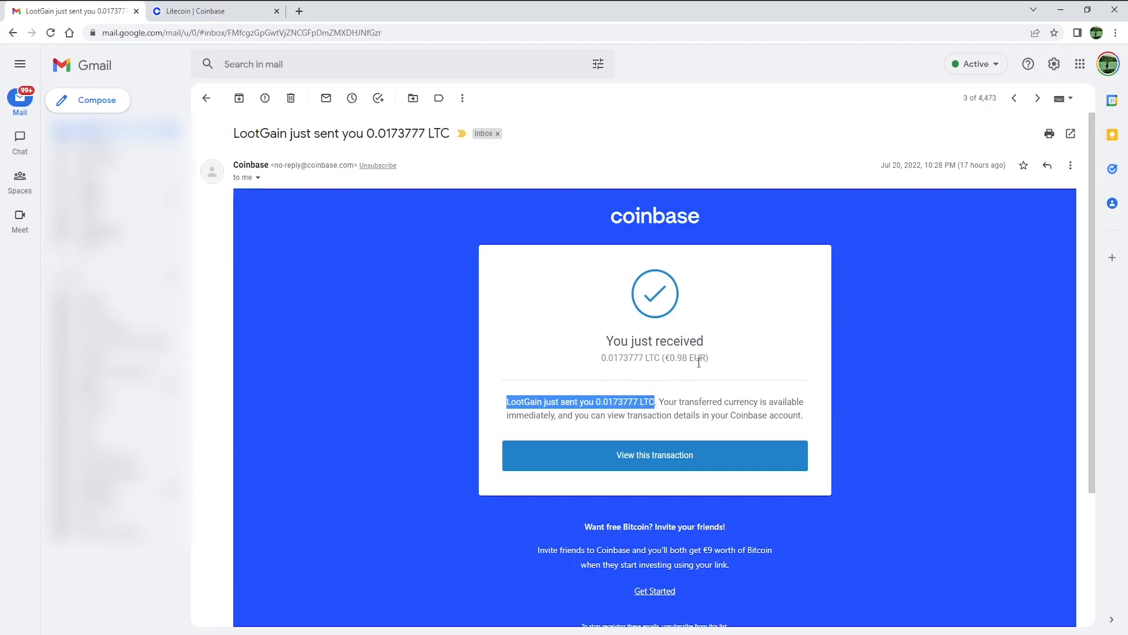
right_click(686, 357)
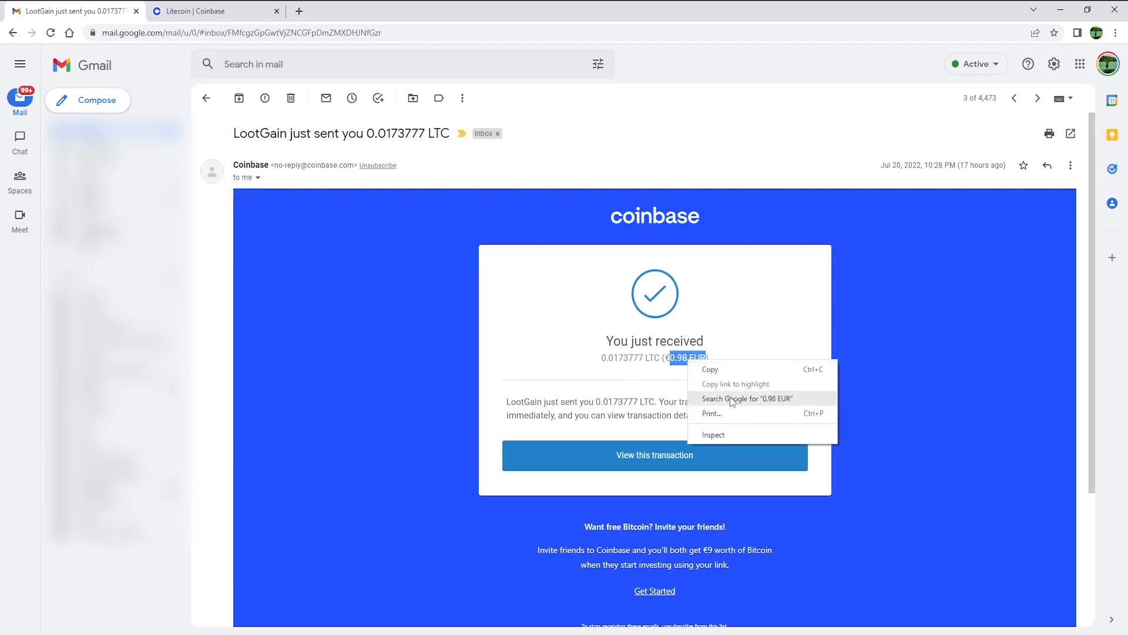
left_click(747, 399)
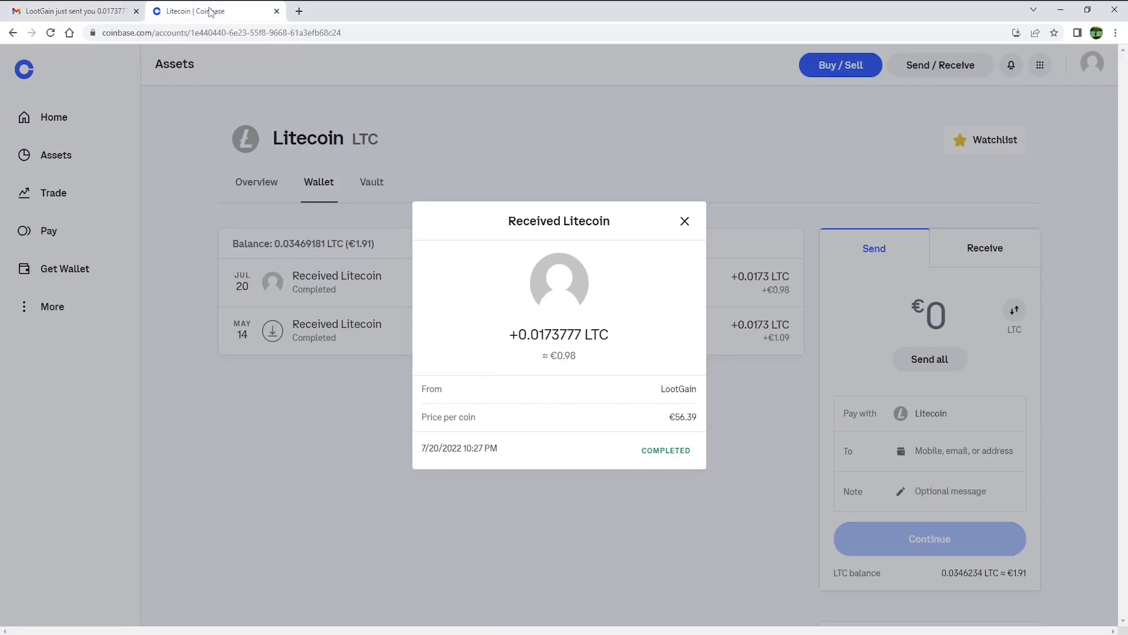
mouse_move(568, 367)
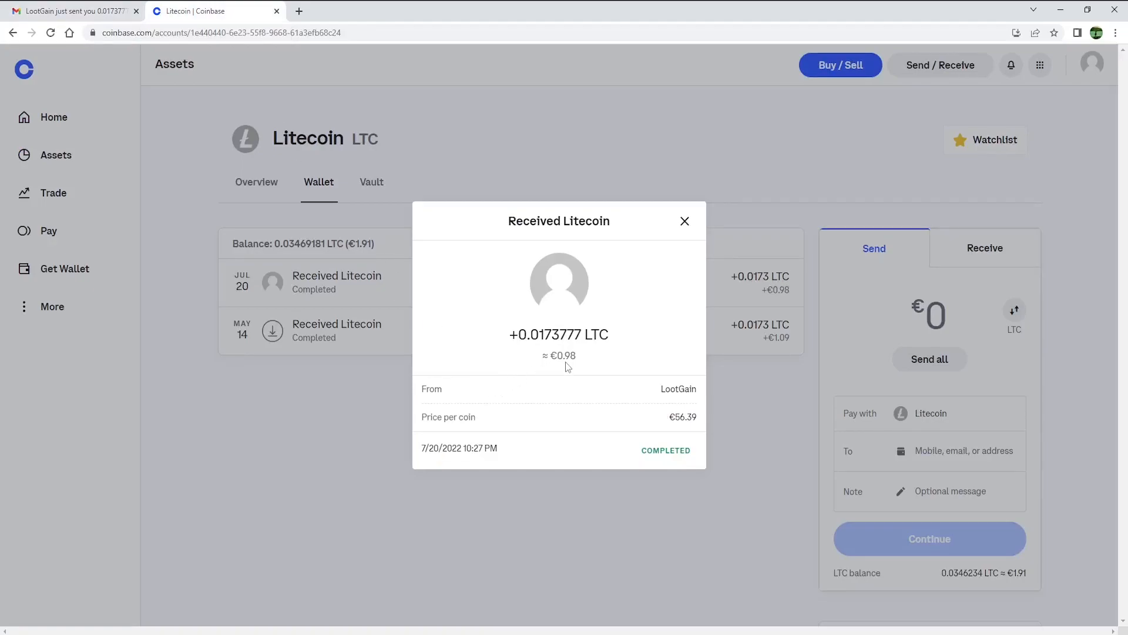
mouse_move(571, 371)
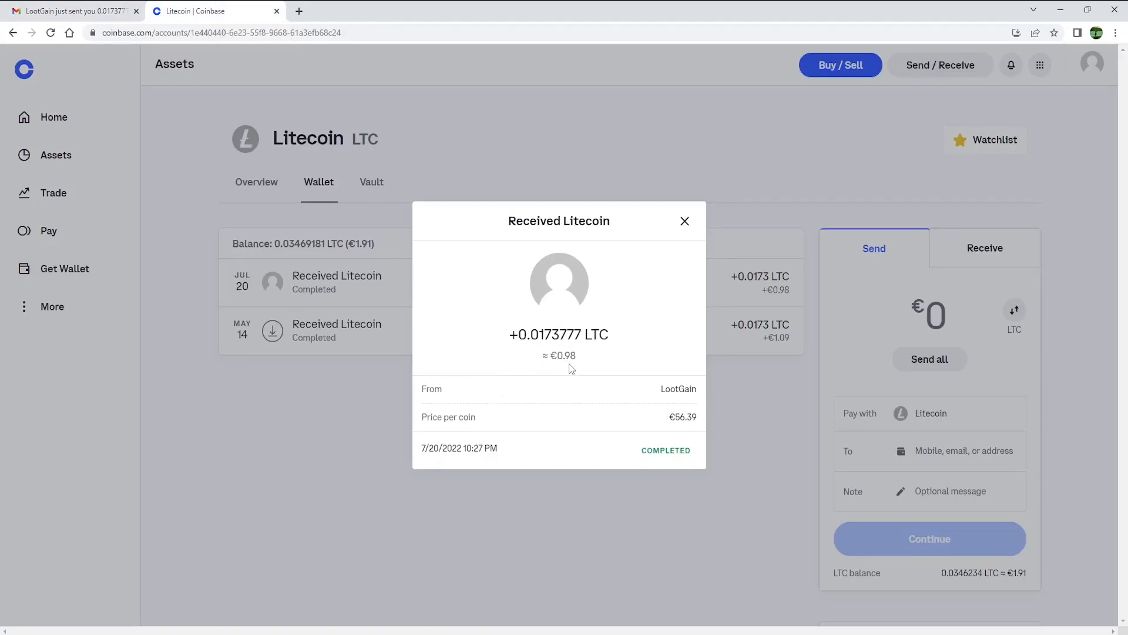
Highlight LootGain as sender on the completed +0.0173777 LTC Coinbase receipt.
double_click(678, 388)
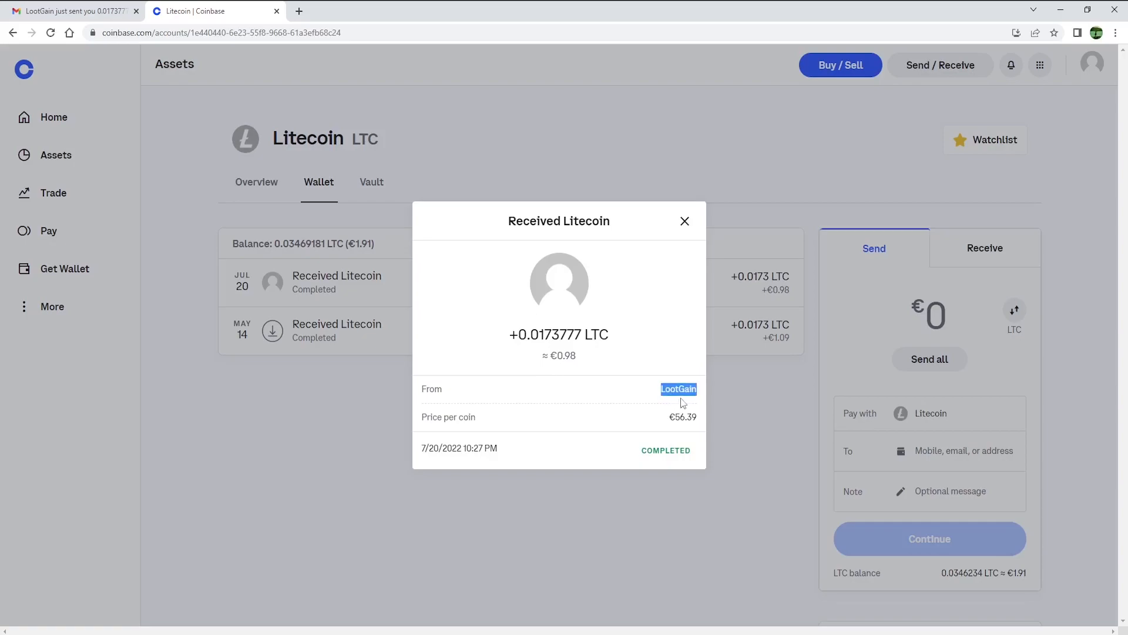